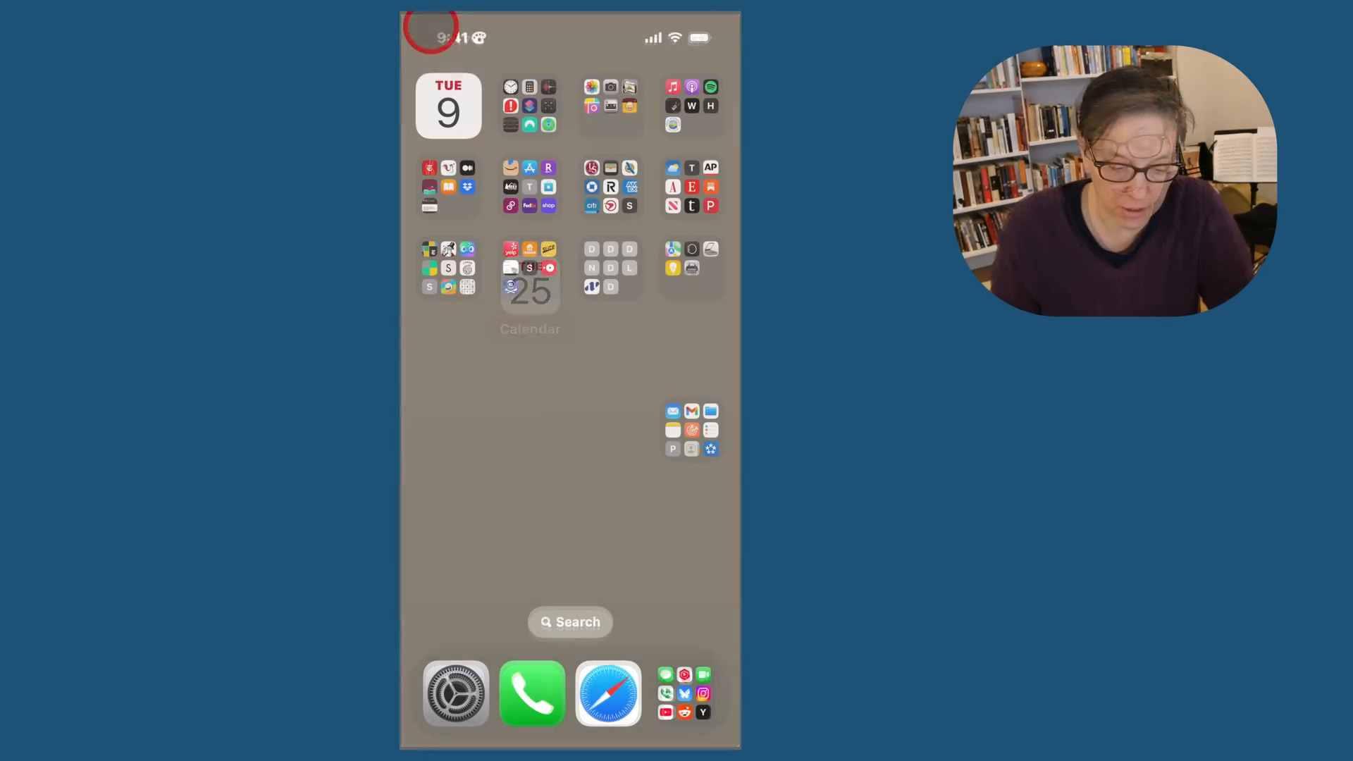
- Launch Calendar from the home screen and scroll the year overview up to March
click(530, 289)
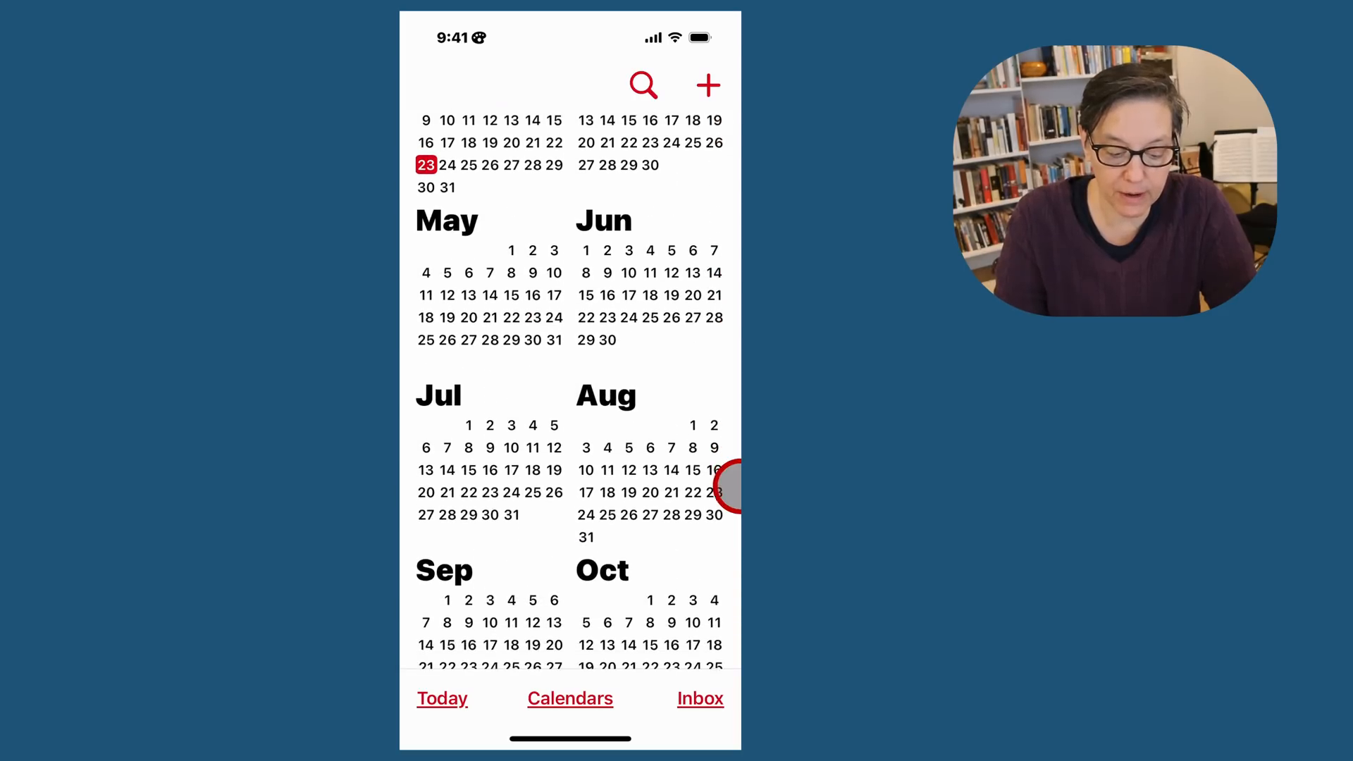
scroll(down, 3)
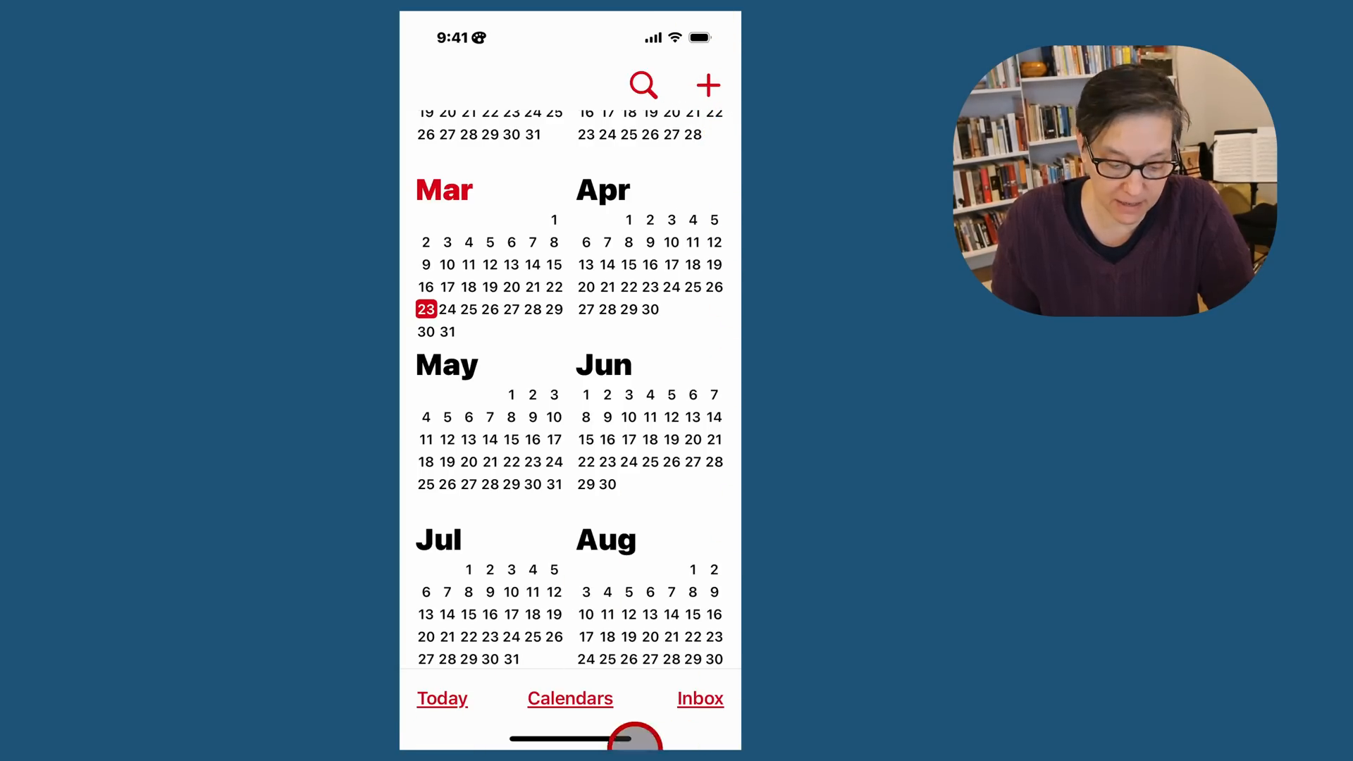
click(441, 698)
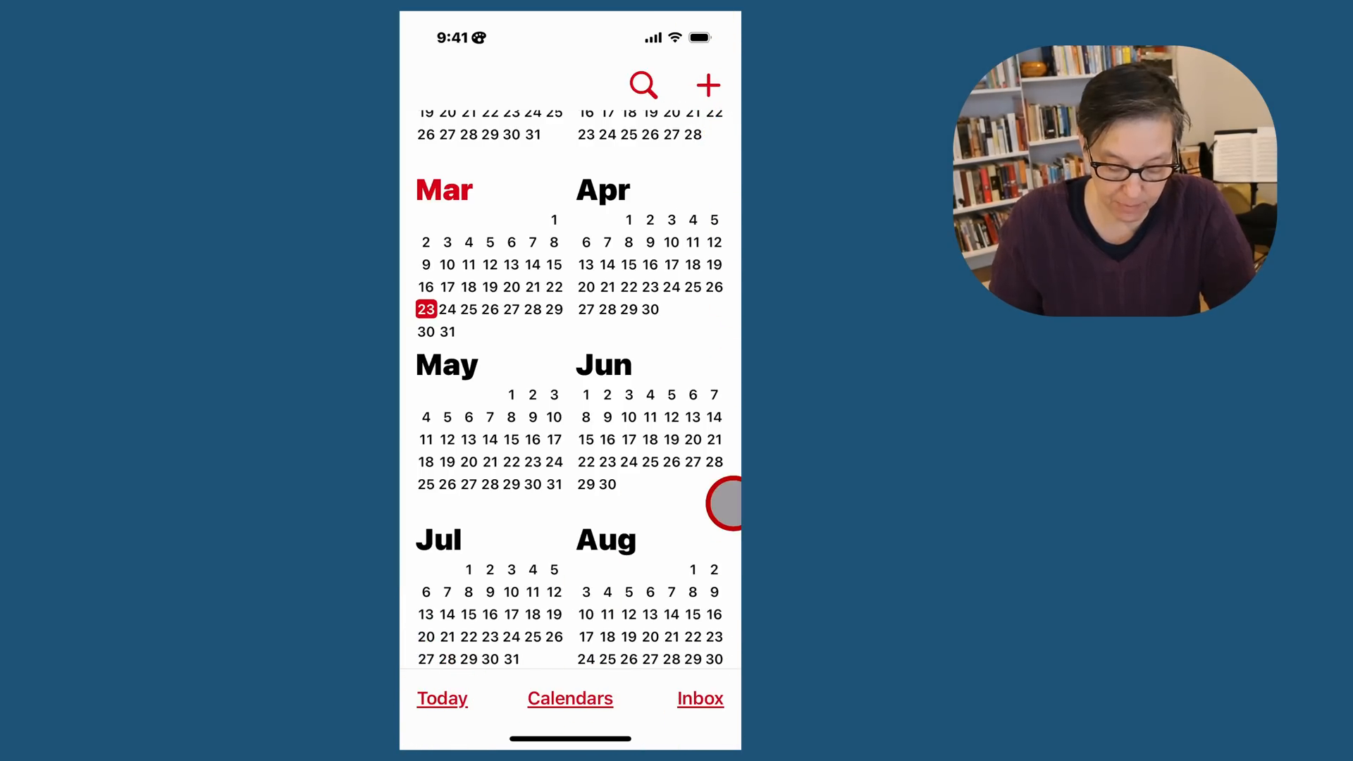
- Show March 2025 and bring up its Compact/Stacked/Details/List display choices
click(444, 189)
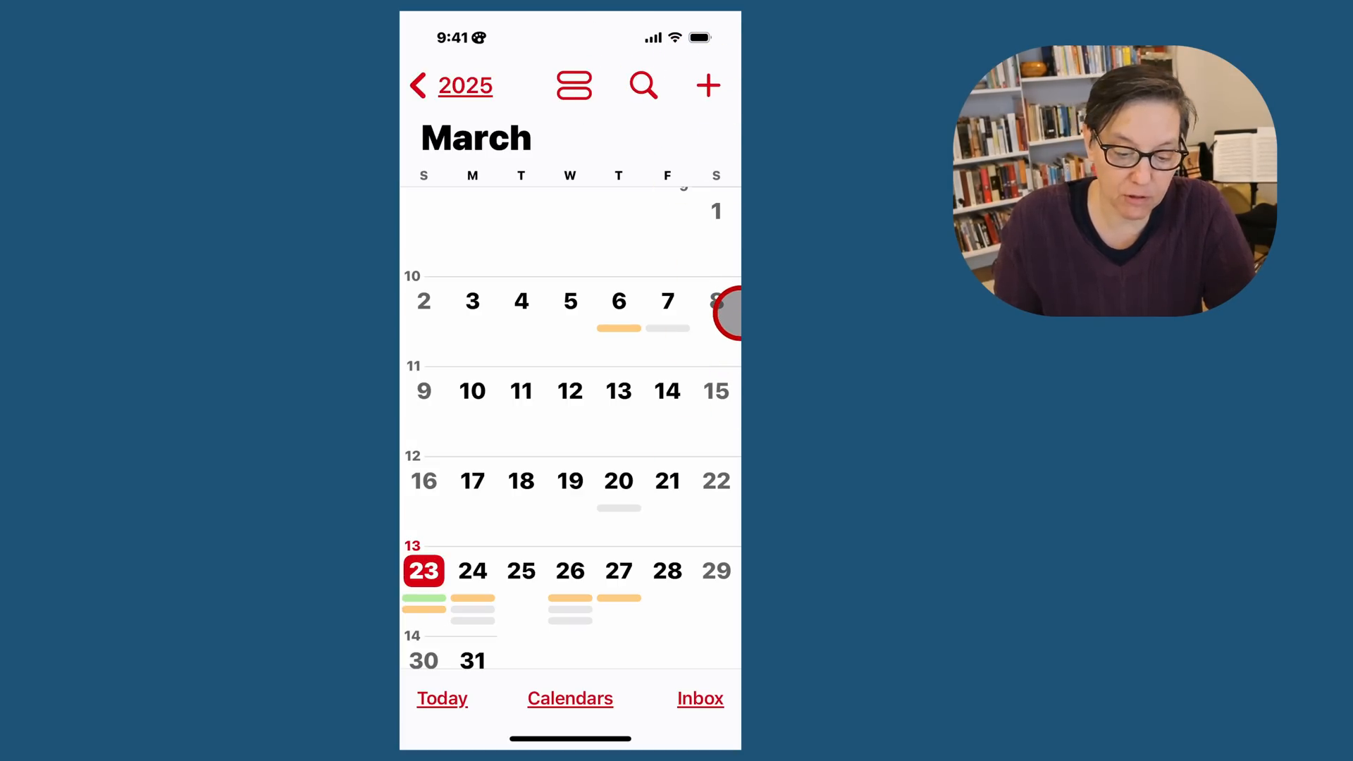
click(573, 84)
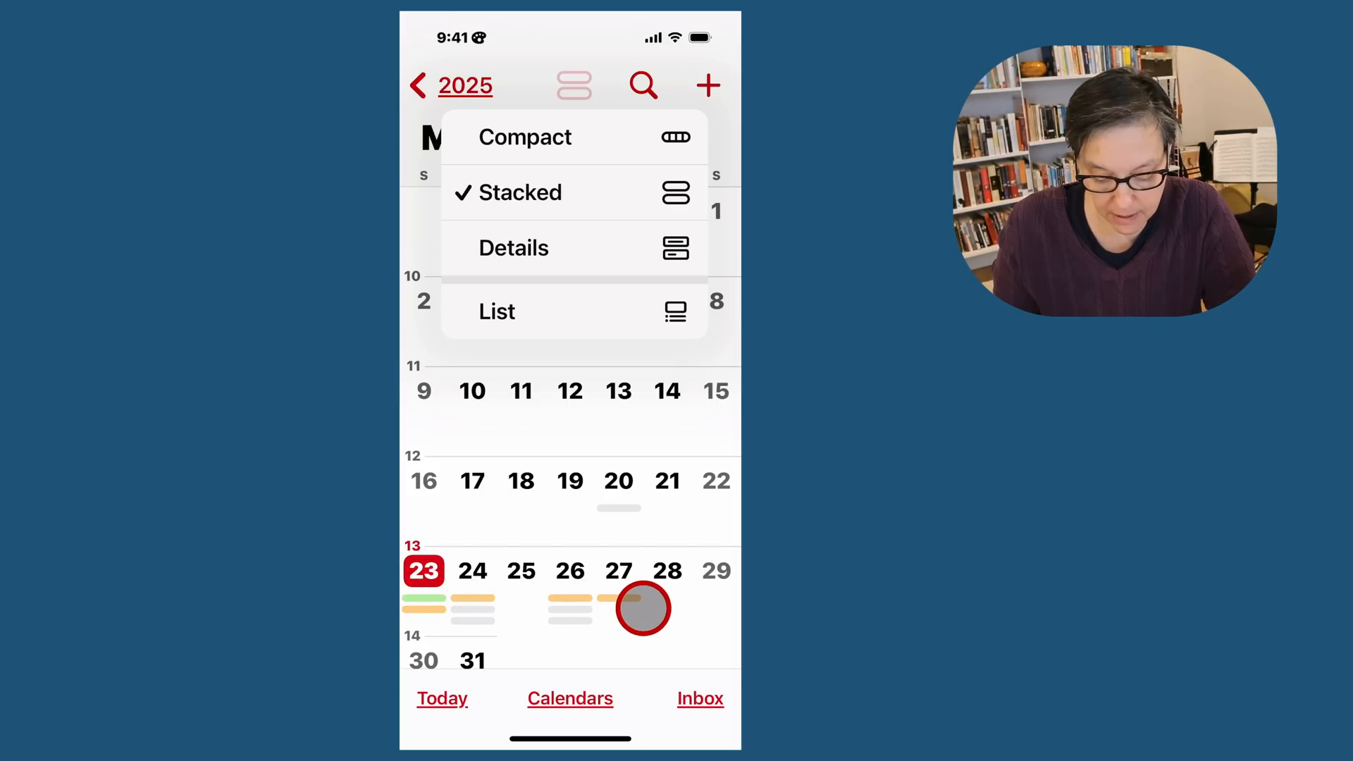
mouse_move(614, 587)
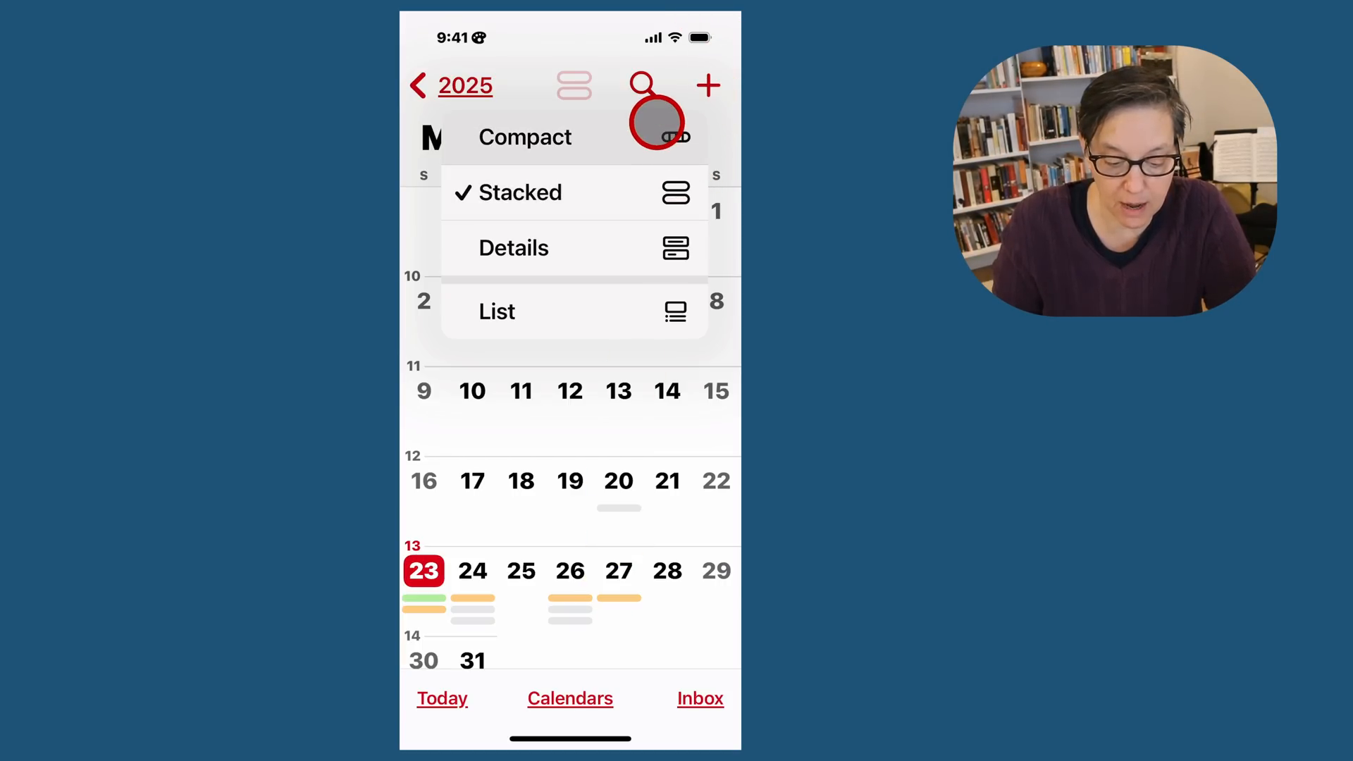
- Try March in compact then detailed layout, collapsing and expanding weeks to show event names
click(525, 137)
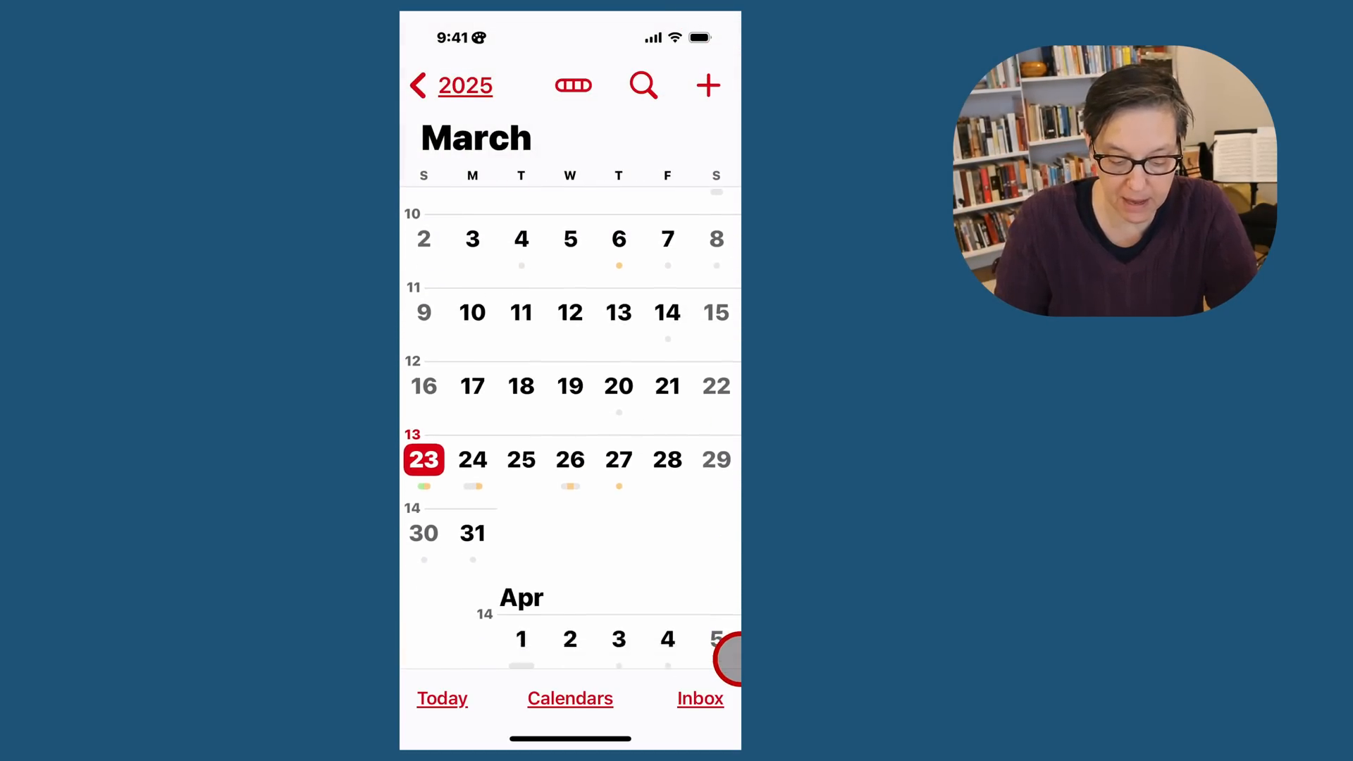
click(574, 85)
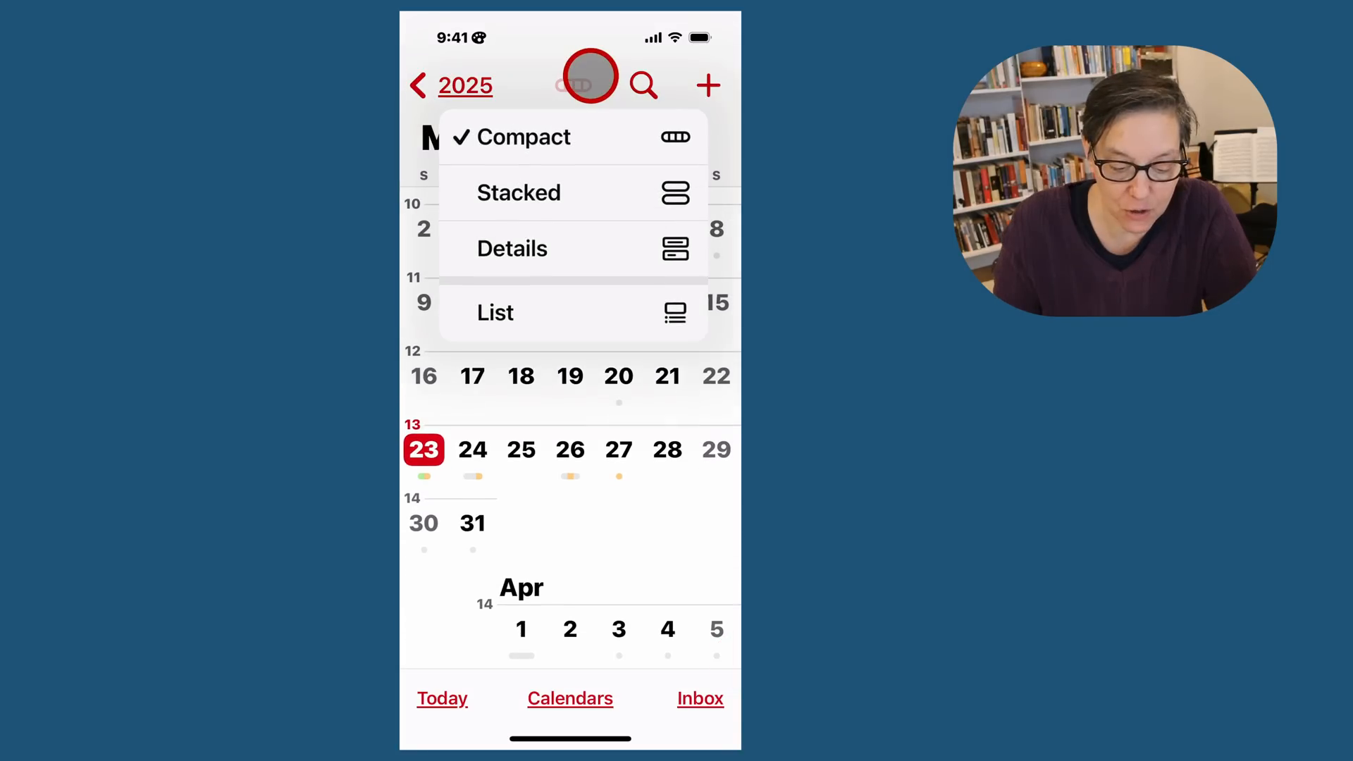
click(512, 248)
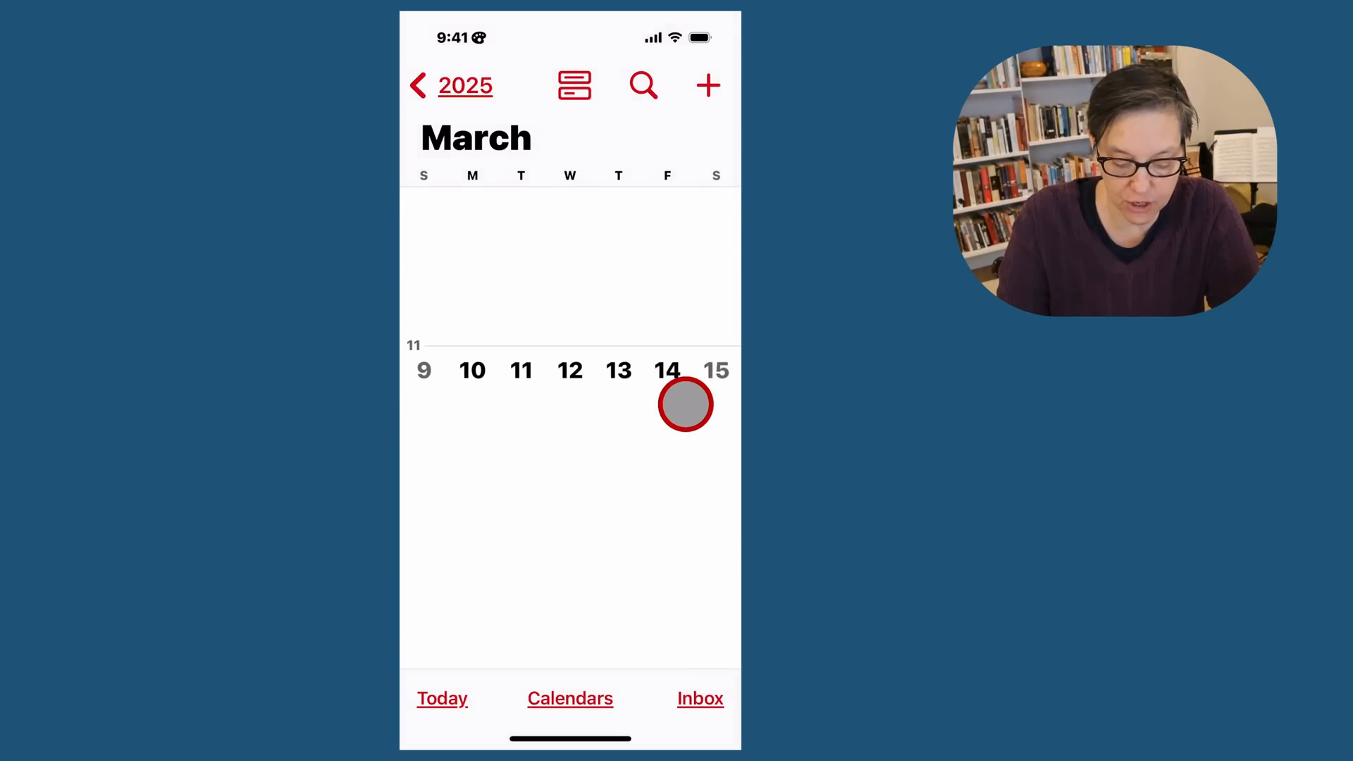
scroll(down, 3)
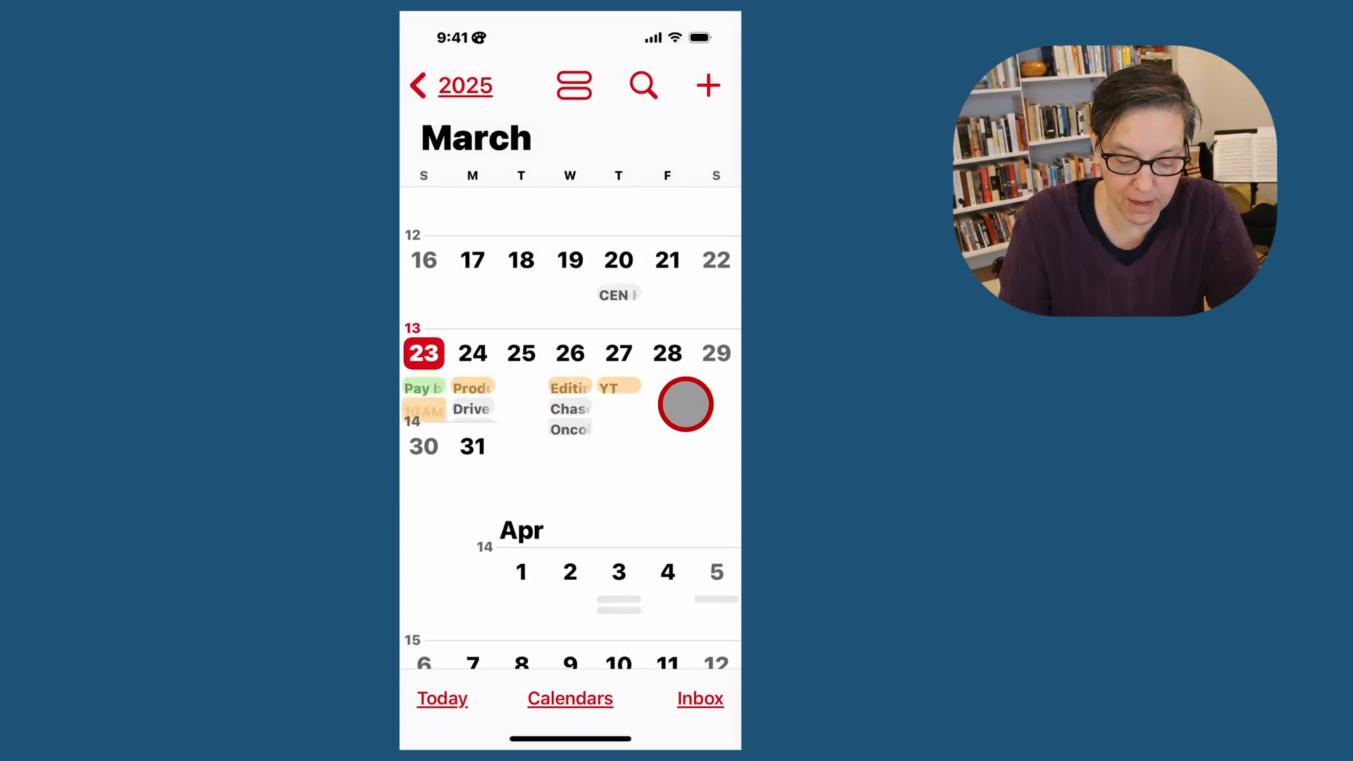
click(573, 86)
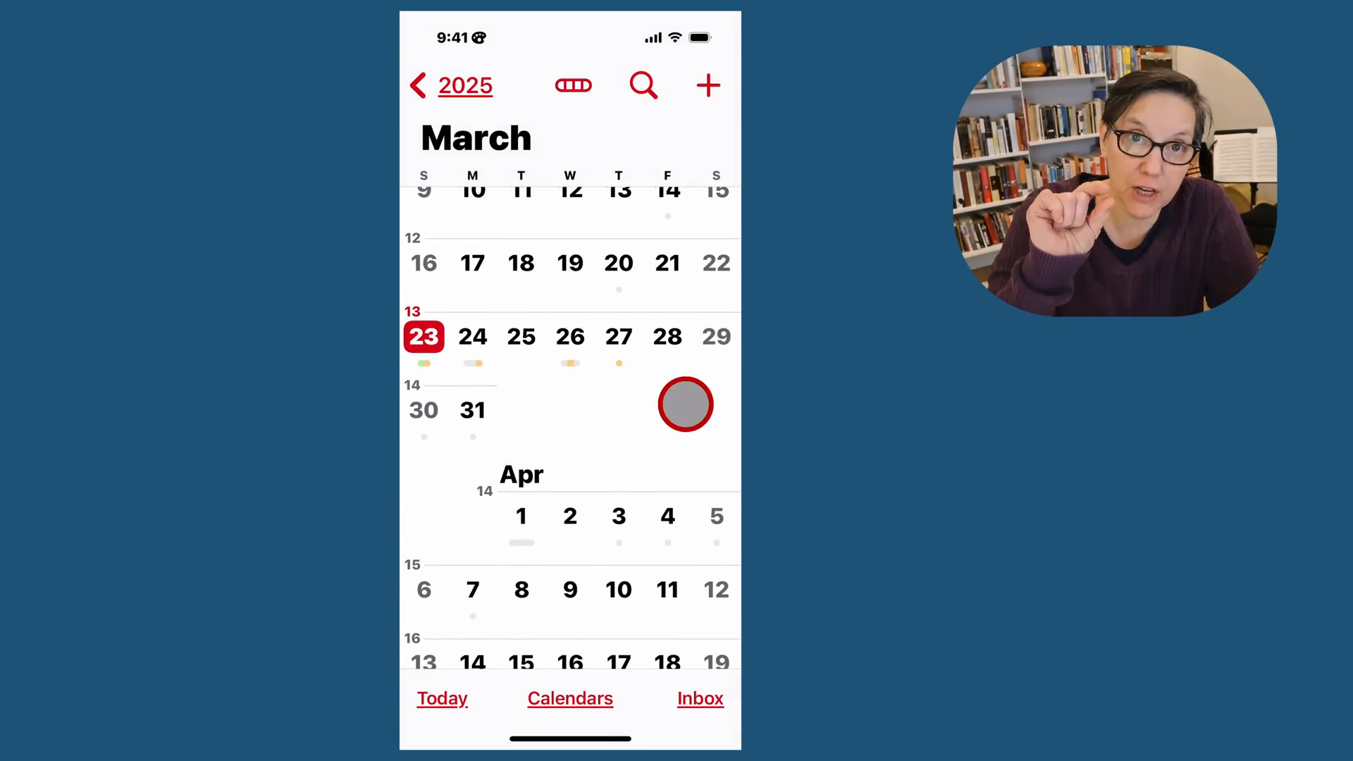
click(574, 85)
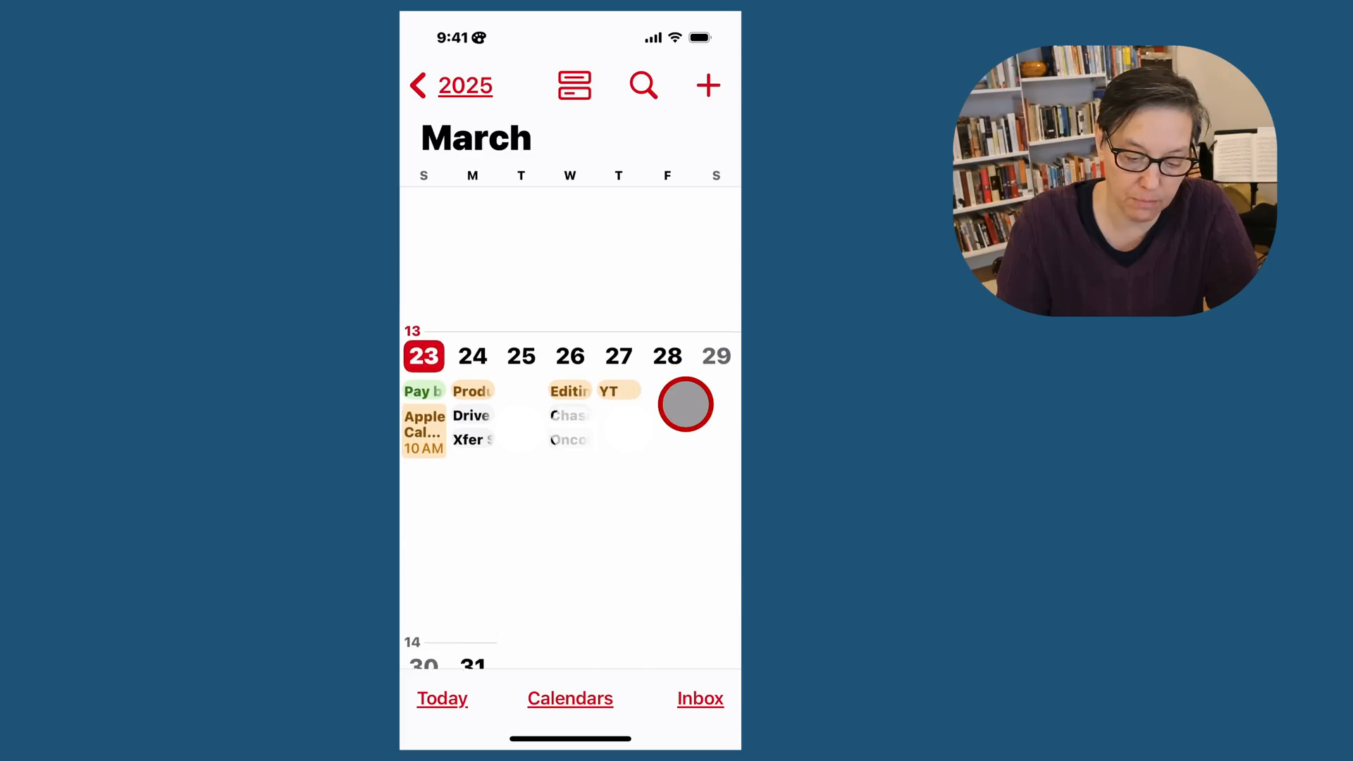
scroll(up, 3)
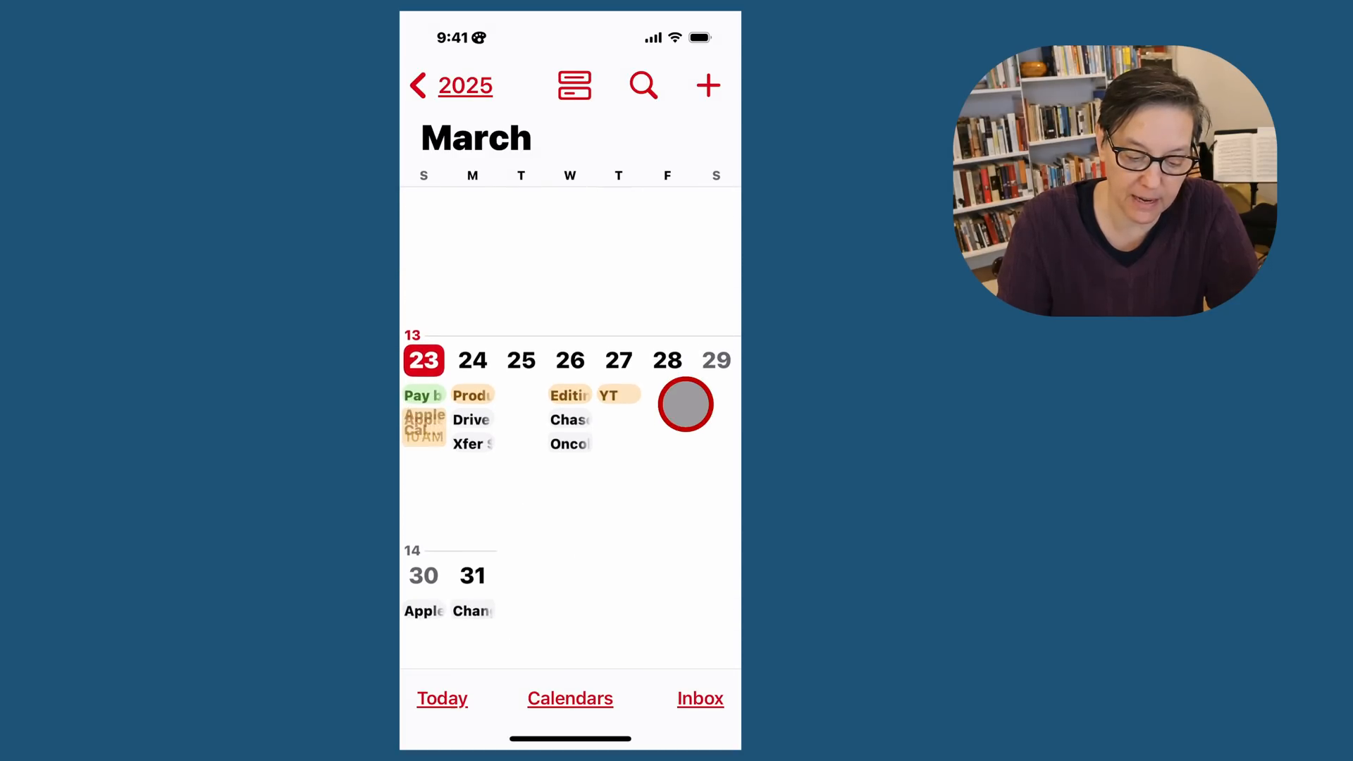
click(574, 84)
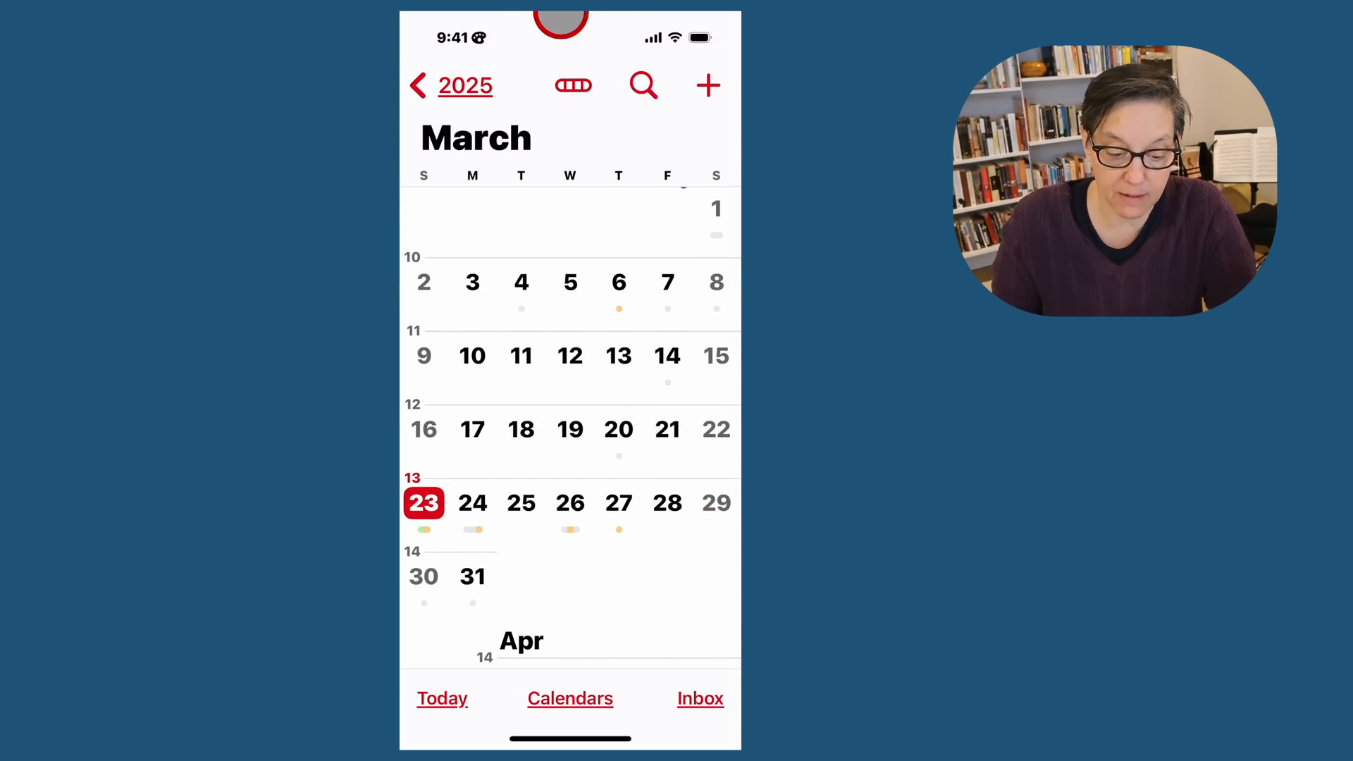
- Switch March to the list layout, then return to the 2025 year overview
click(574, 85)
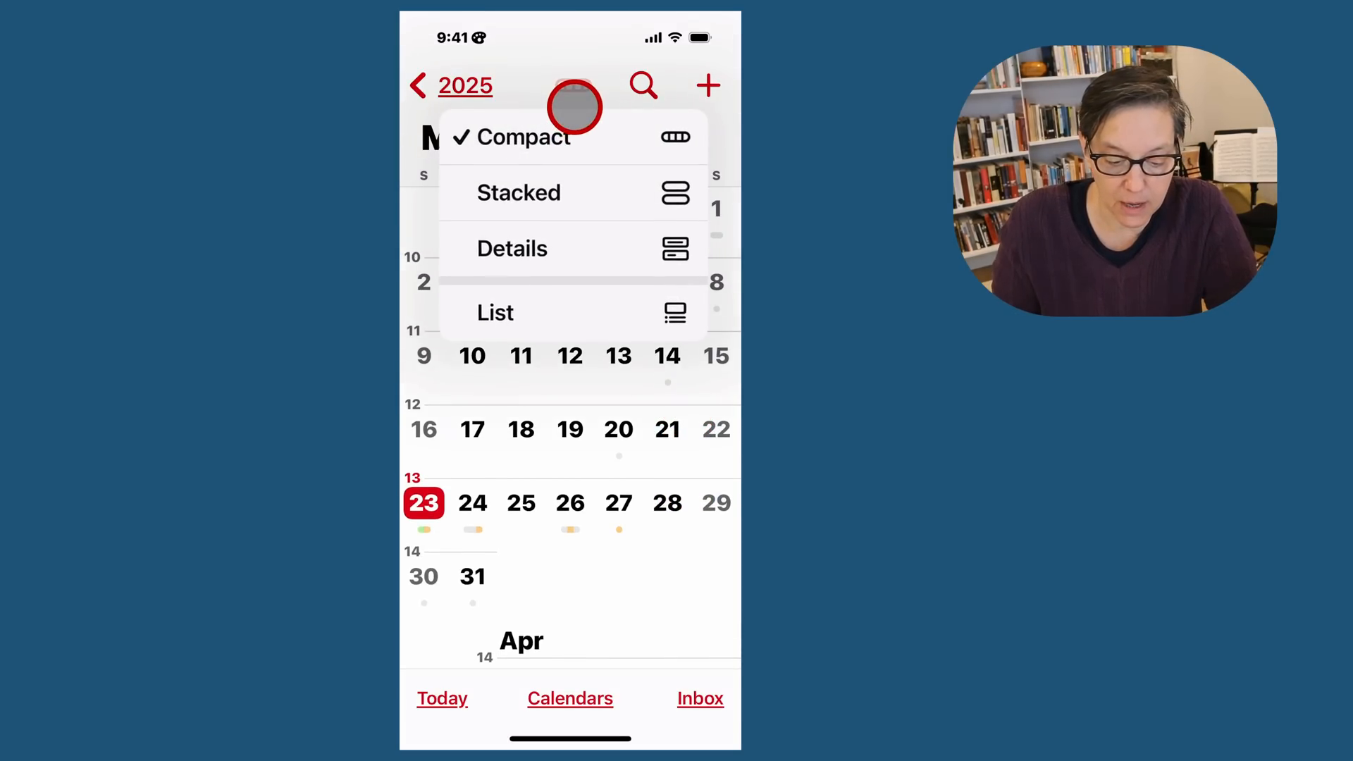
mouse_move(561, 310)
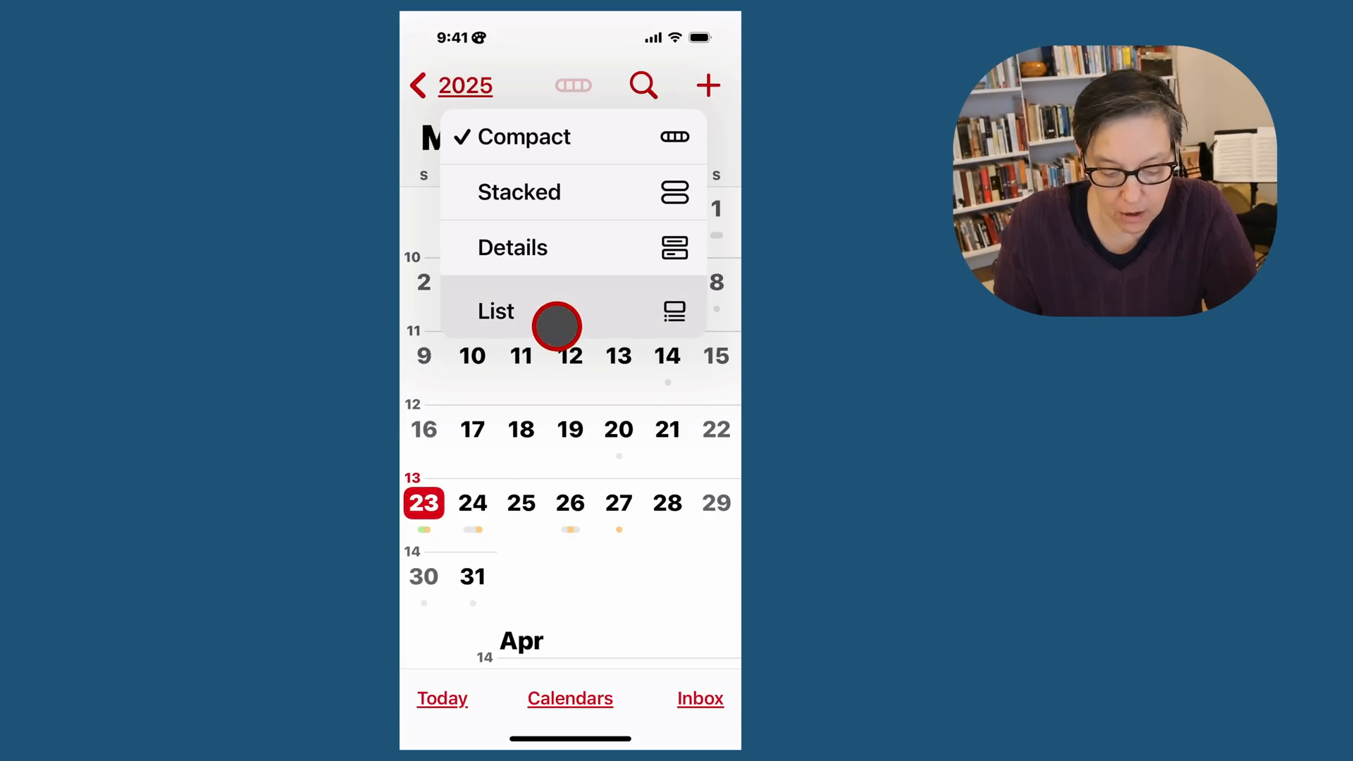
click(496, 310)
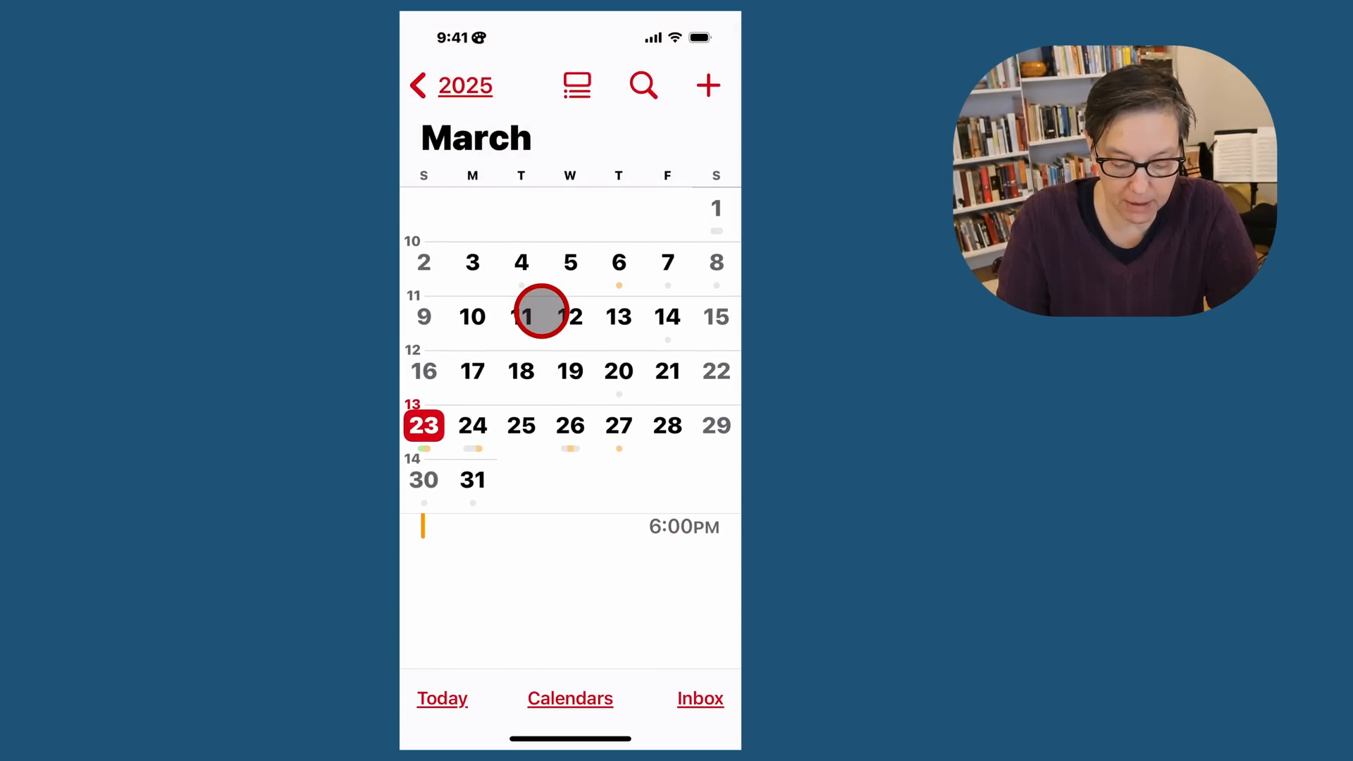
click(423, 370)
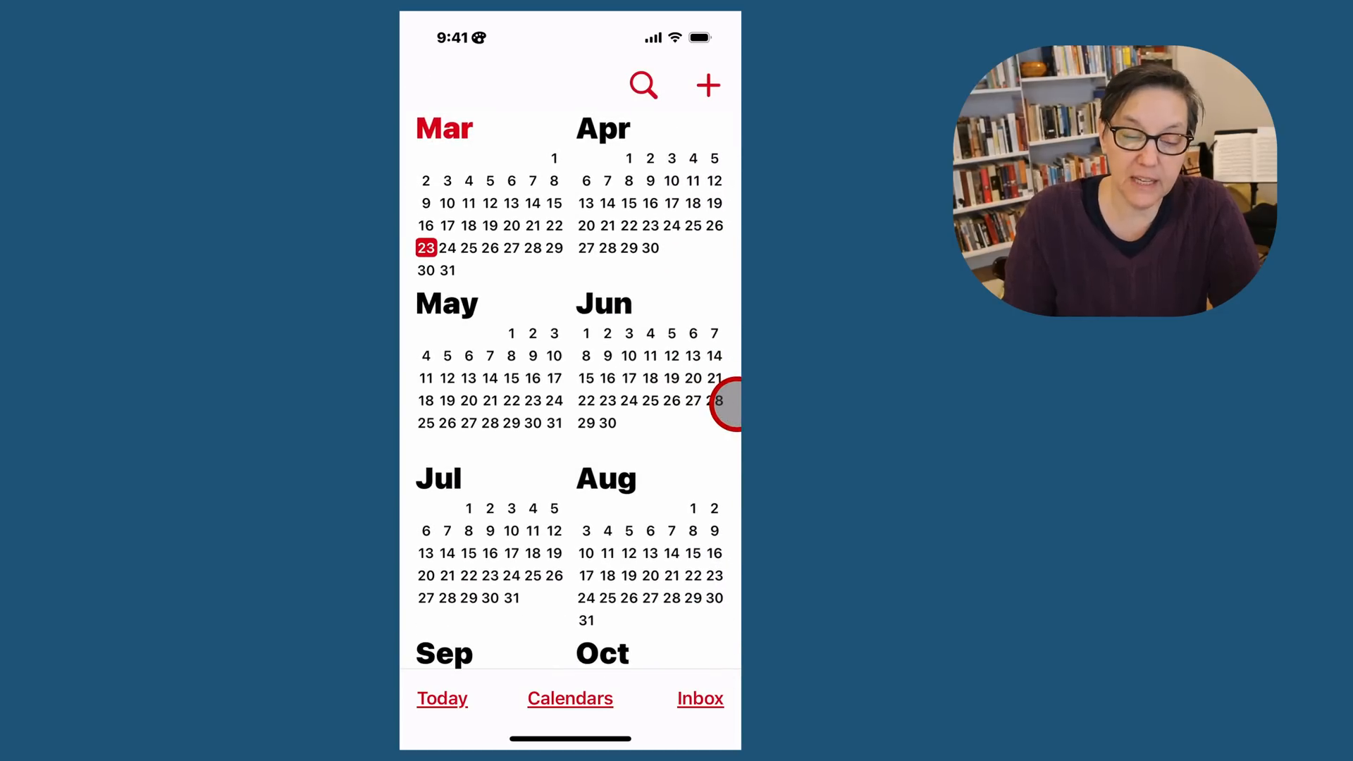
- Go from March to April and show Thursday, April 17, 2025 as a single-day hourly view
click(444, 129)
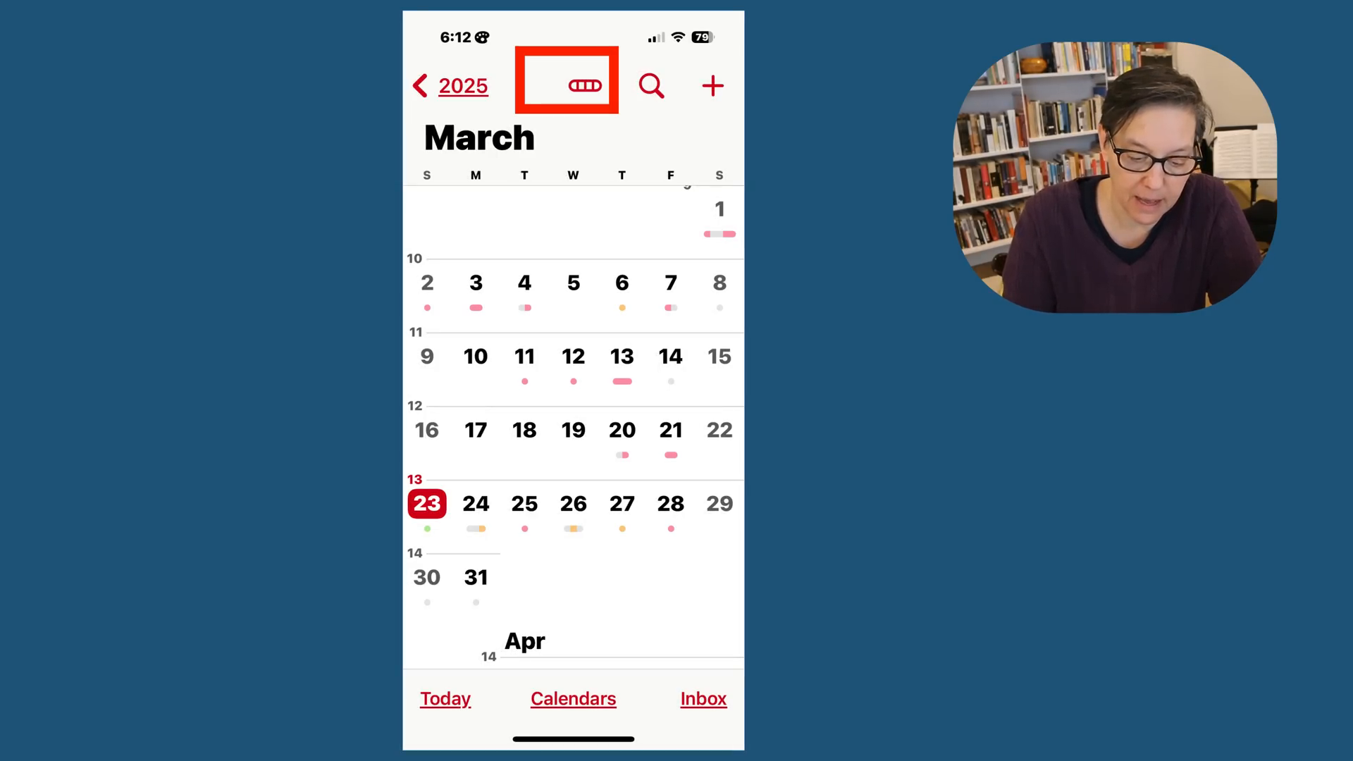
click(567, 86)
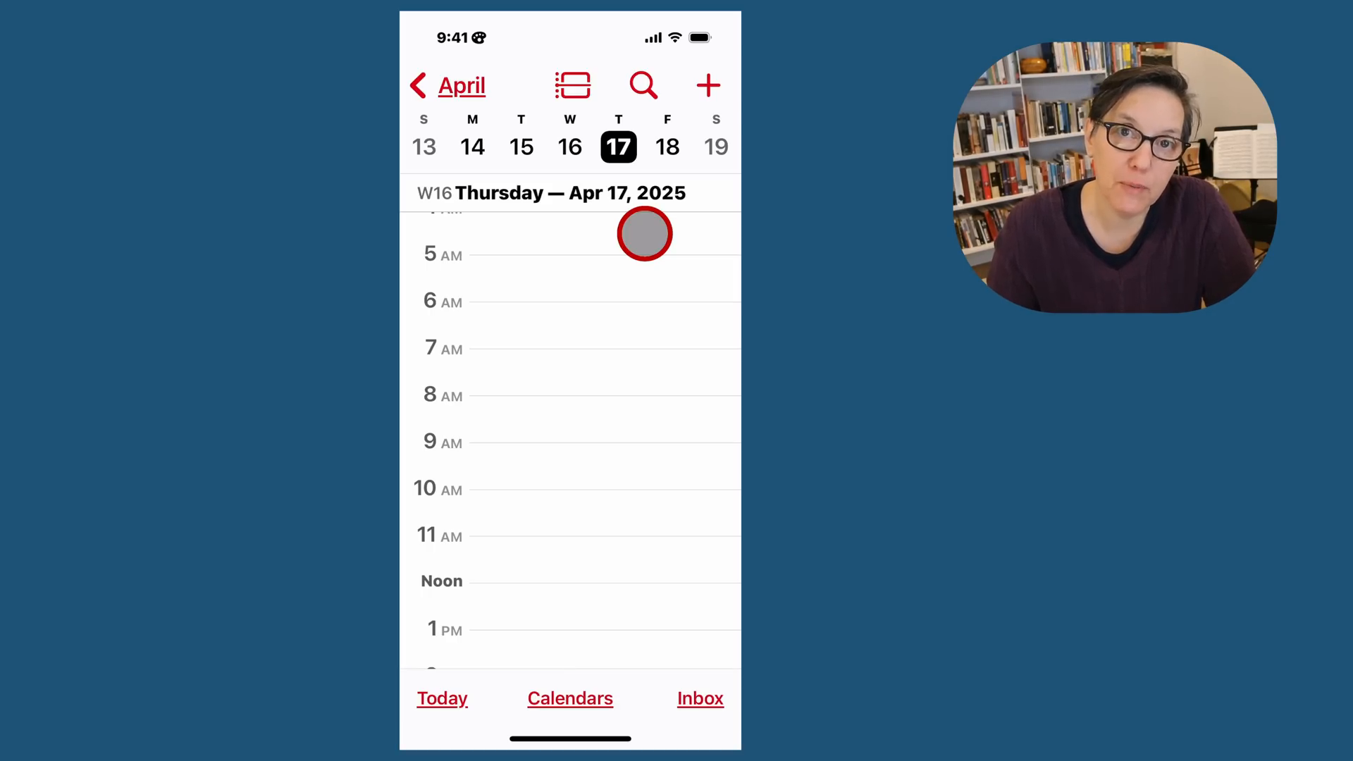
- Show the iCloud calendars list (Work, Tekky Tutor, Moon Phases) and its add-calendar options
click(569, 697)
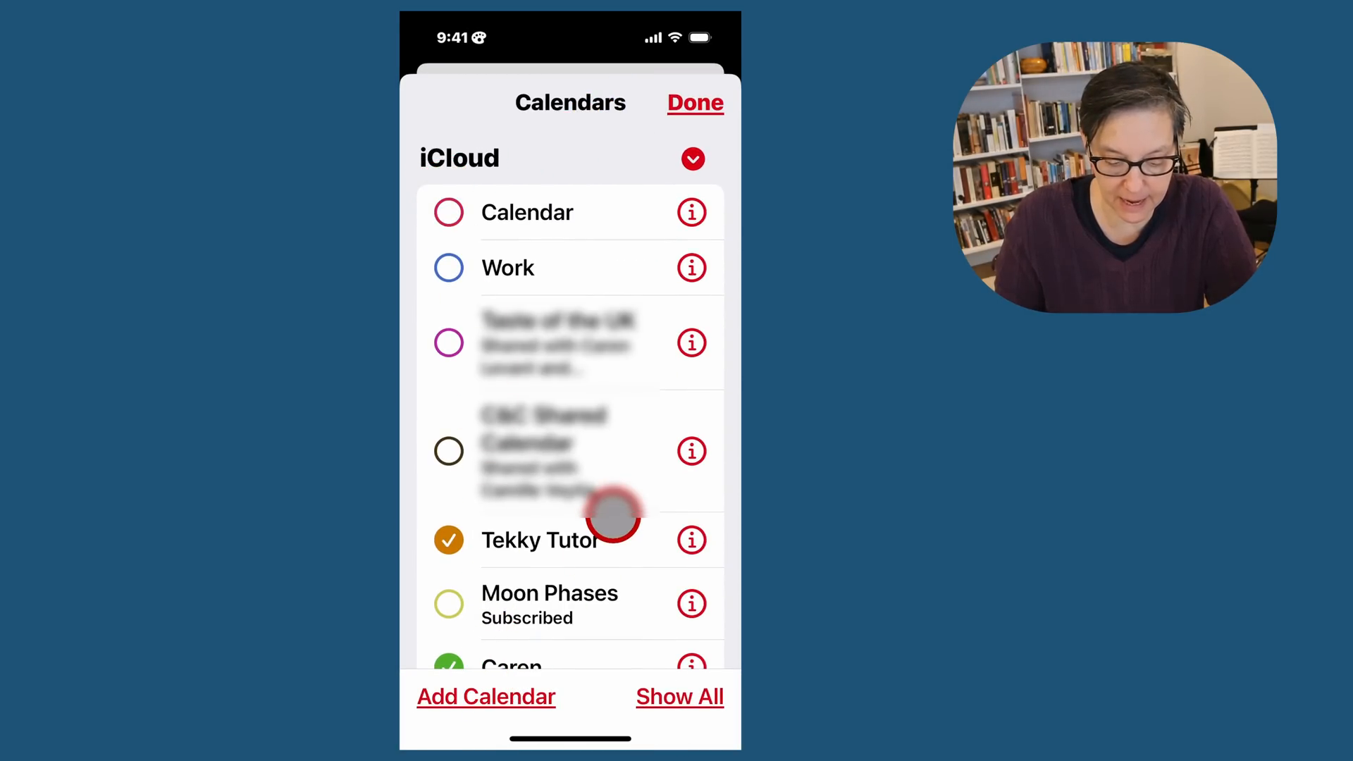
scroll(down, 3)
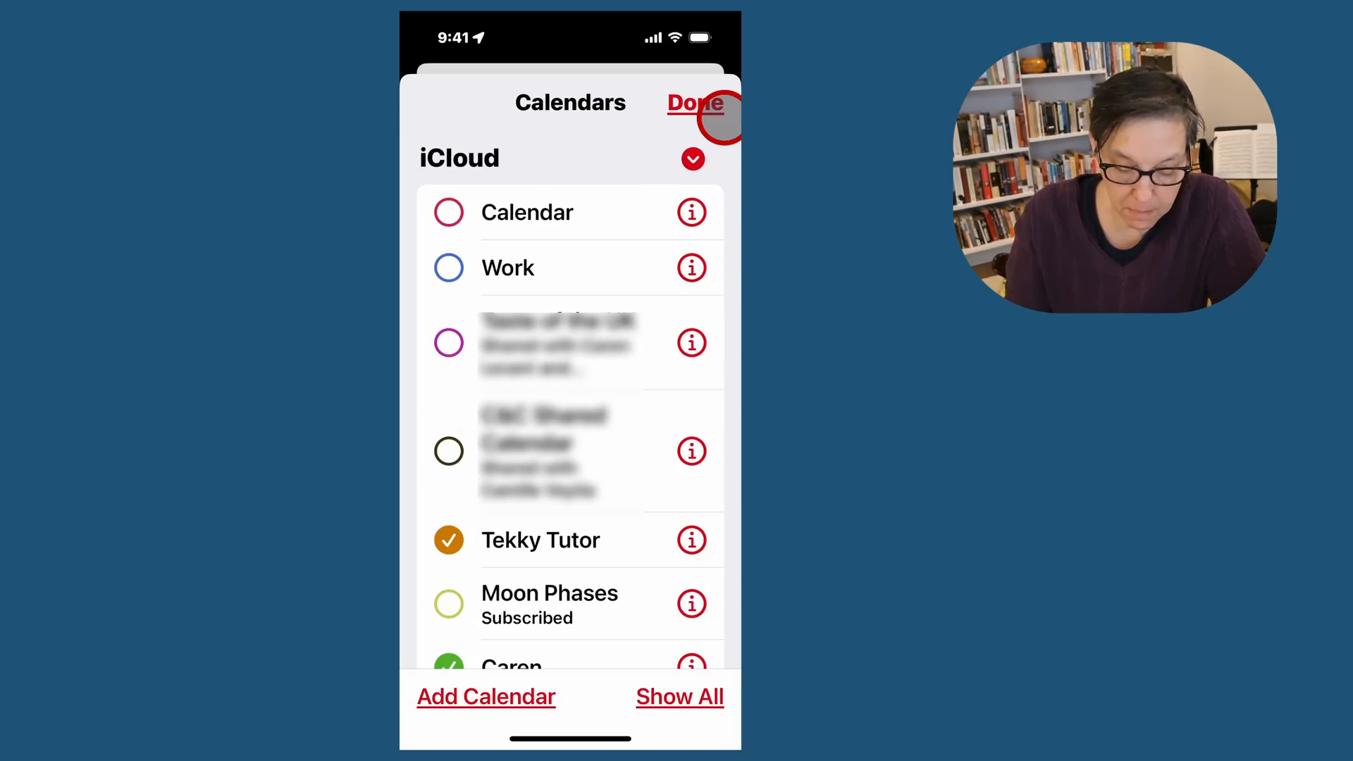
click(486, 697)
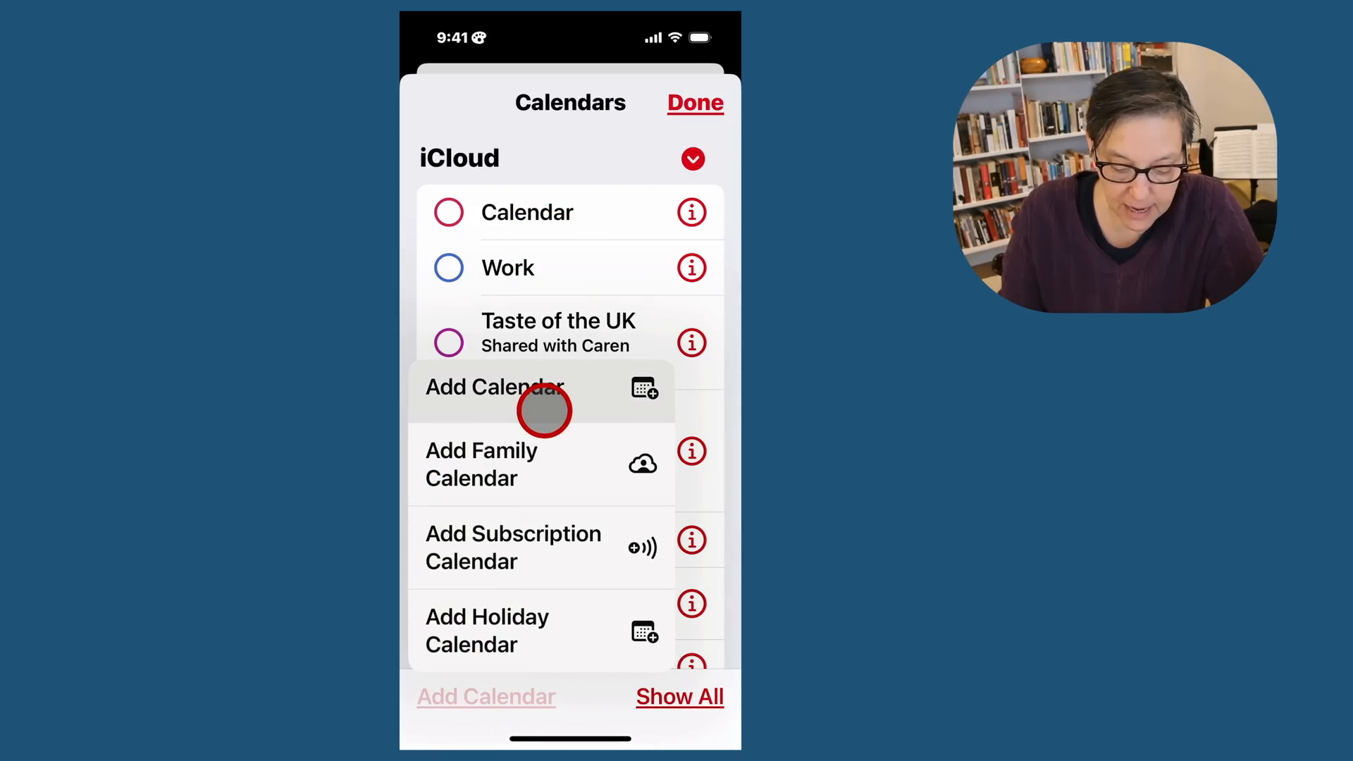
mouse_move(570, 453)
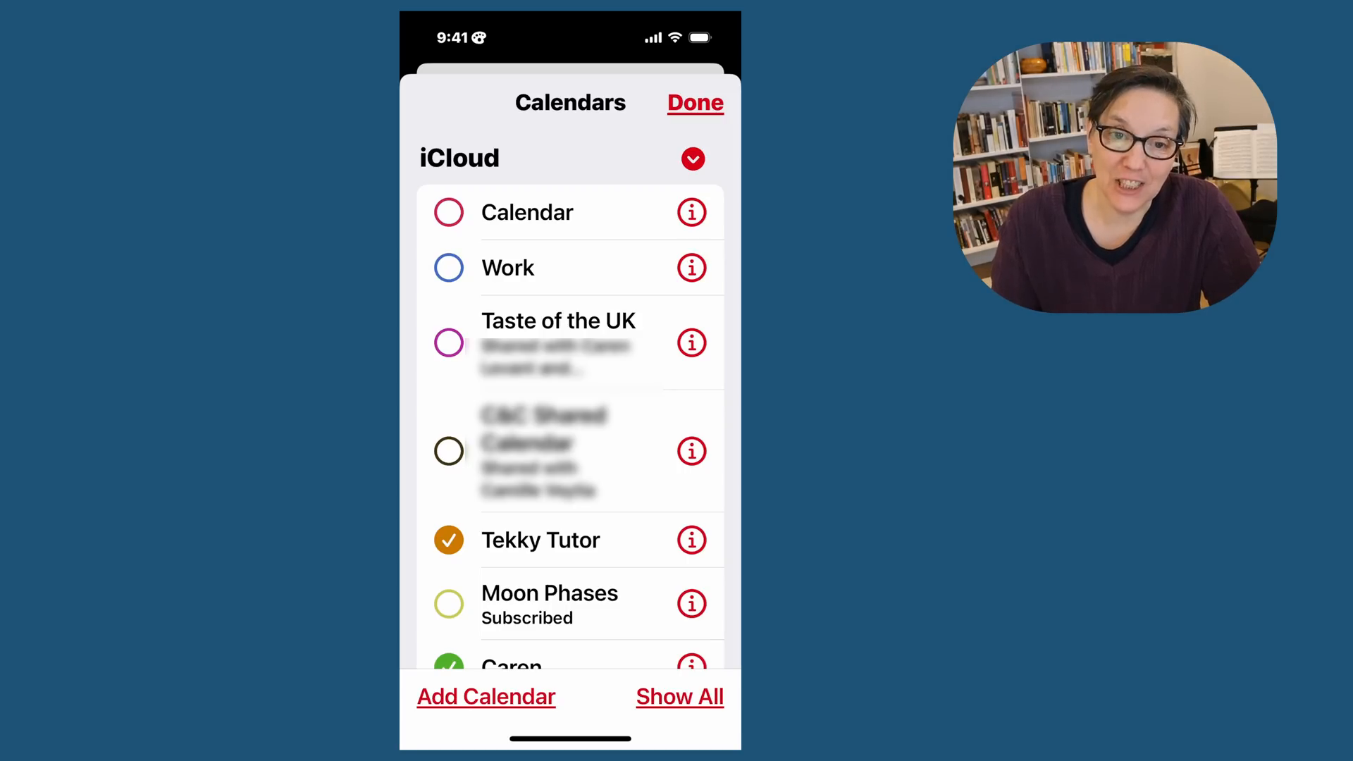
- Create a new calendar named 'Little League Schedule'
click(485, 696)
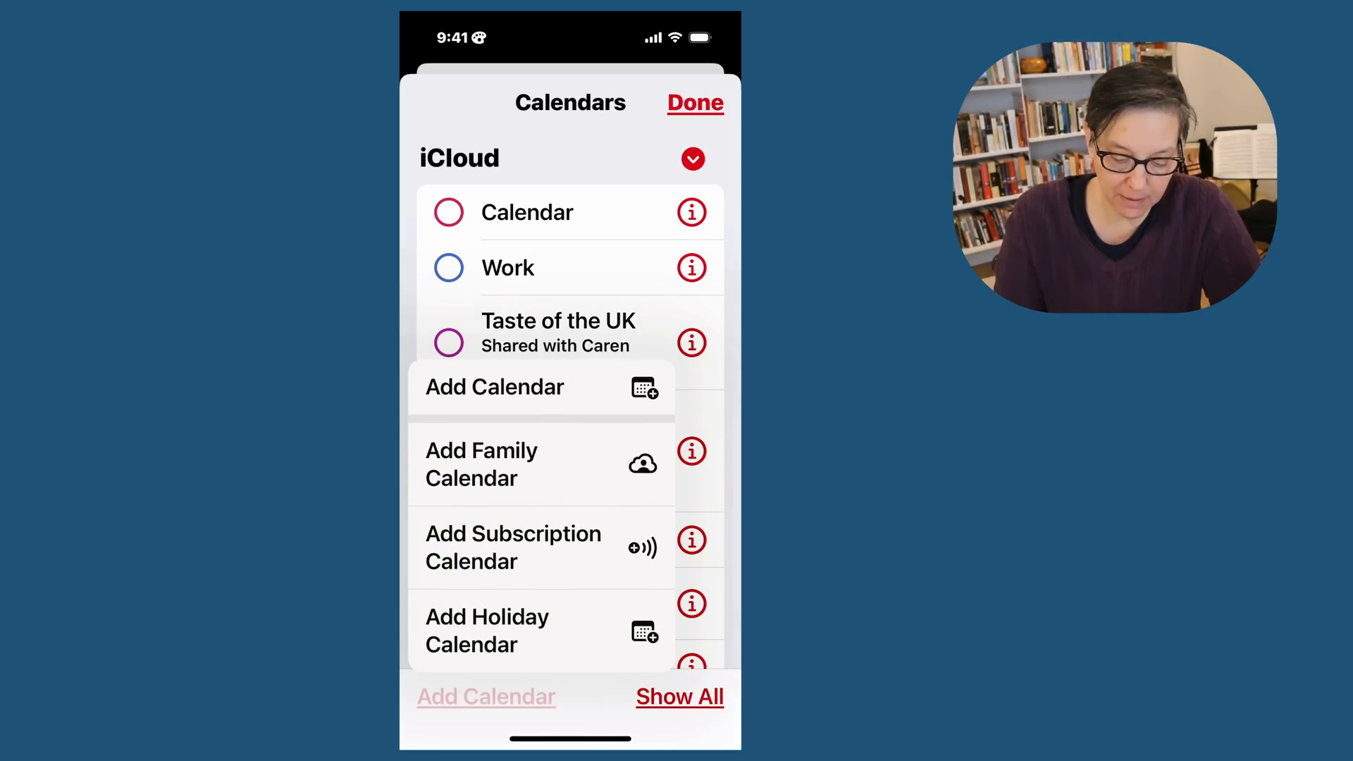
click(494, 387)
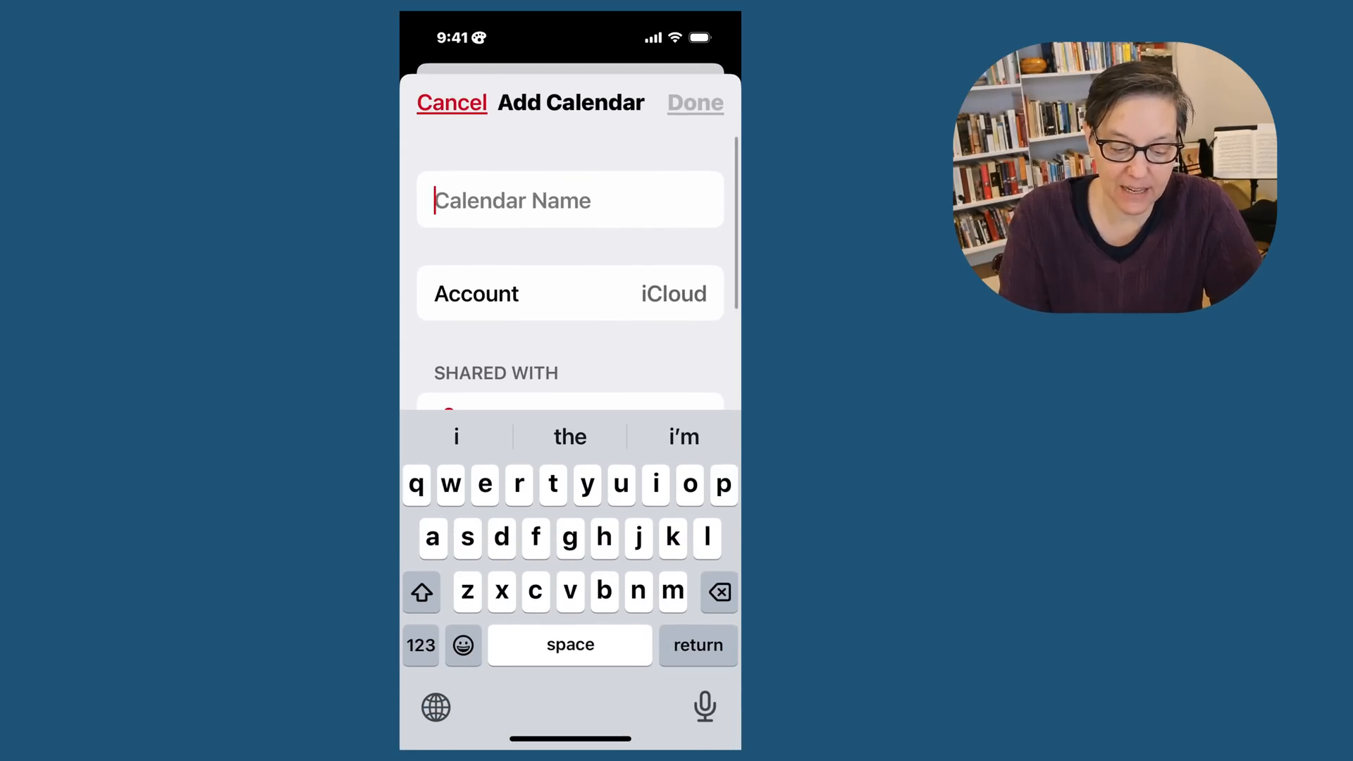
click(457, 172)
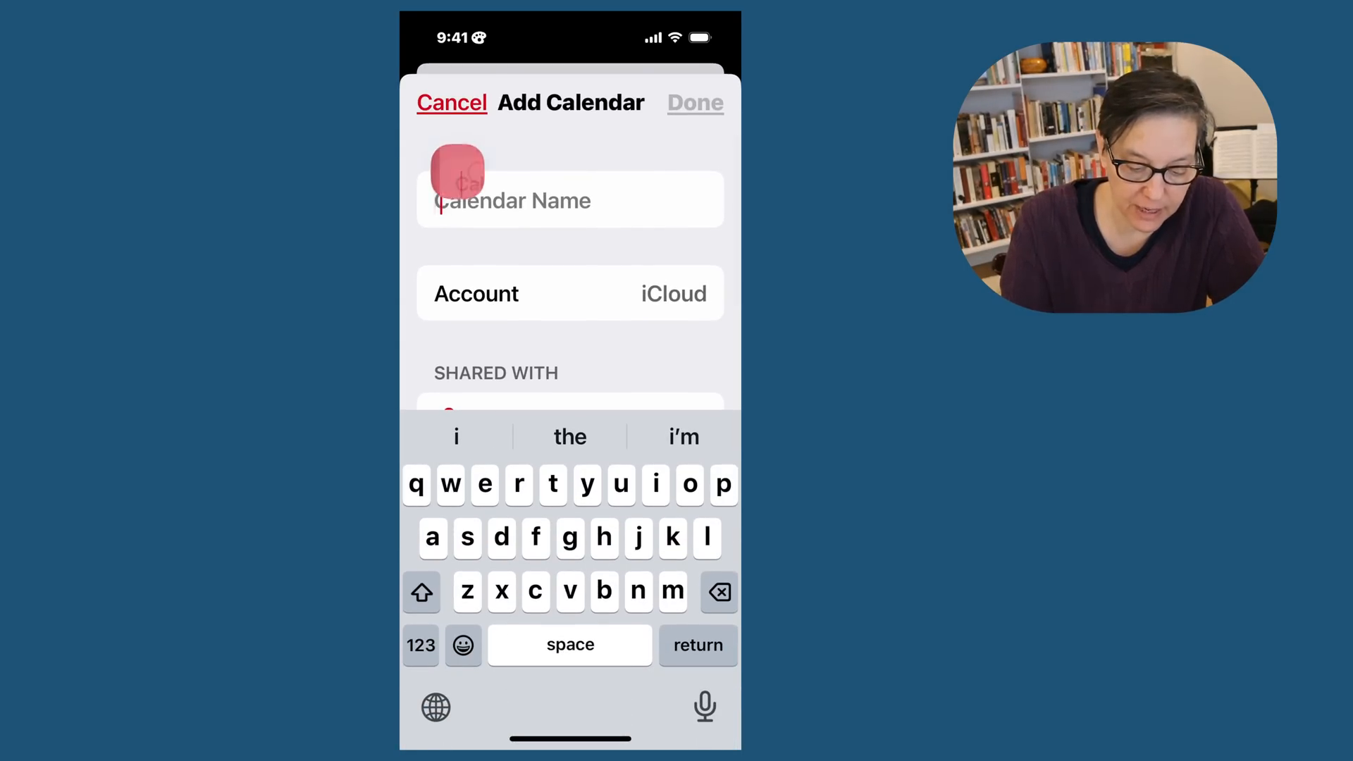
text(Little League Schedule)
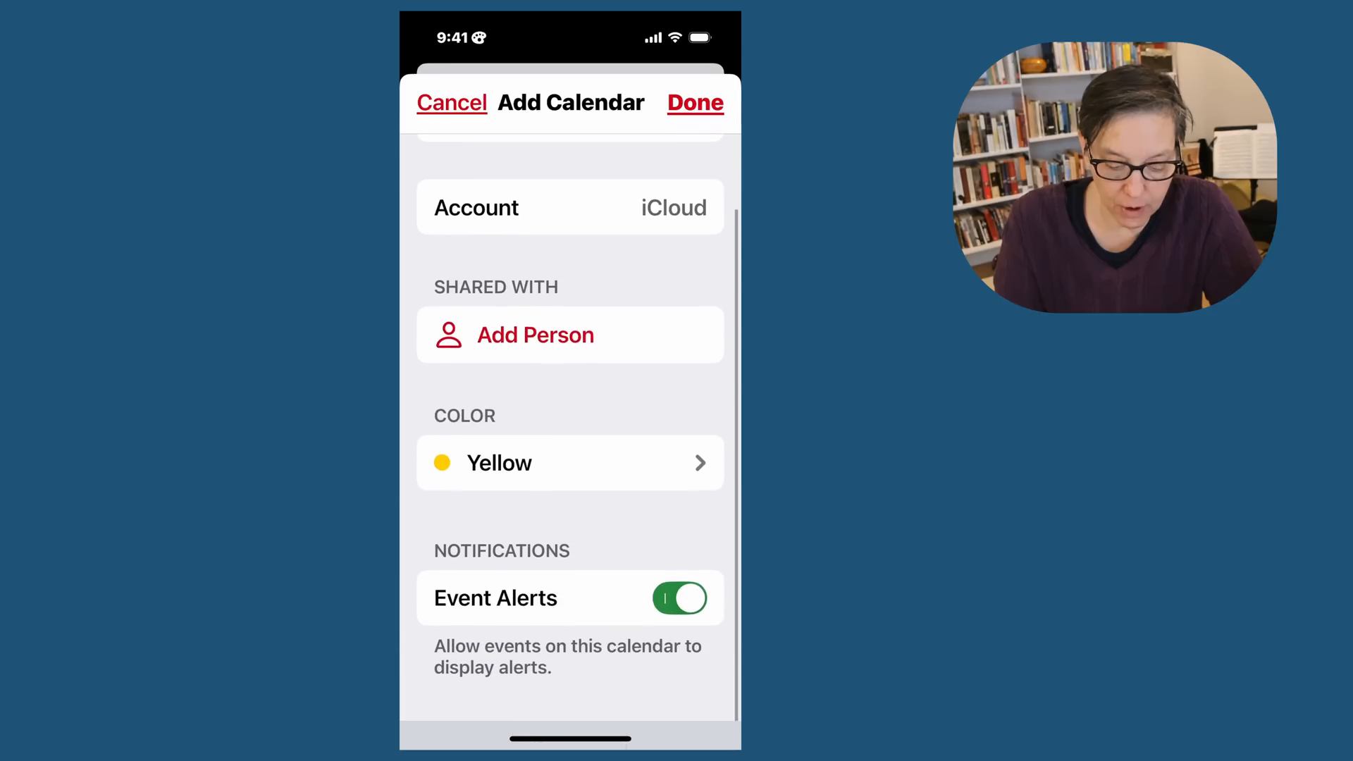
scroll(down, 3)
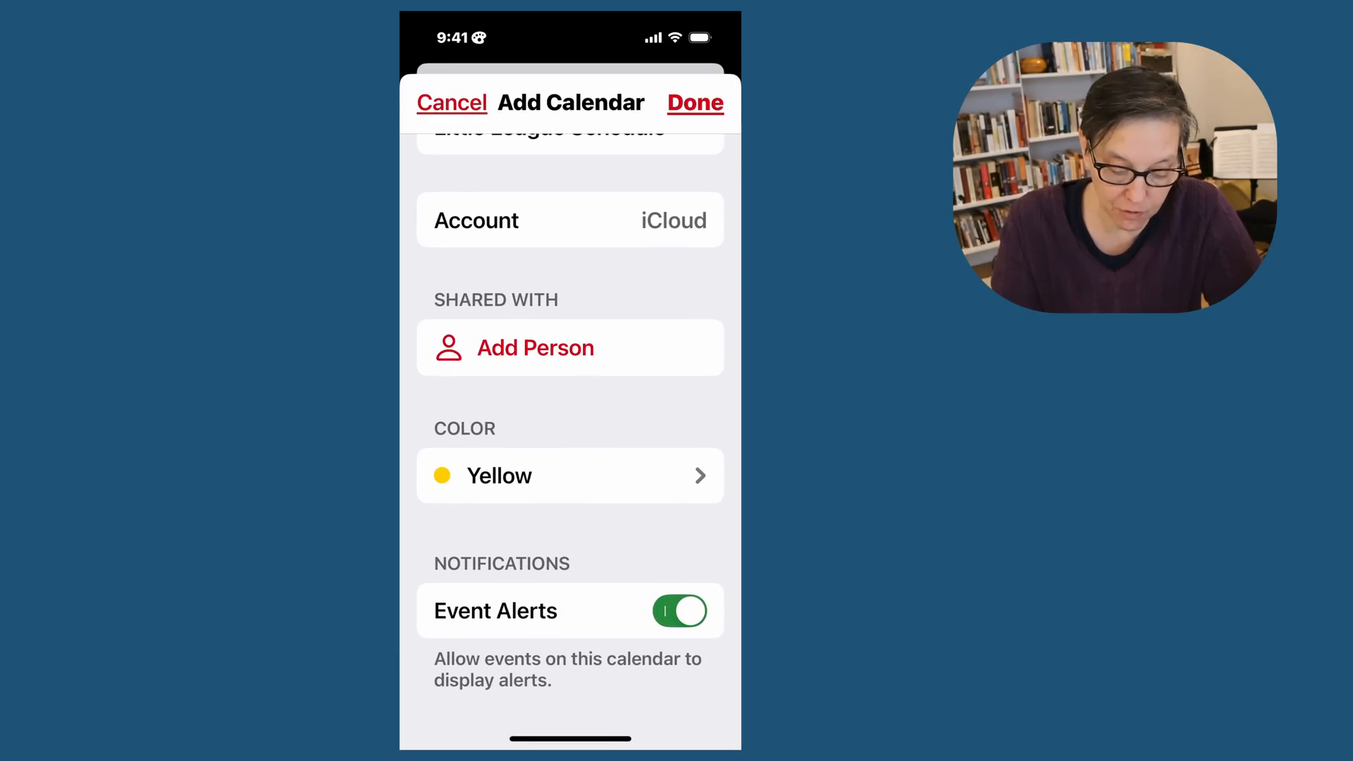
- Share the new calendar, give it a custom yellow colour, and return to the April 17 day view
click(570, 347)
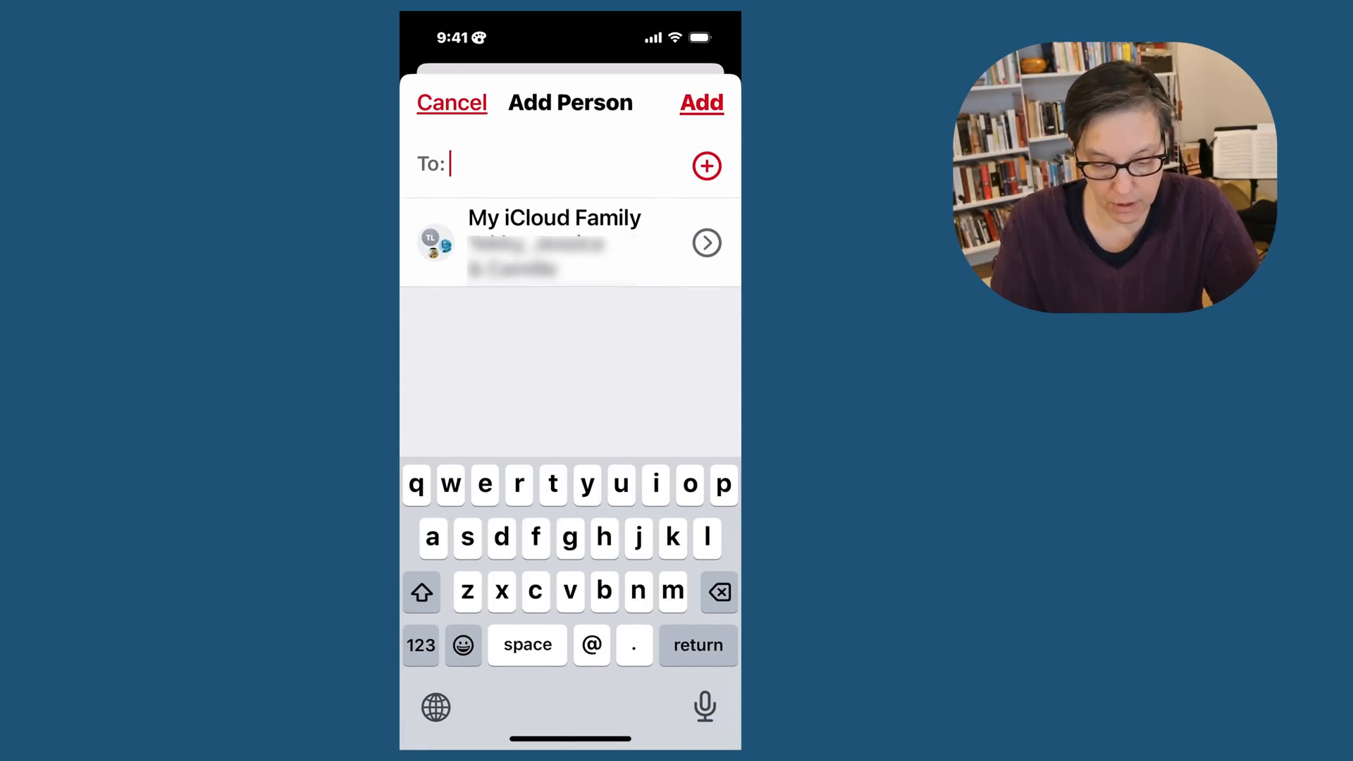
click(552, 243)
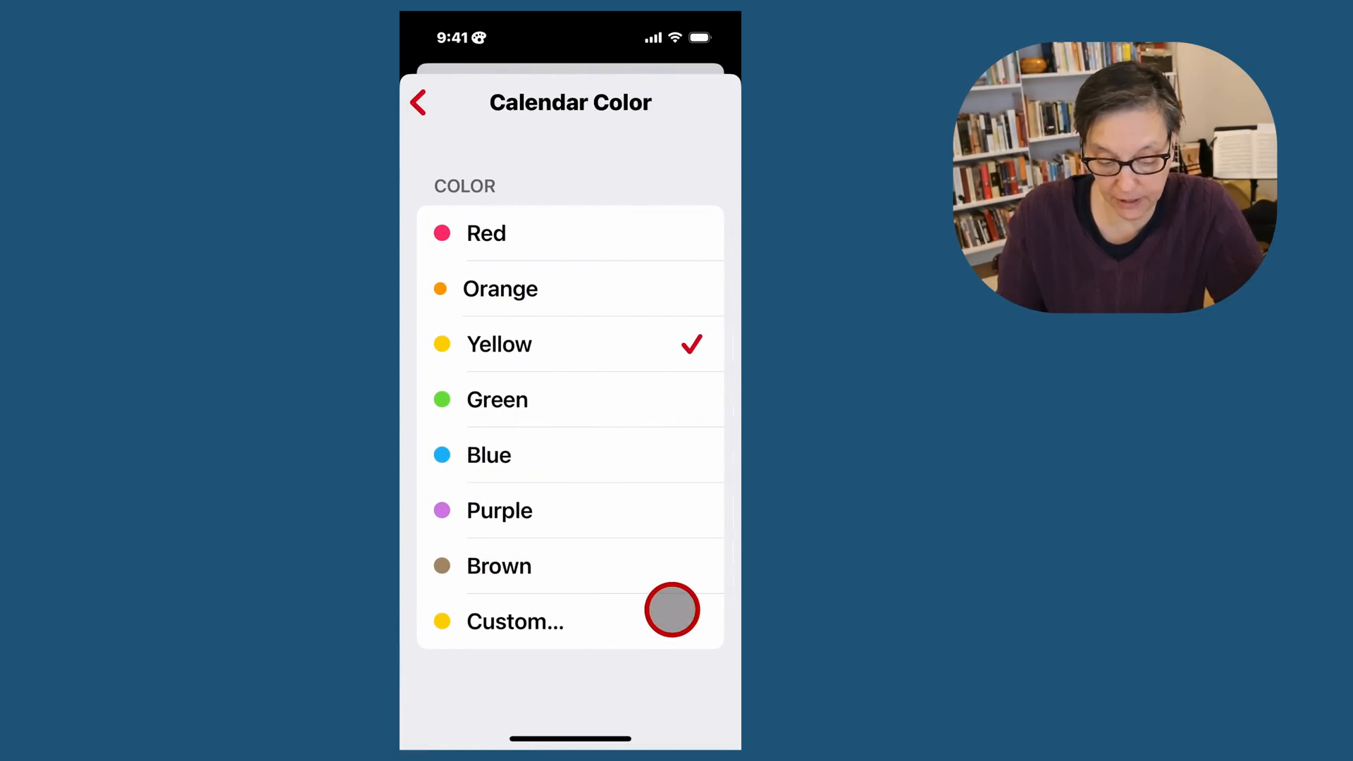
click(417, 101)
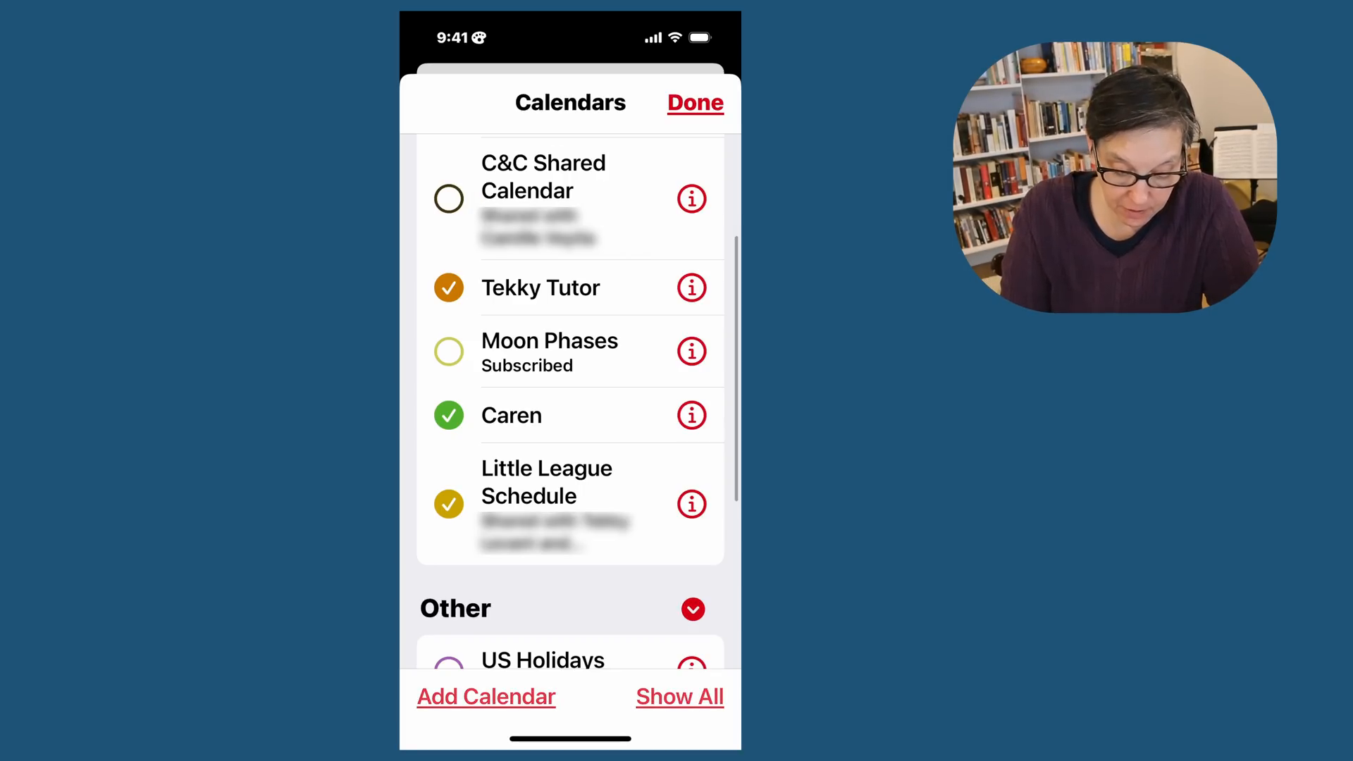
click(695, 103)
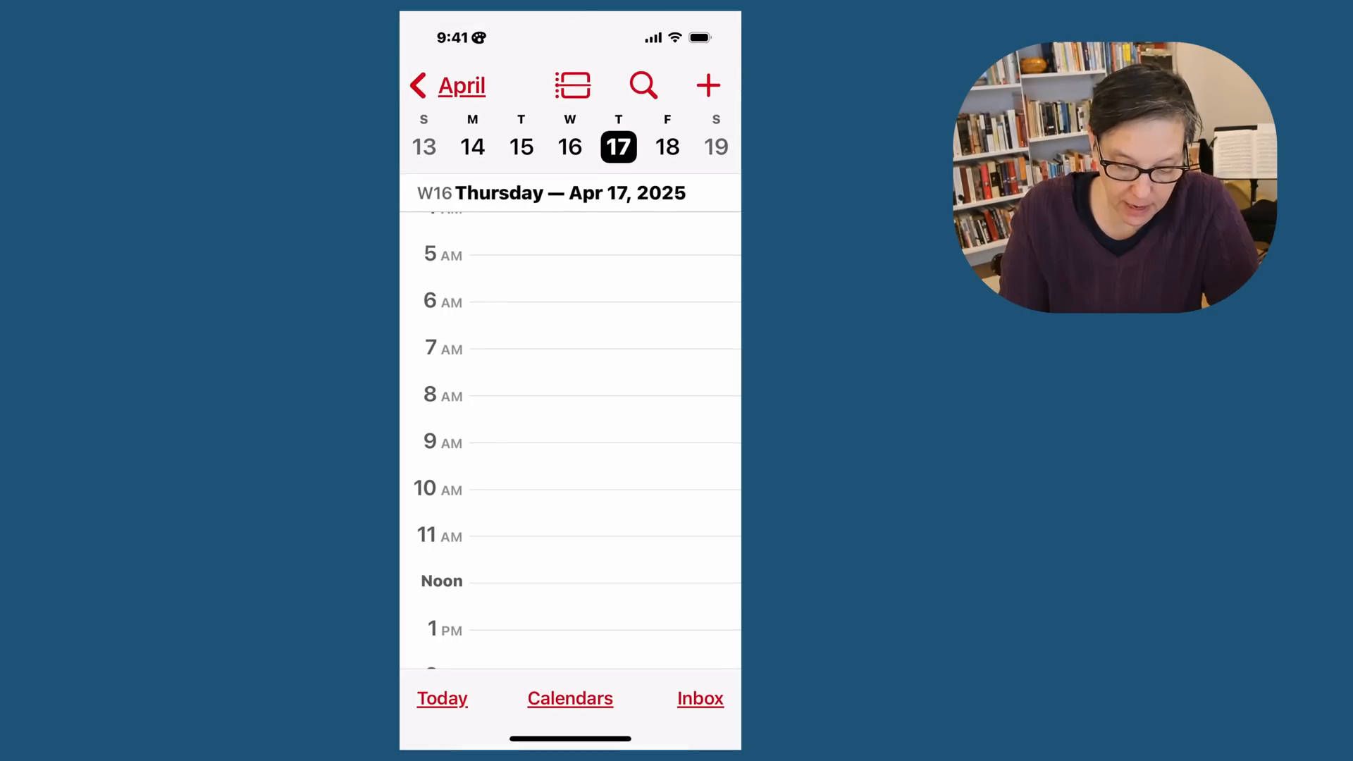
- Start a new event Game 1 on Apr 5, 2025, 1–2 PM in Little League Schedule
click(710, 86)
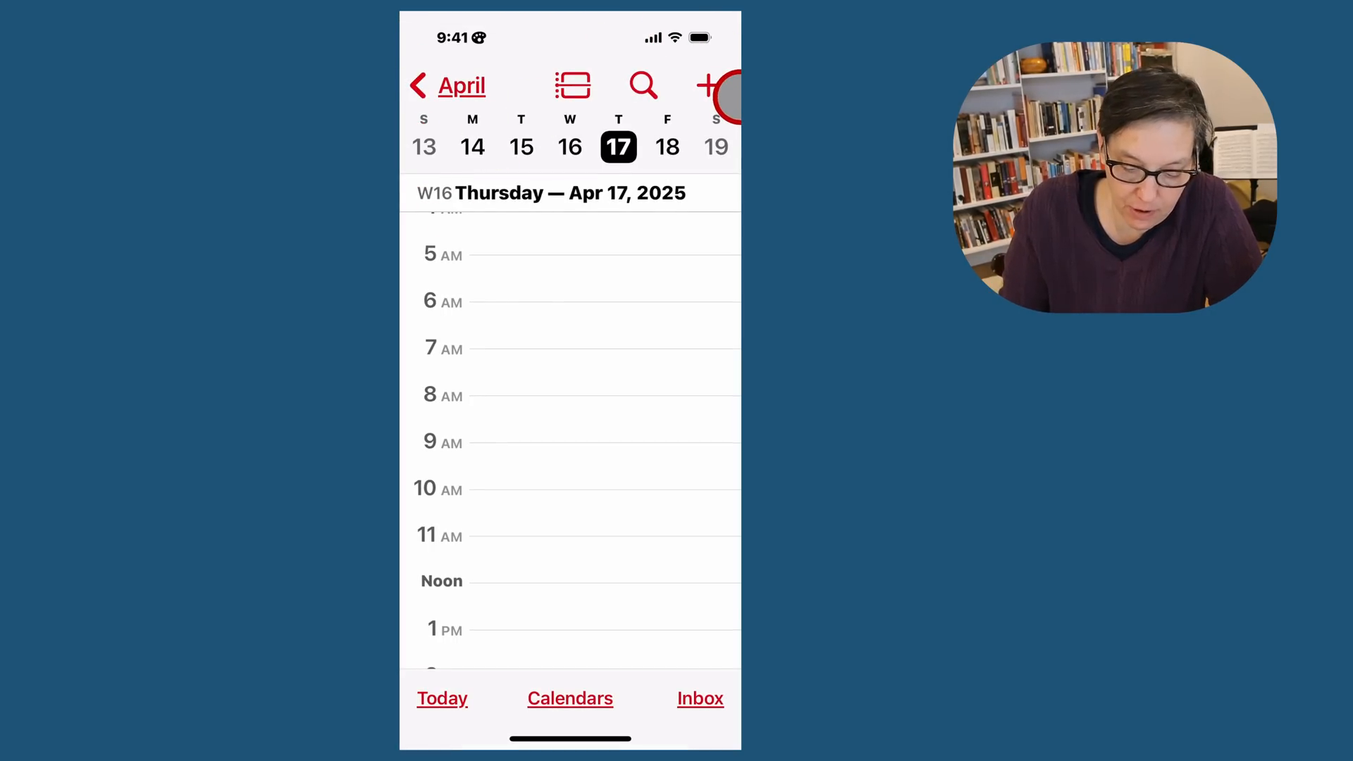
click(704, 85)
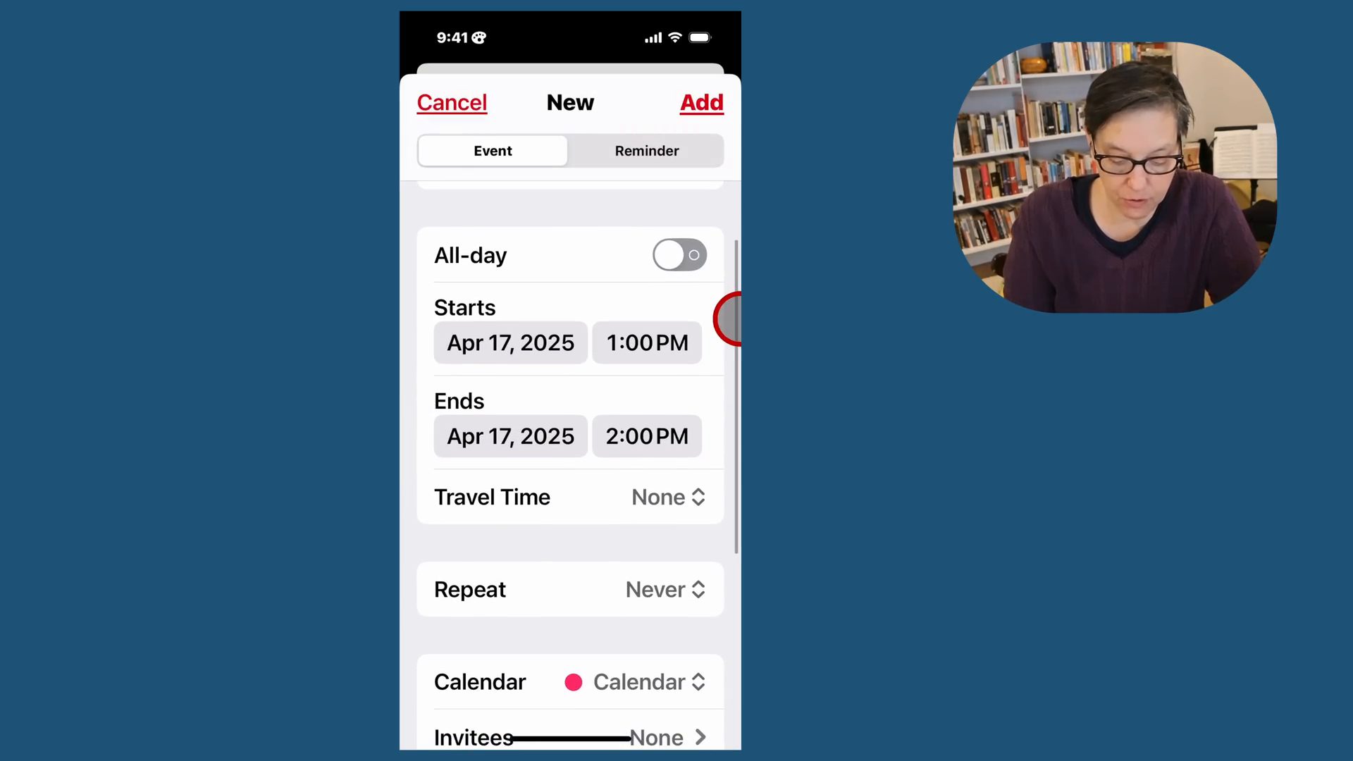
click(511, 342)
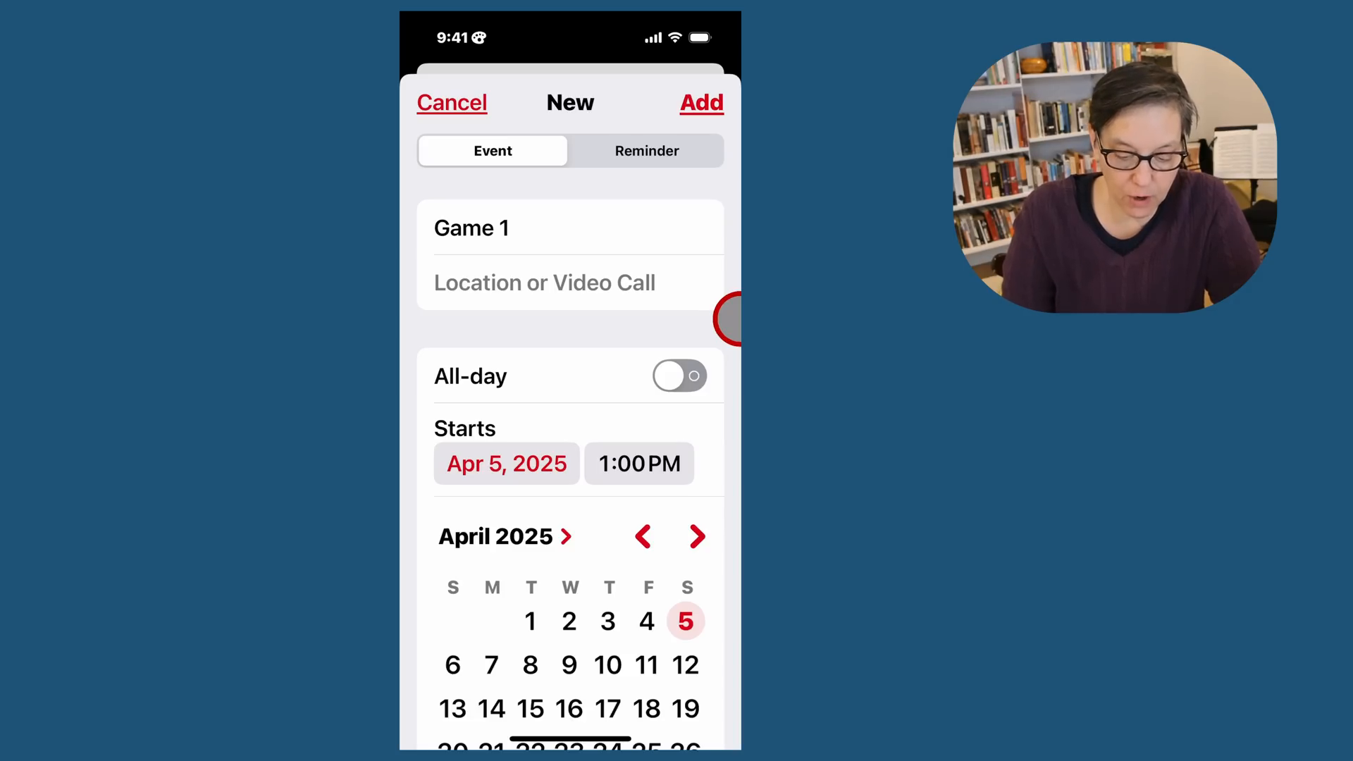
scroll(down, 3)
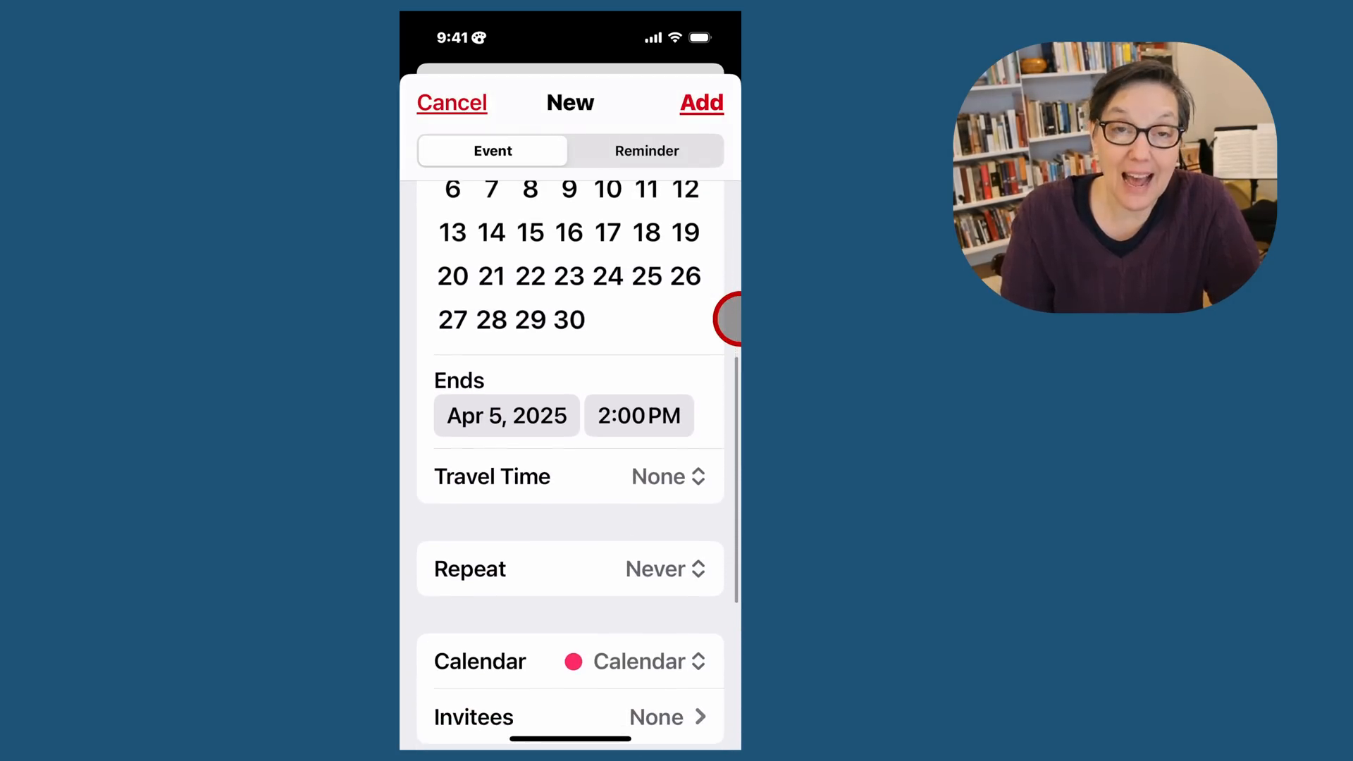
scroll(down, 3)
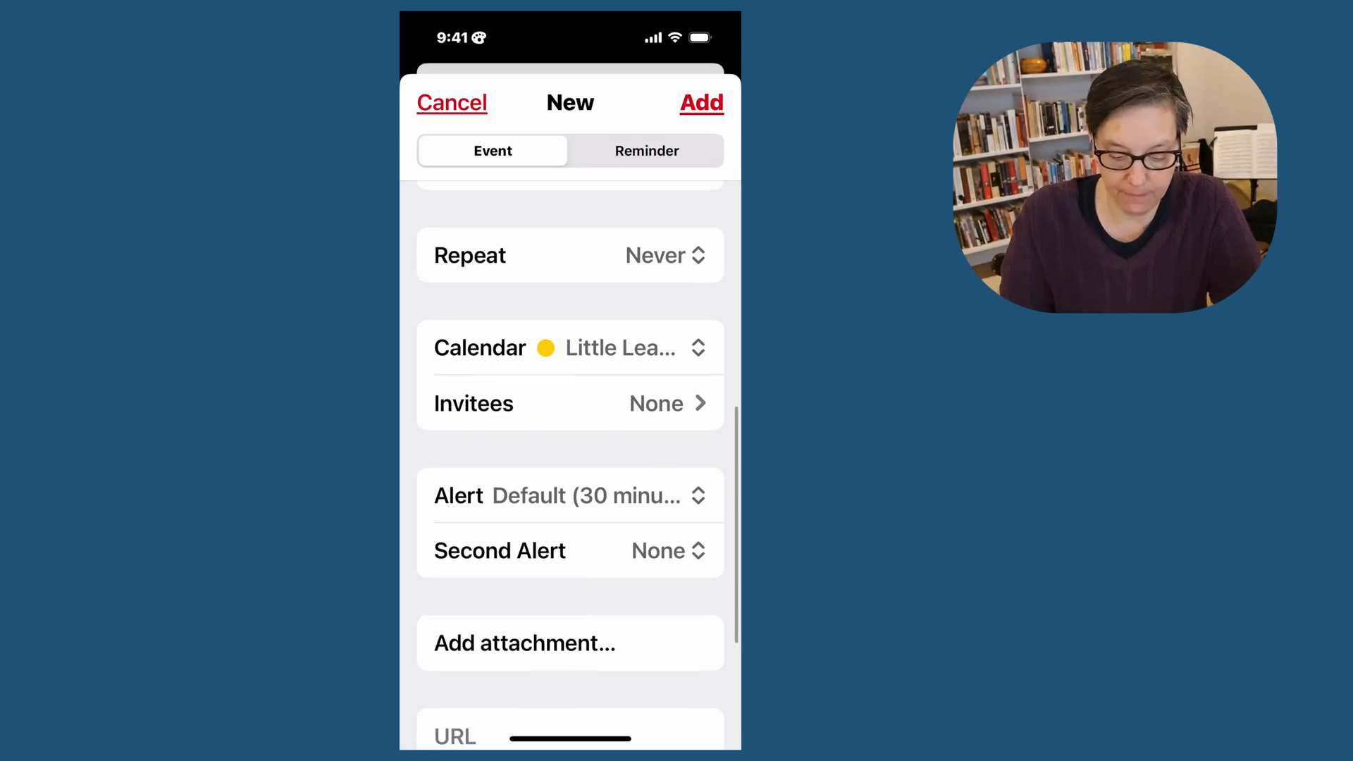
scroll(up, 3)
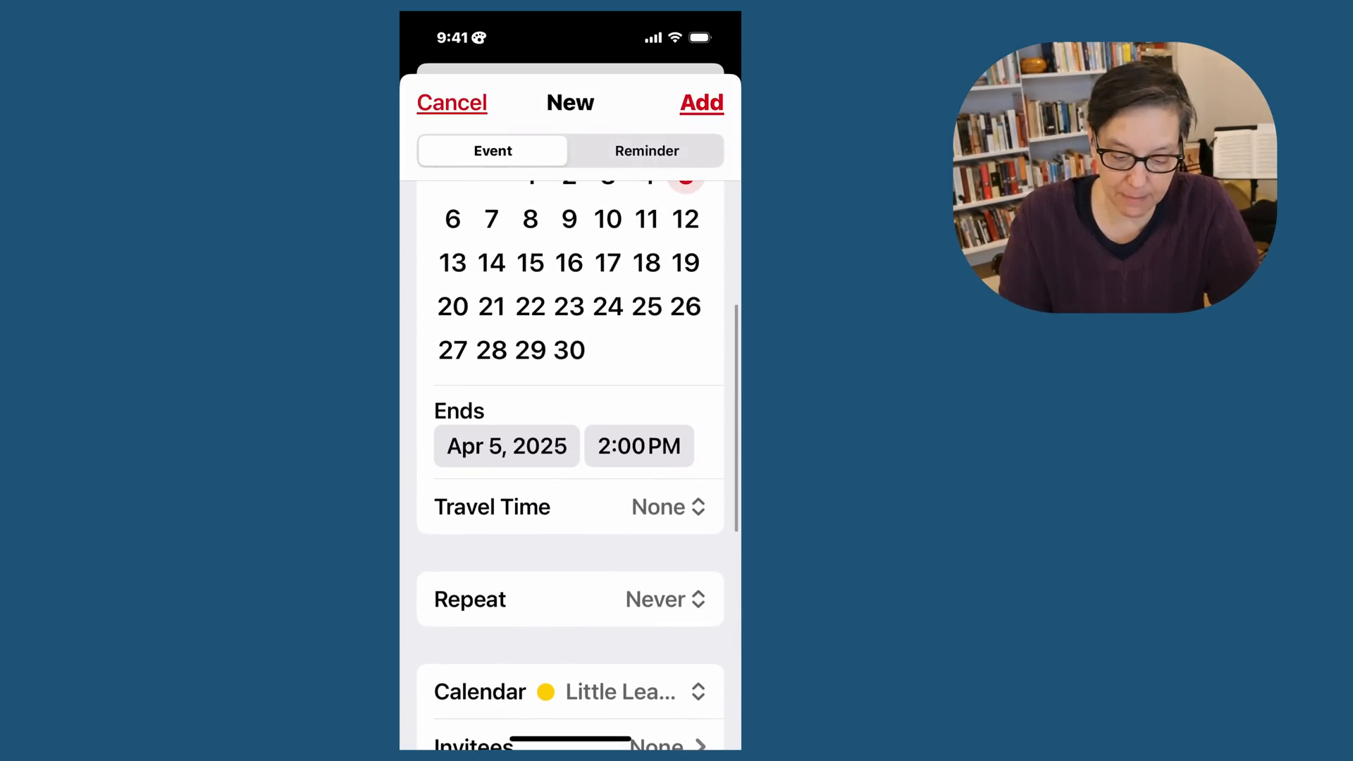
scroll(up, 3)
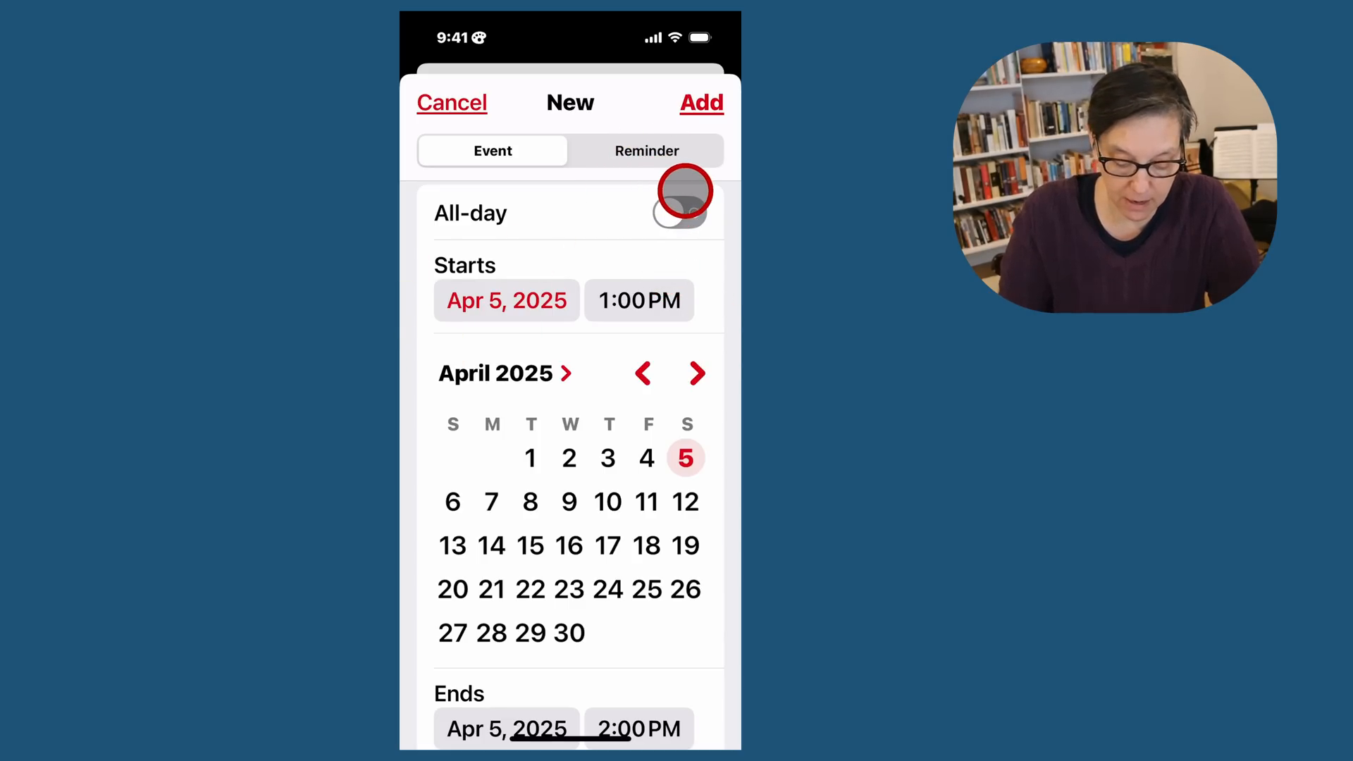
scroll(down, 3)
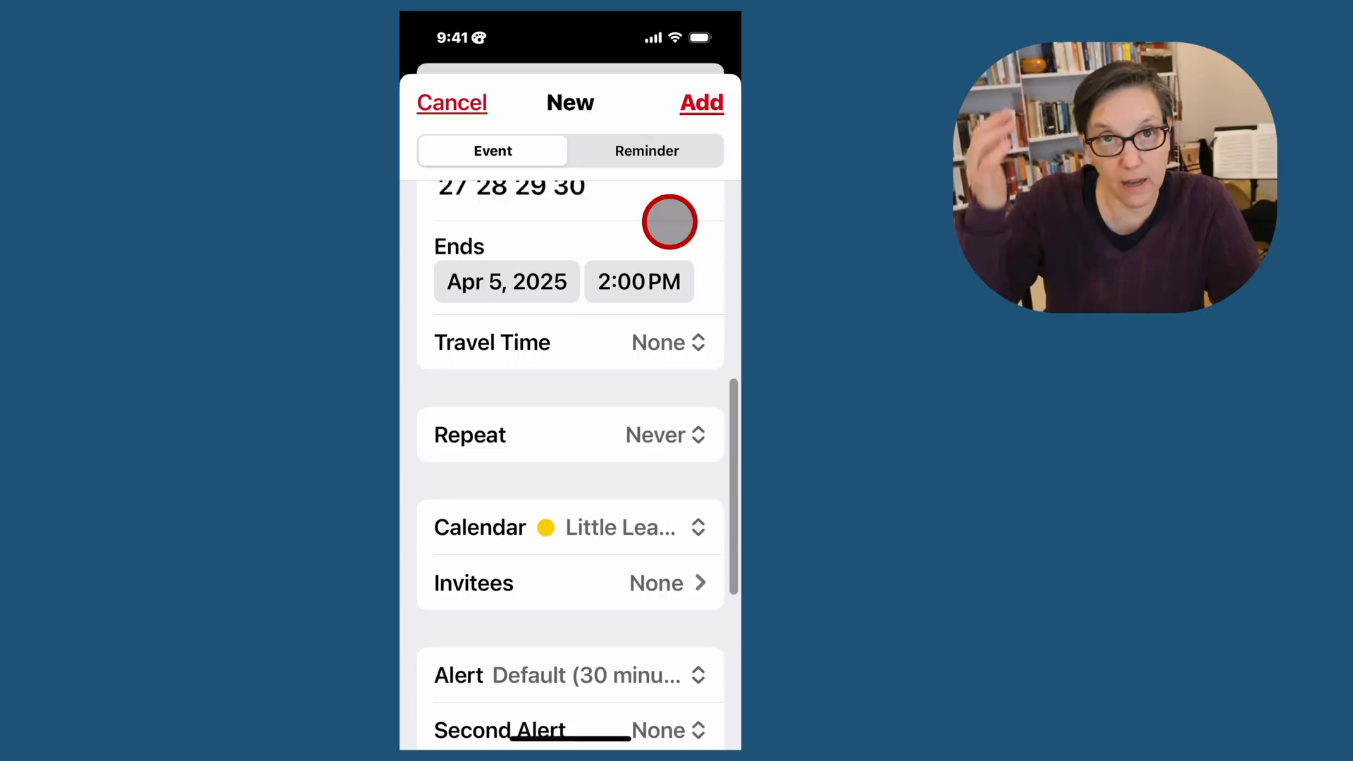
scroll(up, 3)
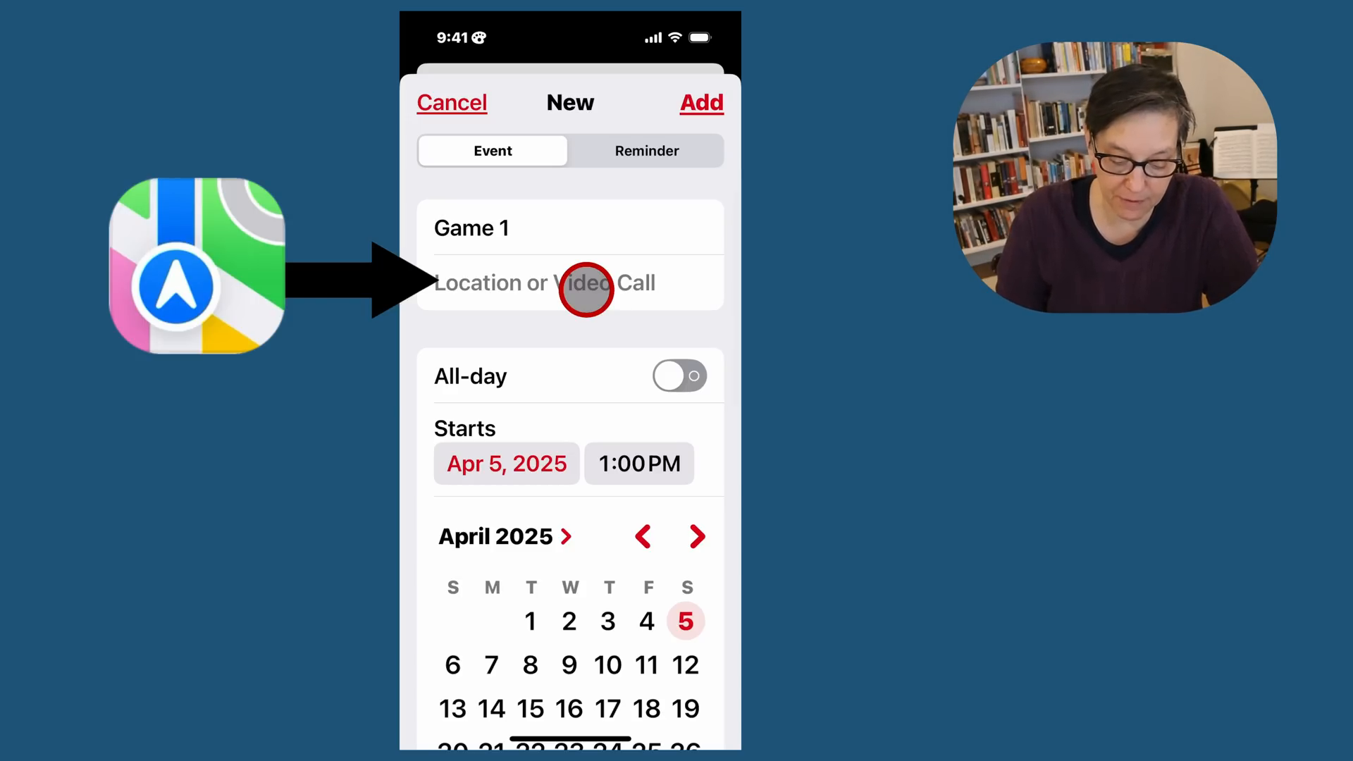
scroll(down, 3)
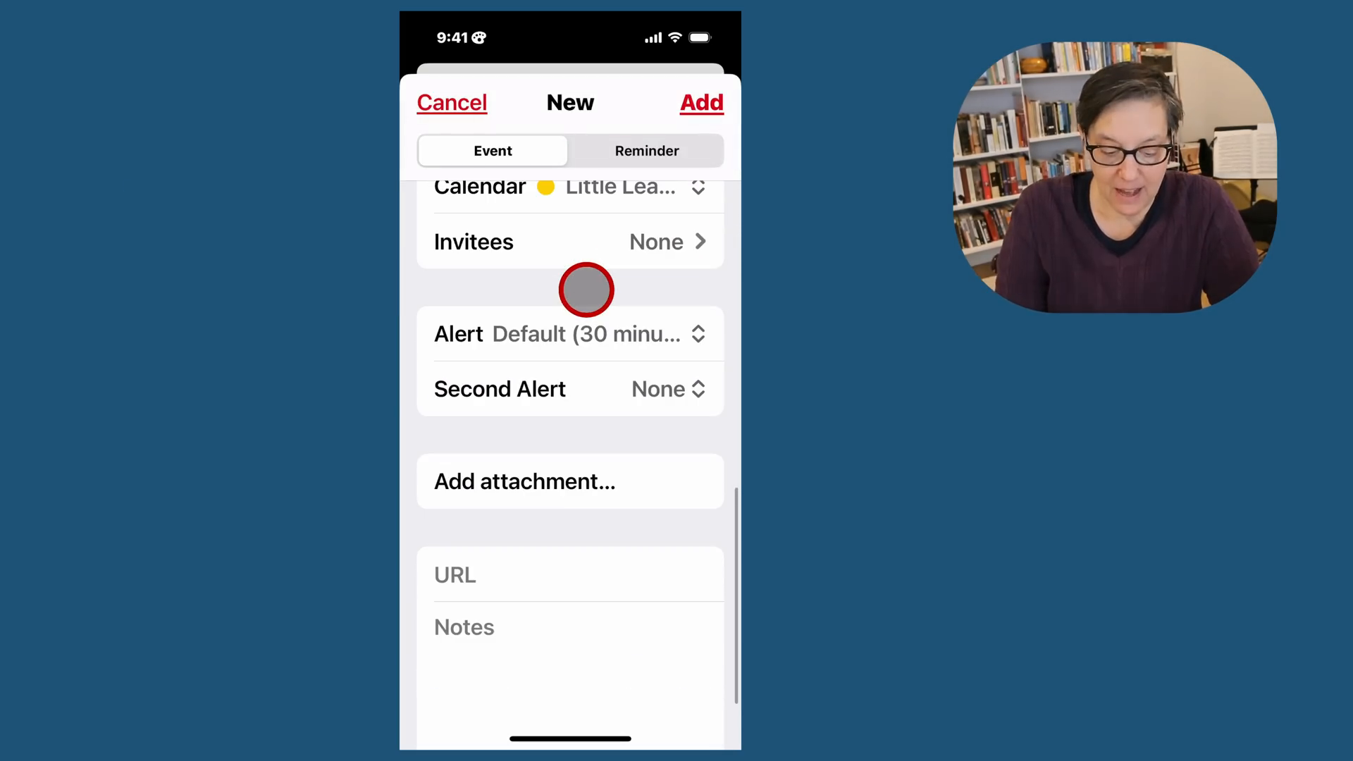
- Invite Apple to the event and return to its details
click(569, 241)
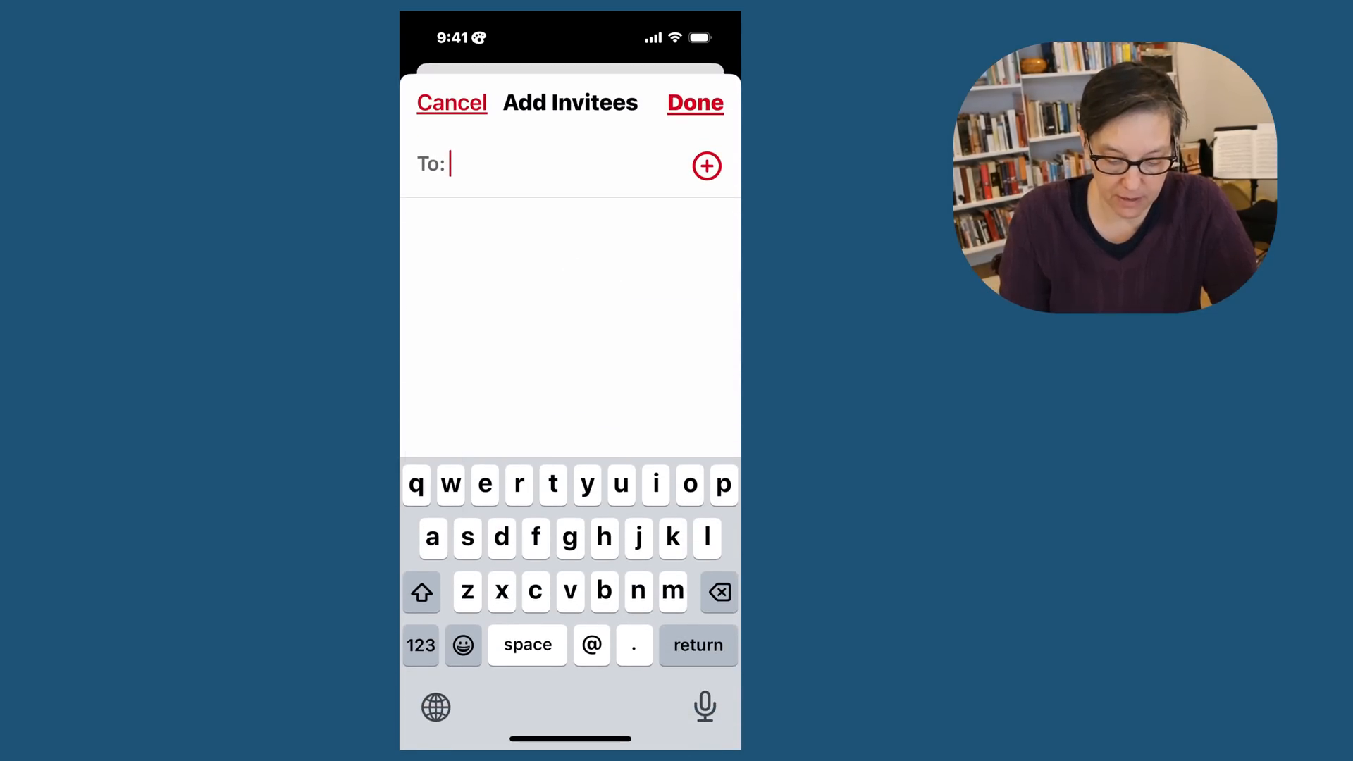
text(Apple)
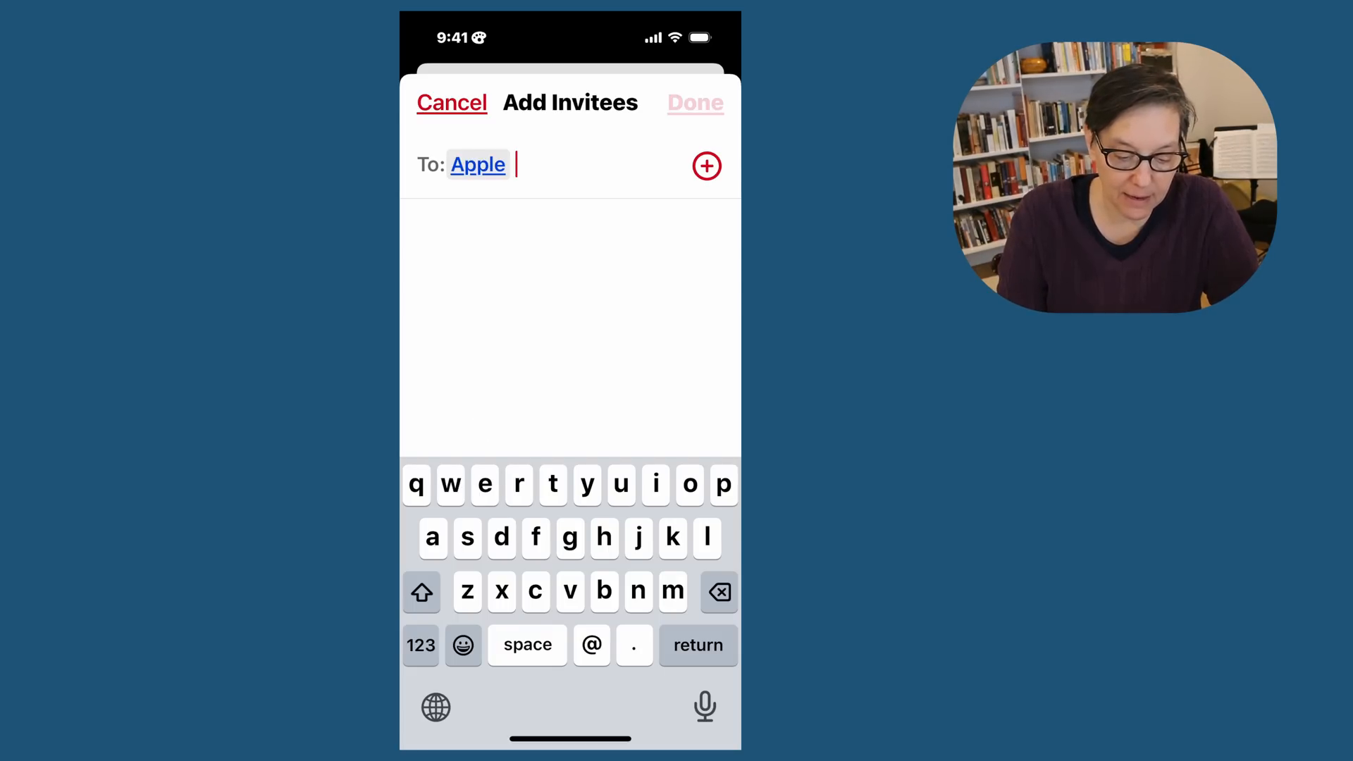
click(695, 103)
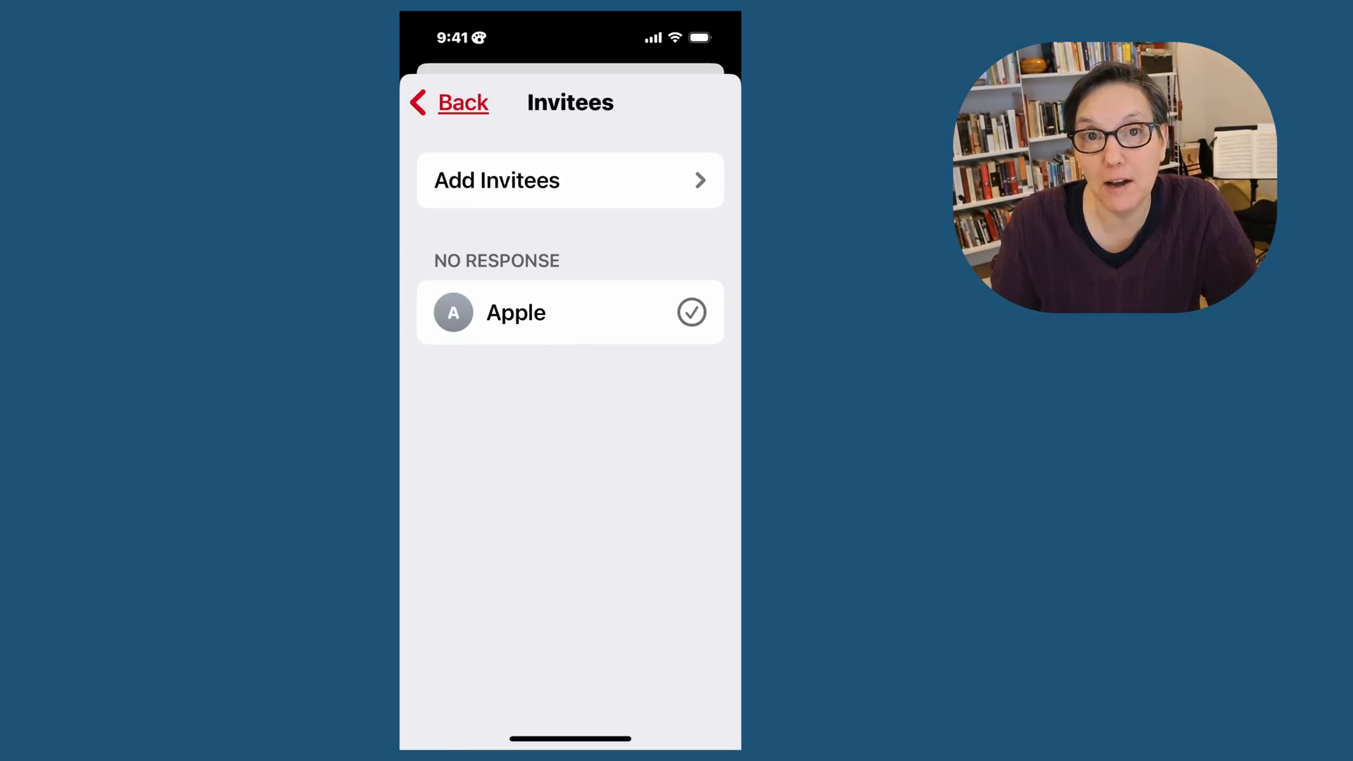
click(448, 103)
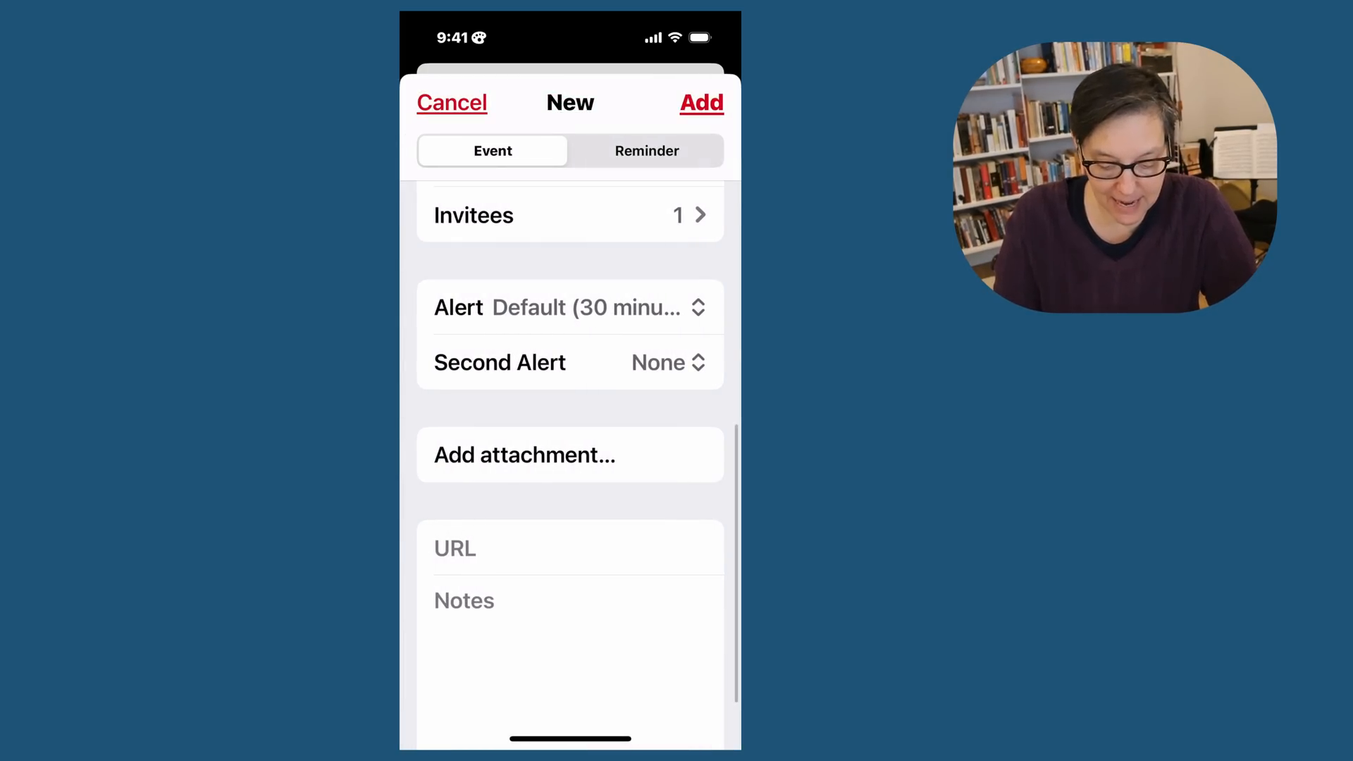
- Set alerts for 1 hour before and a second alert 1 day before the event
click(569, 307)
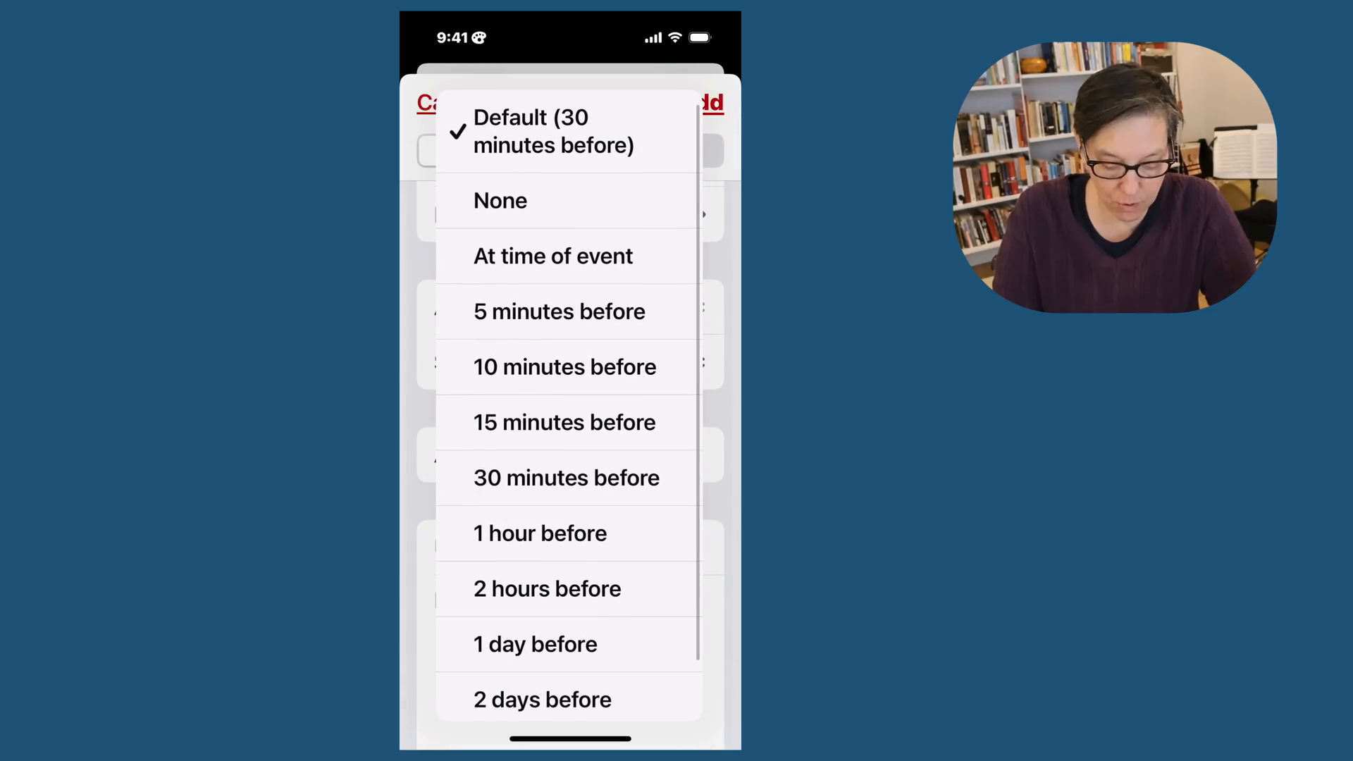
click(536, 644)
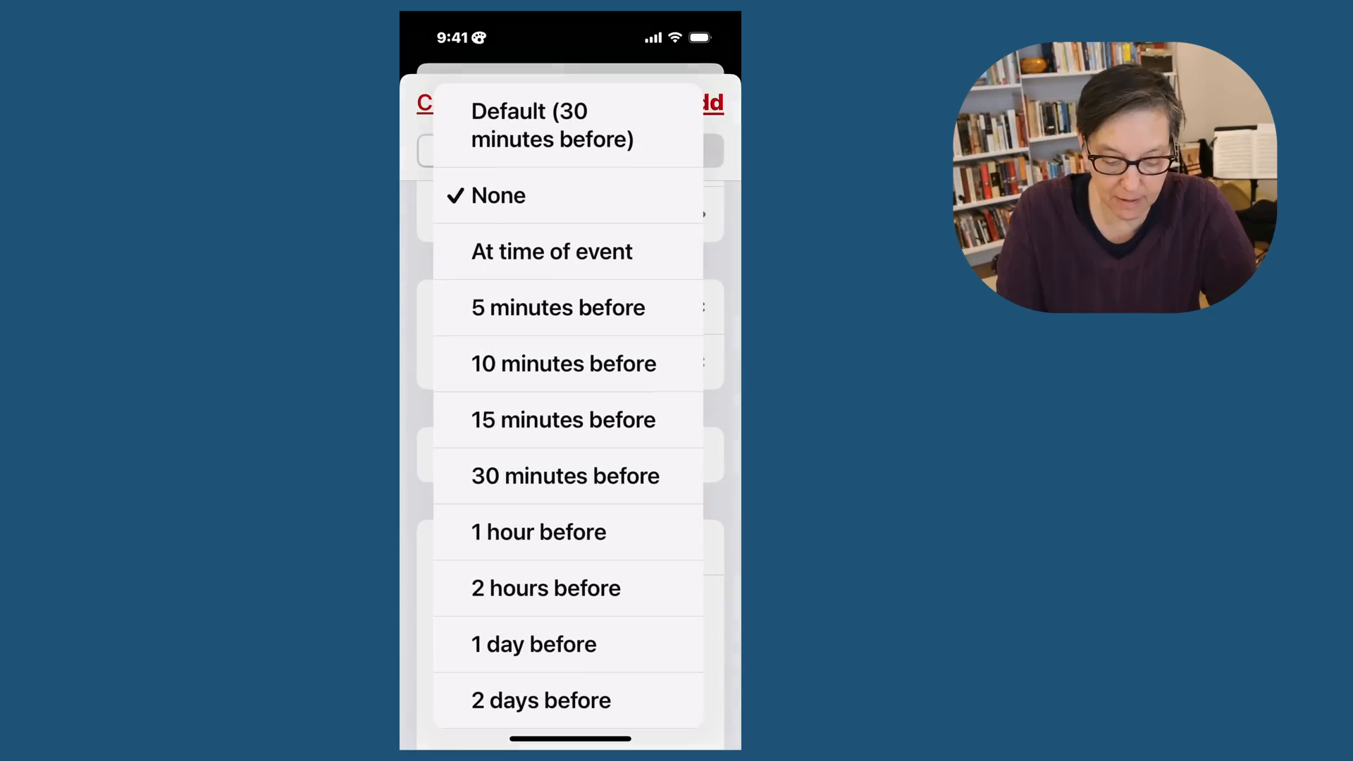
click(539, 531)
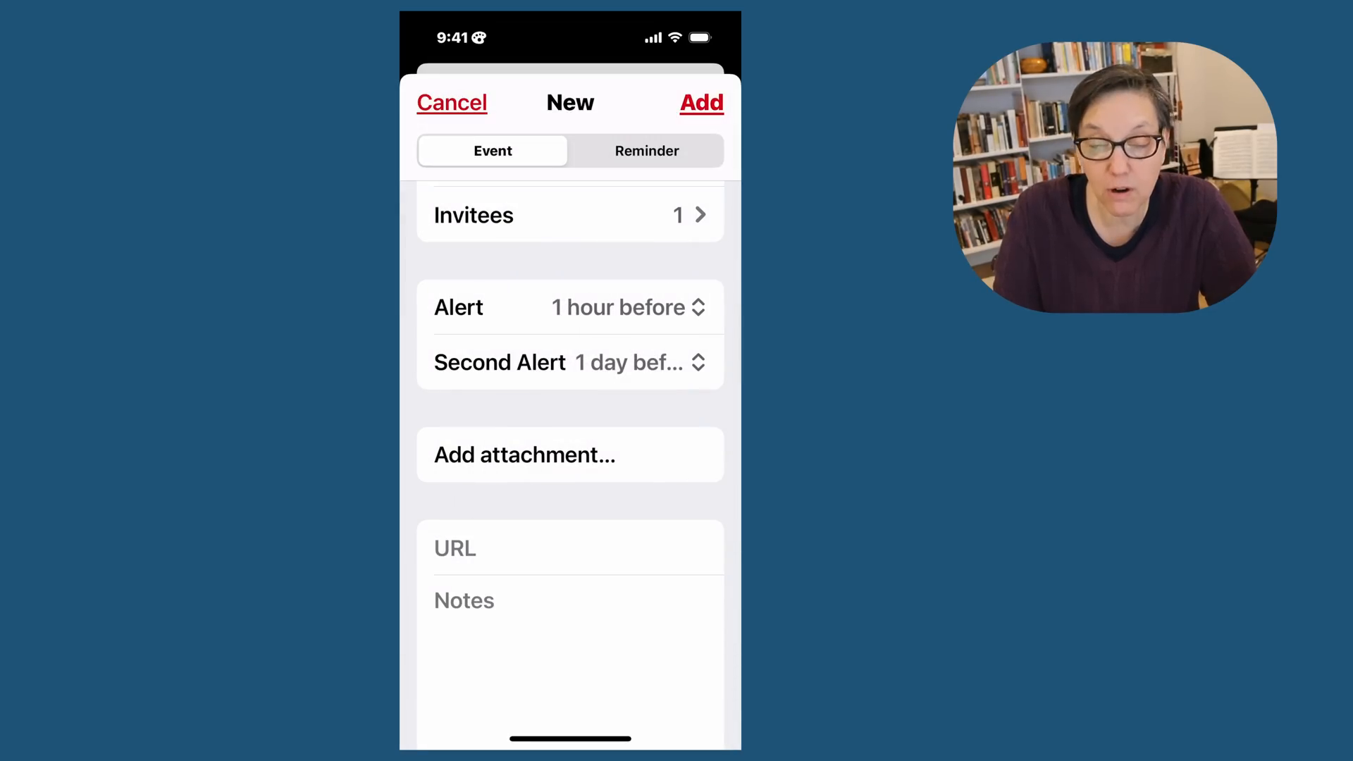
click(464, 600)
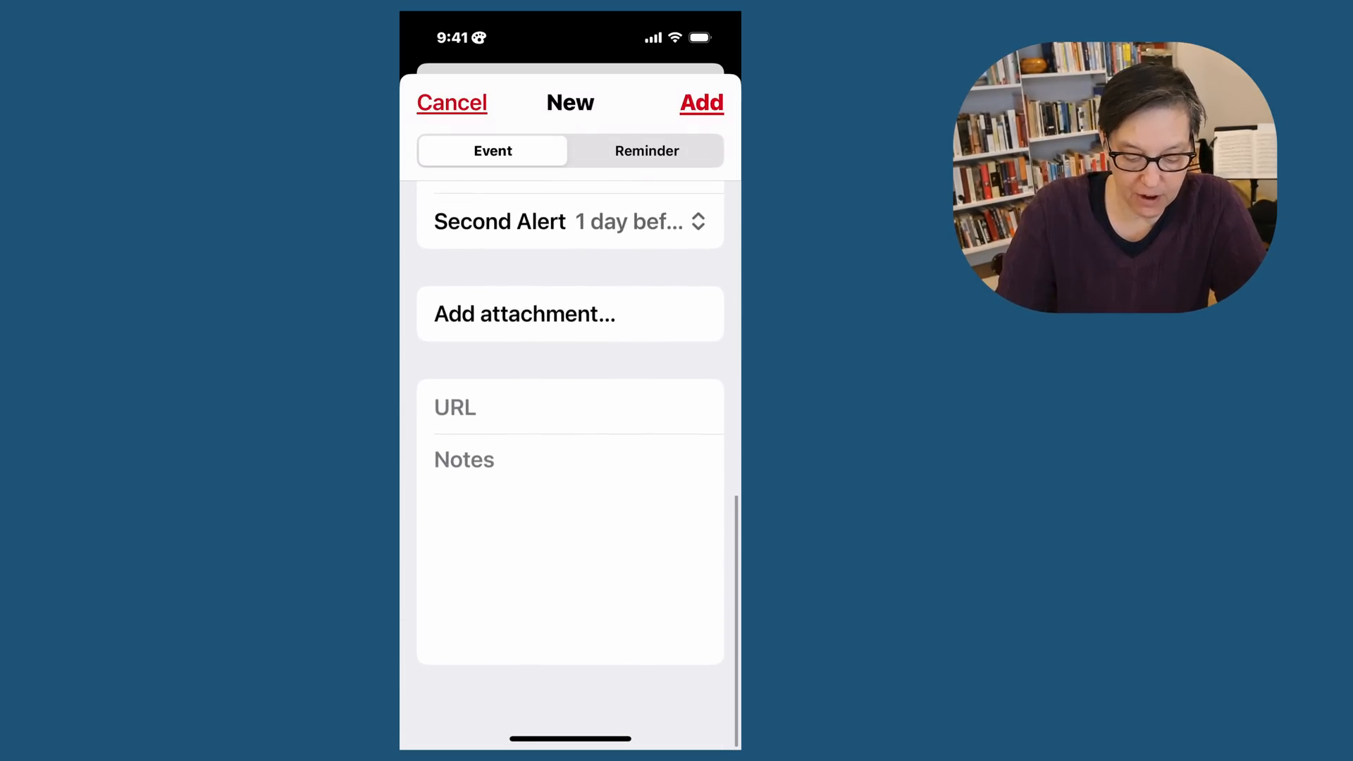
- Add the note 'Don't forget snack' and save Game 1, landing on the Apr 5 day view
click(569, 460)
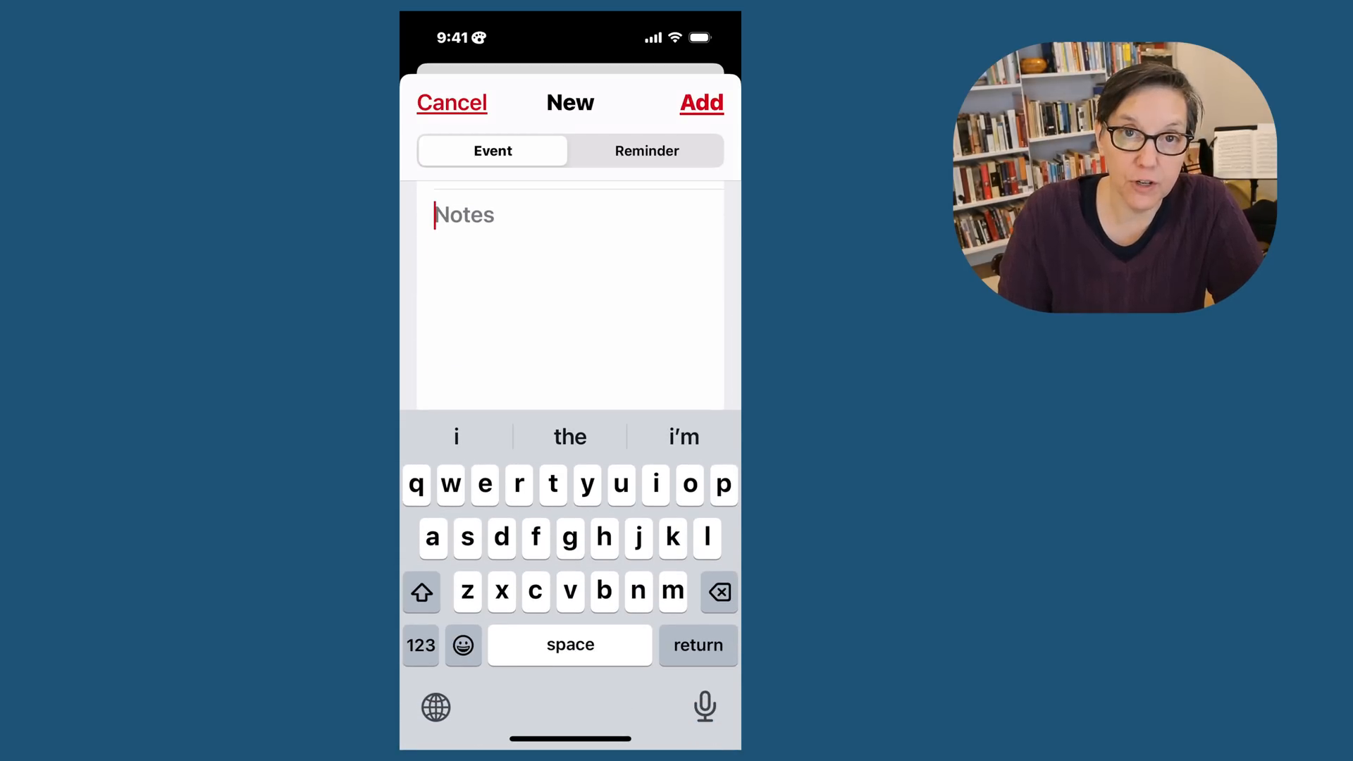
text(Don't forget snack)
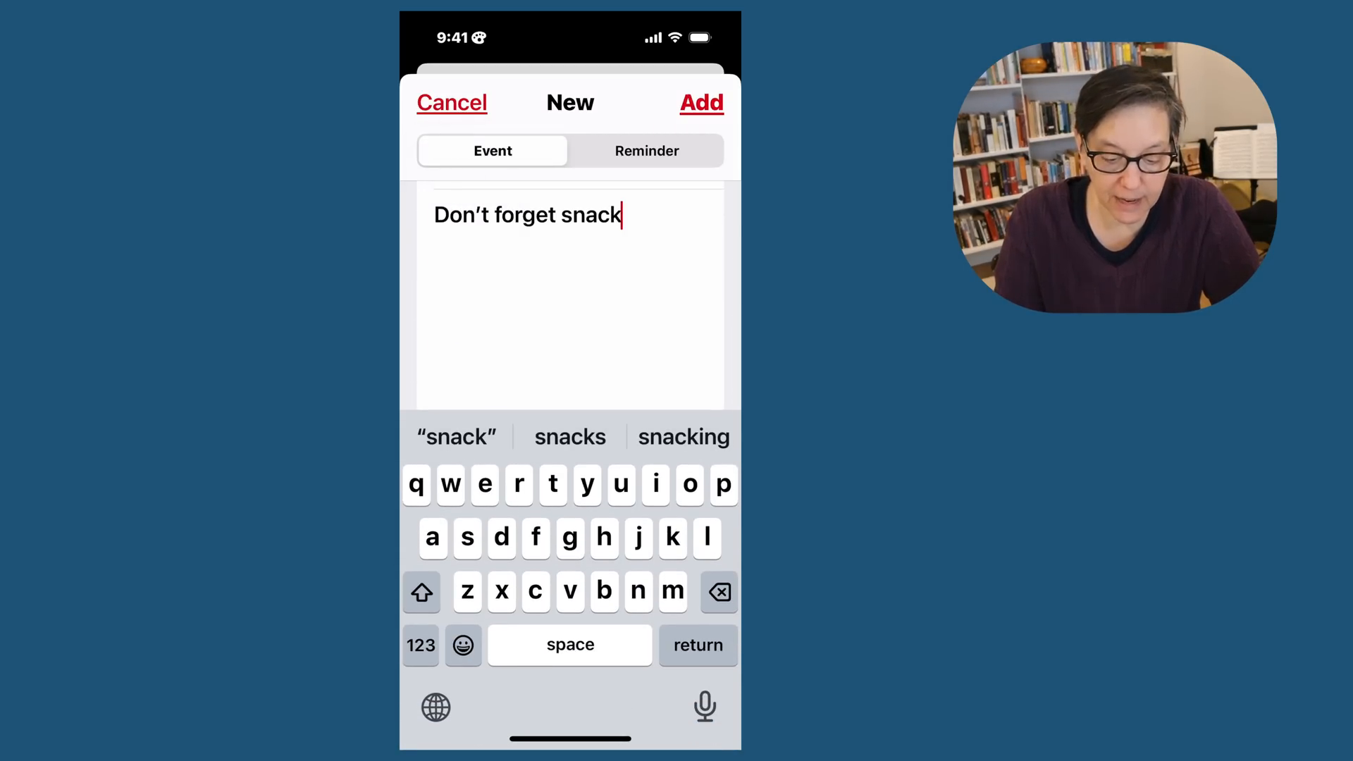
click(451, 103)
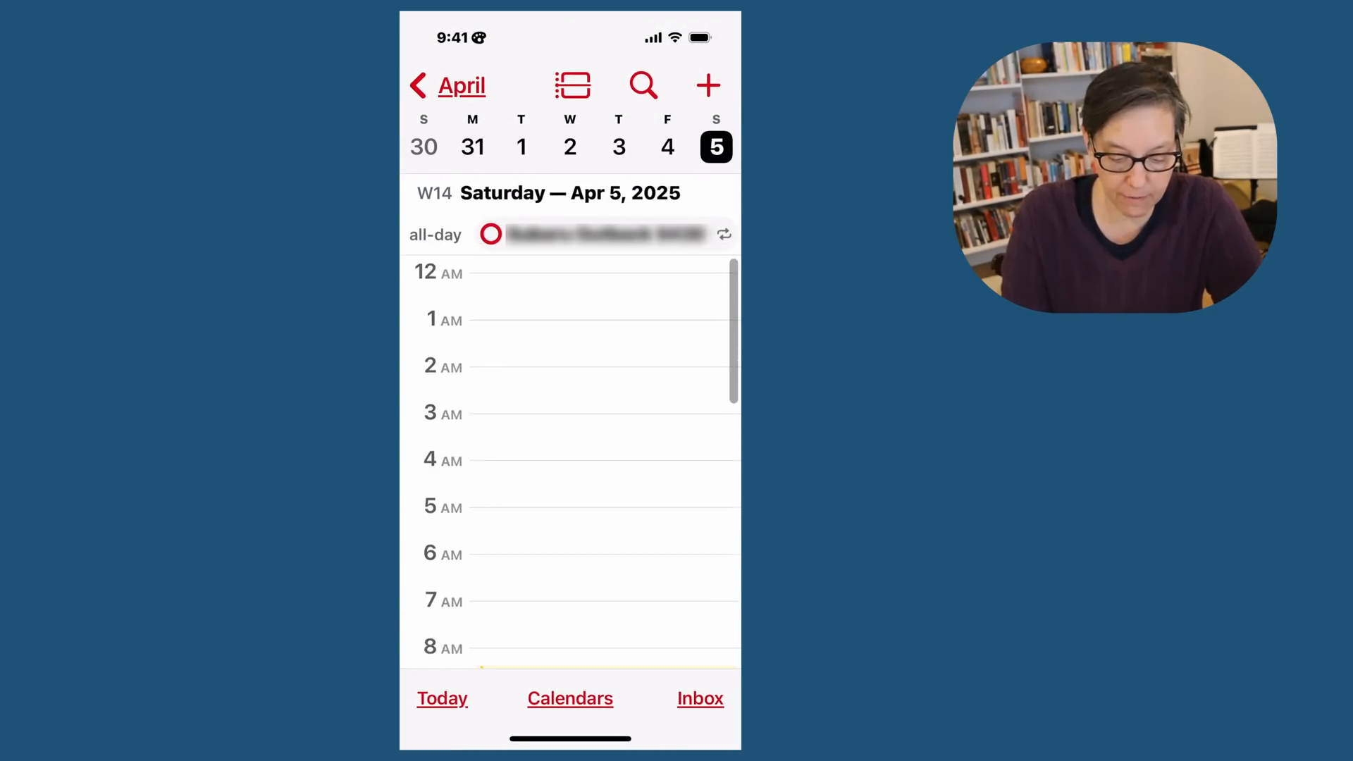
- Check Game 1 on Apr 5, then add Game two on Apr 12, 1–2 PM, with its details showing
scroll(down, 3)
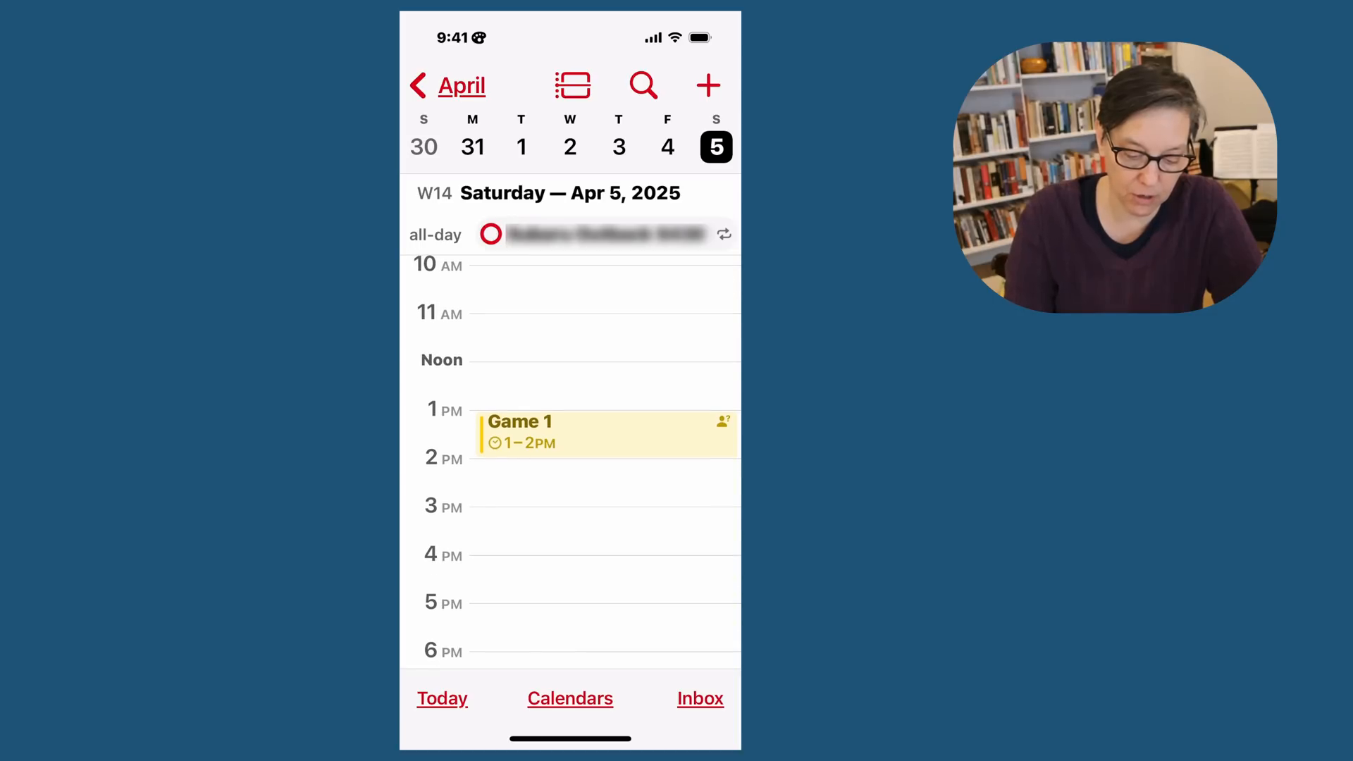
click(605, 435)
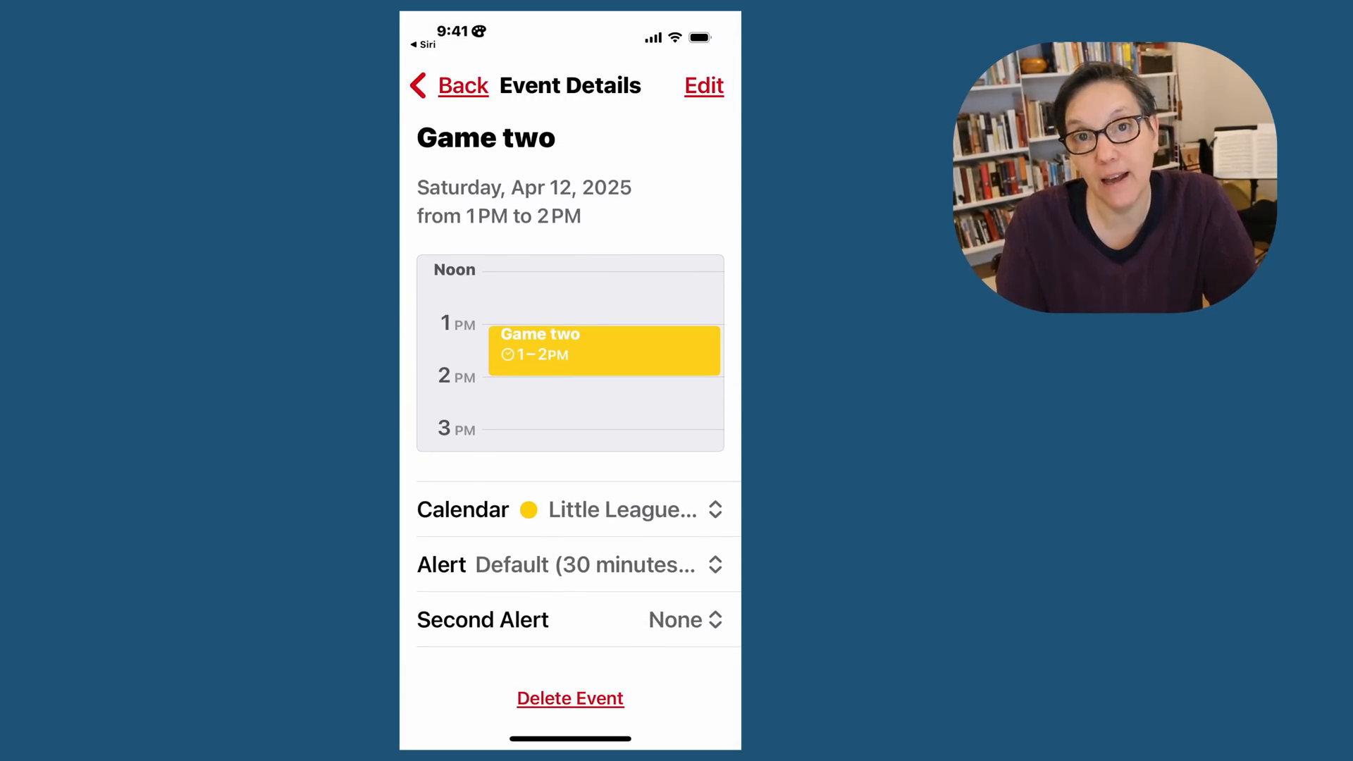
- Back out of Game two's Event Details to the whole-year overview of months
click(704, 86)
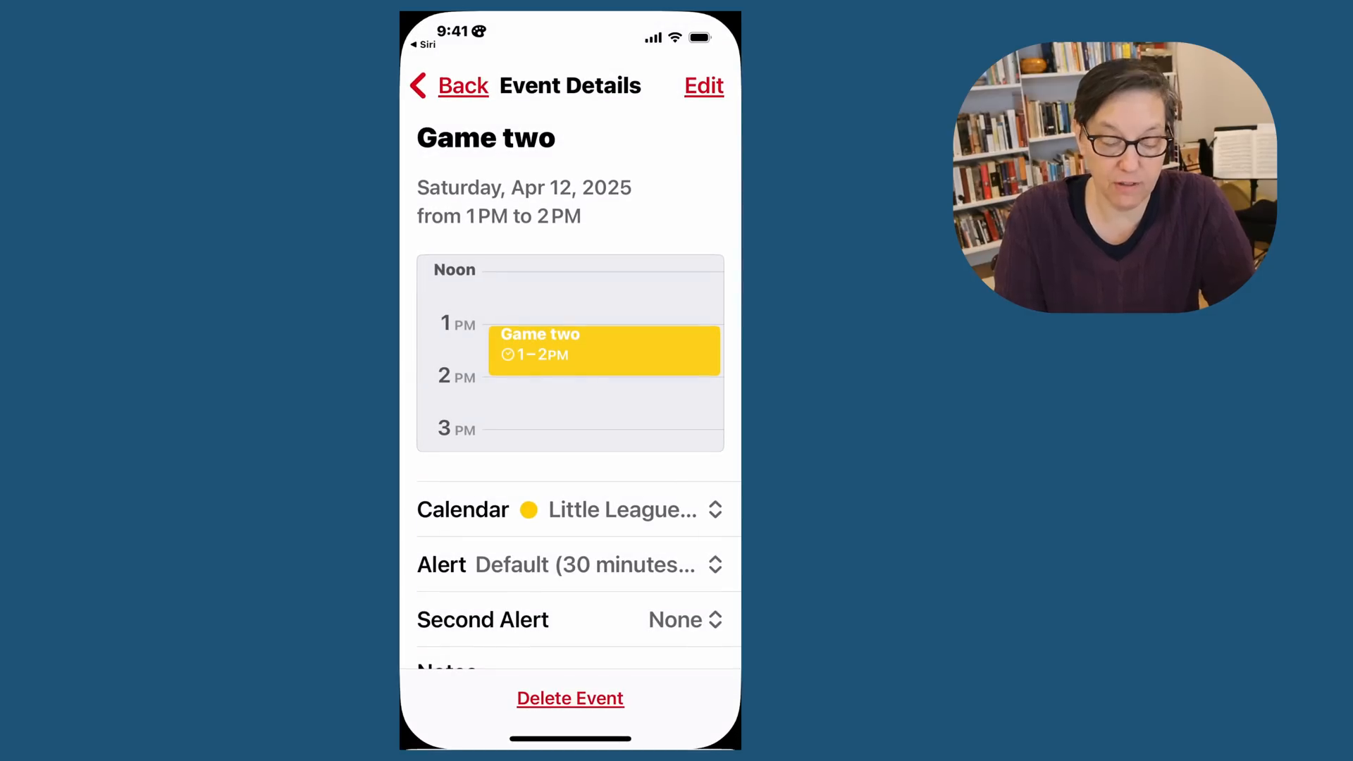
click(463, 86)
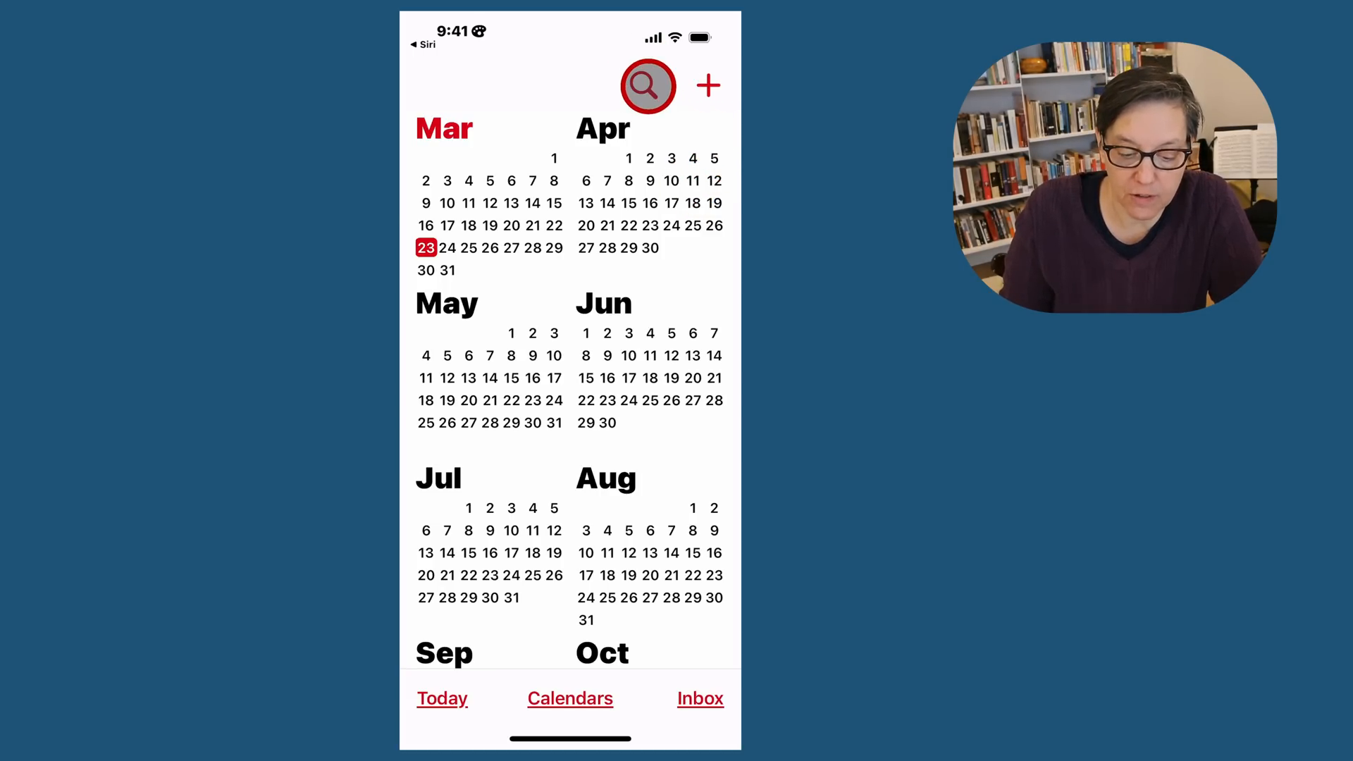
- Search the calendar for 'games', then cancel back to the year overview
click(646, 86)
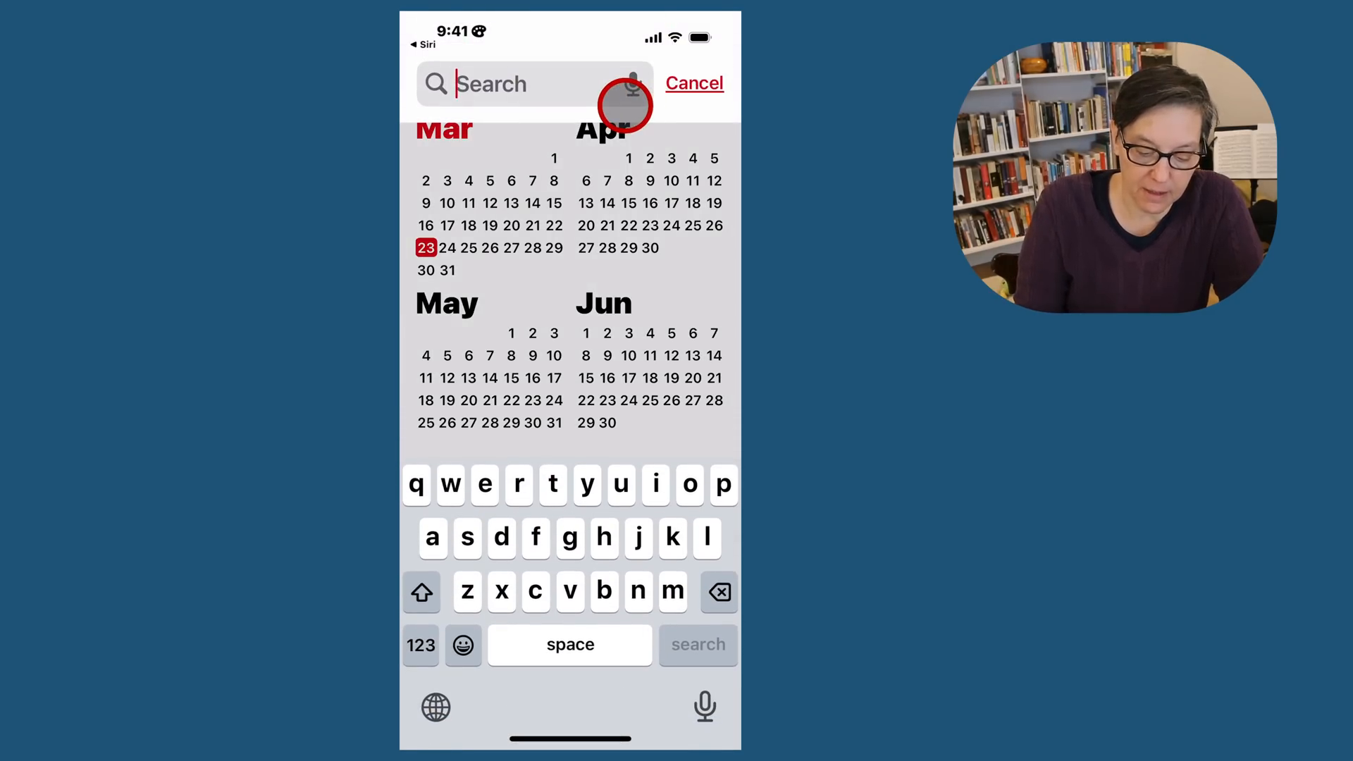
text(games)
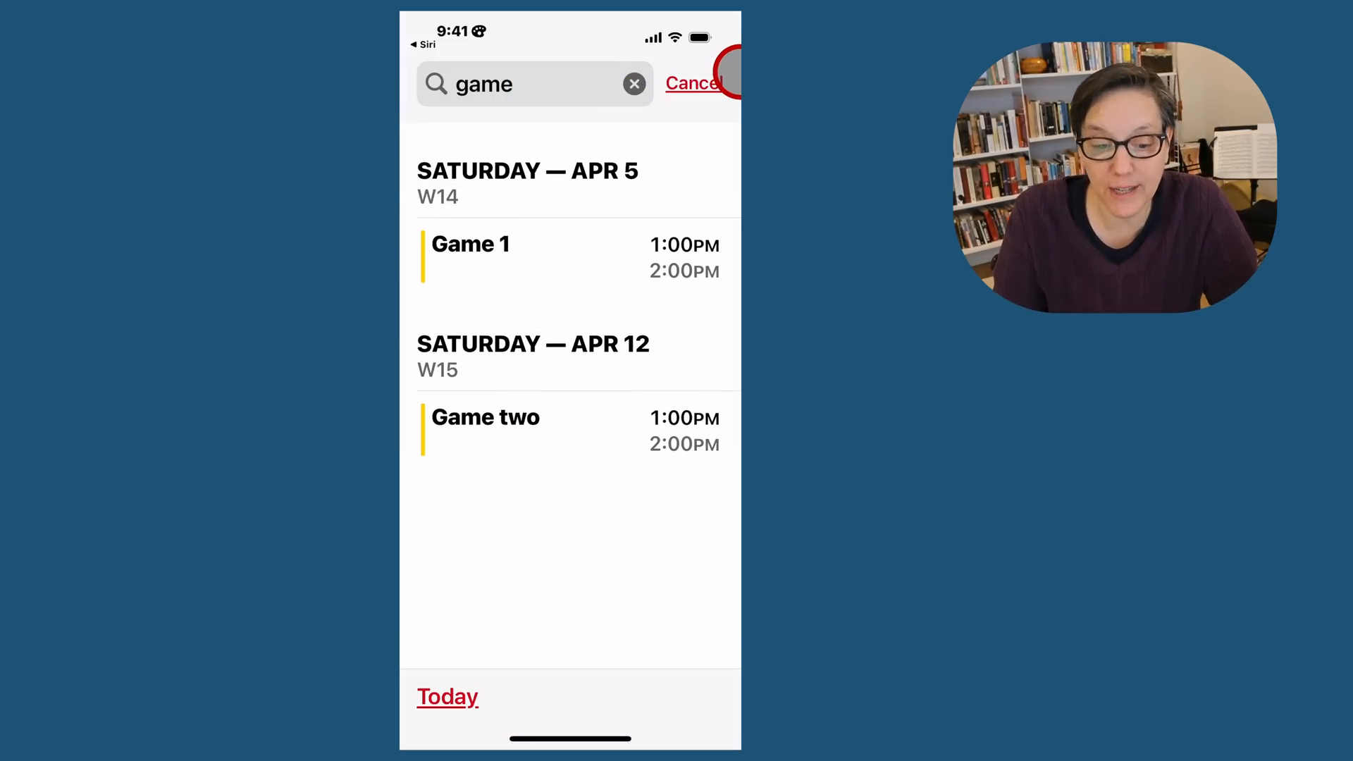
click(693, 83)
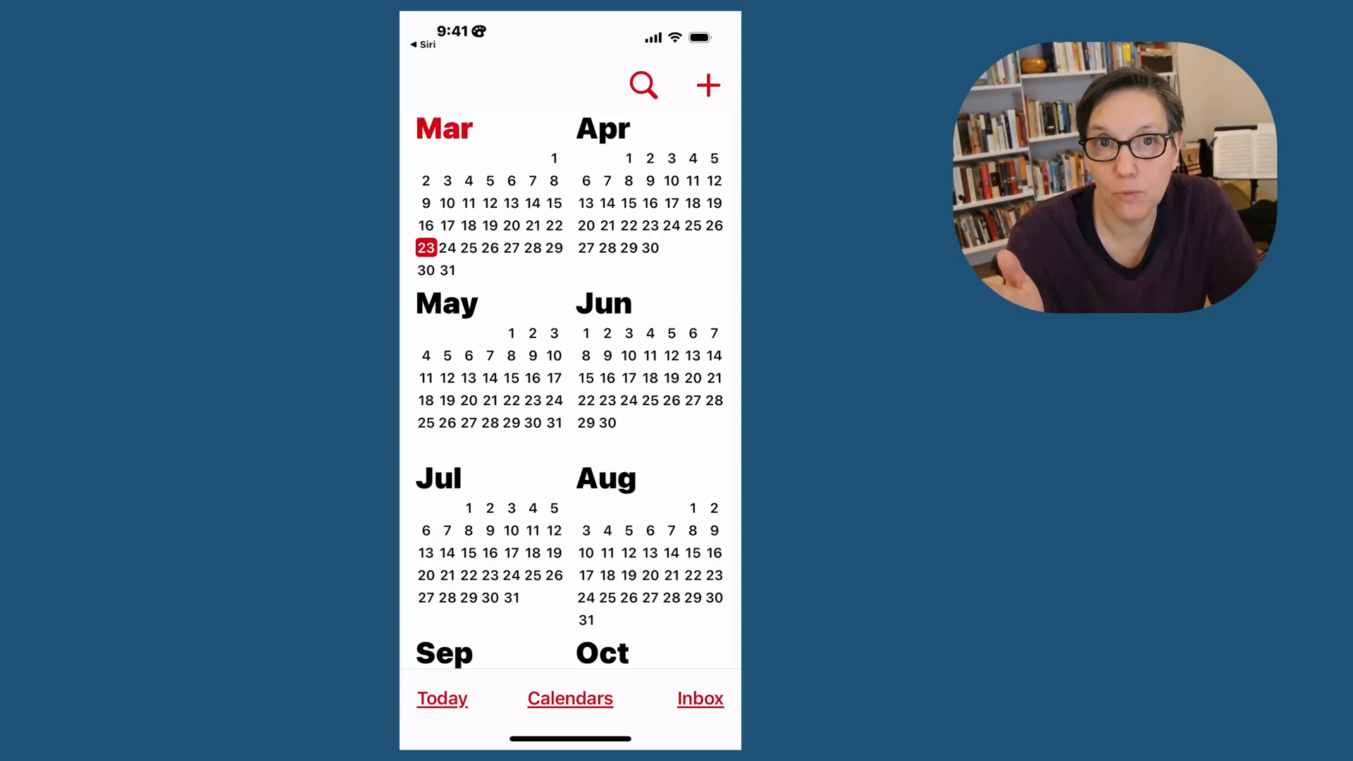
- Search again for 'game' to list Game 1 and Game two, then cancel the search
click(643, 84)
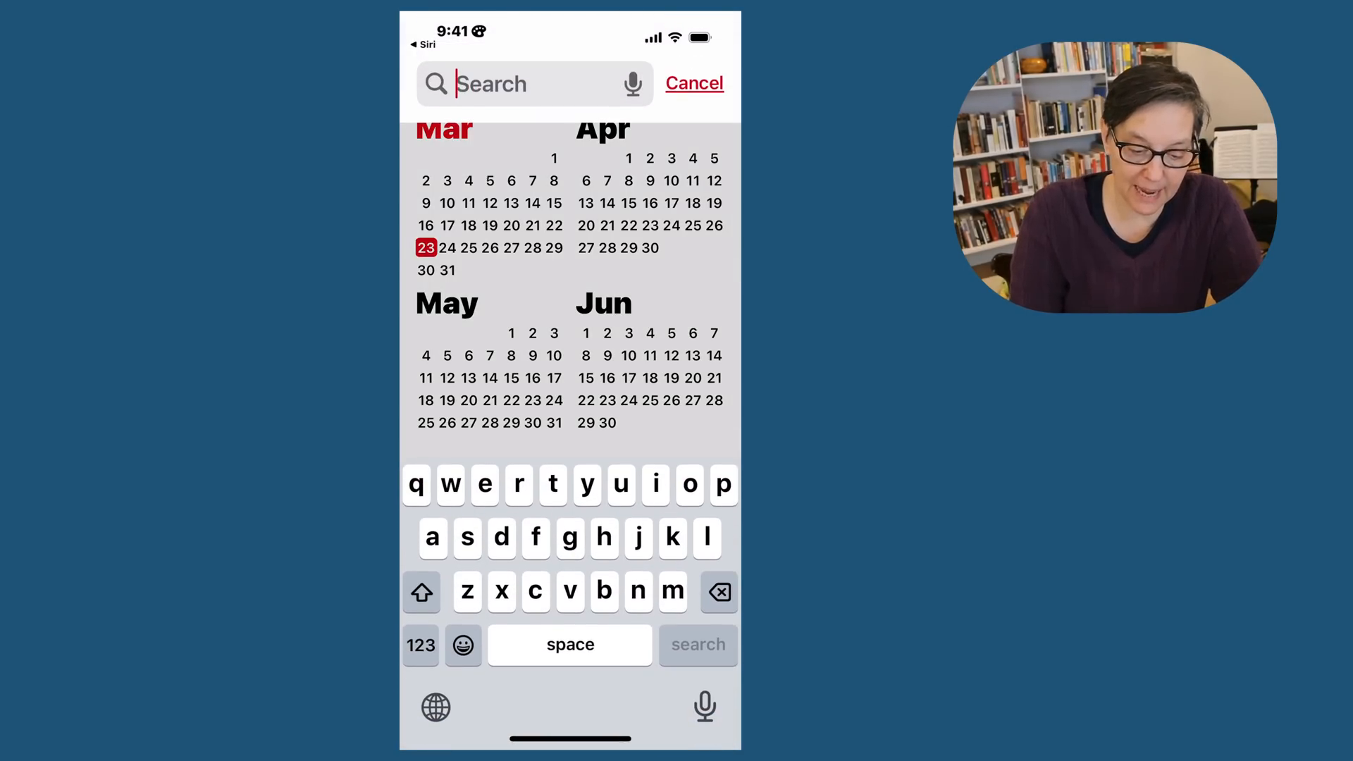
text(gam)
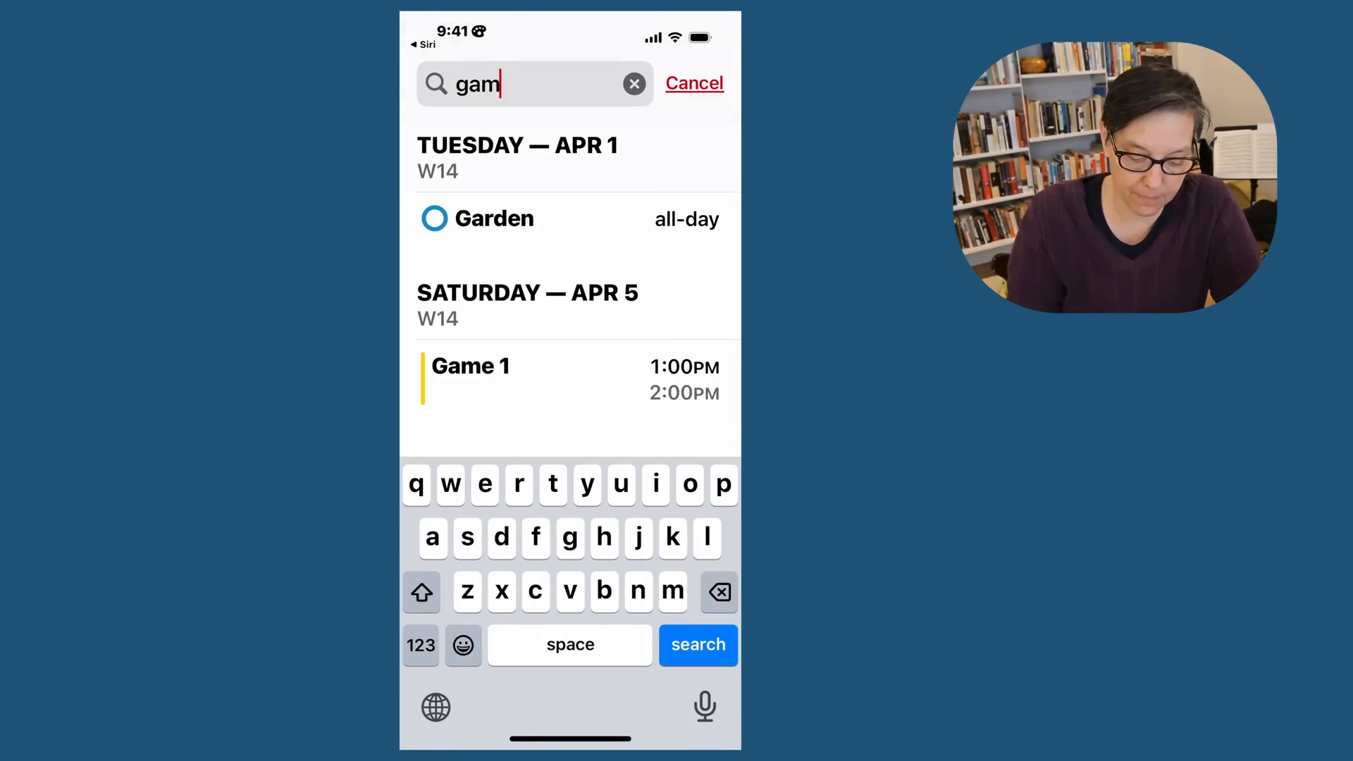
text(e)
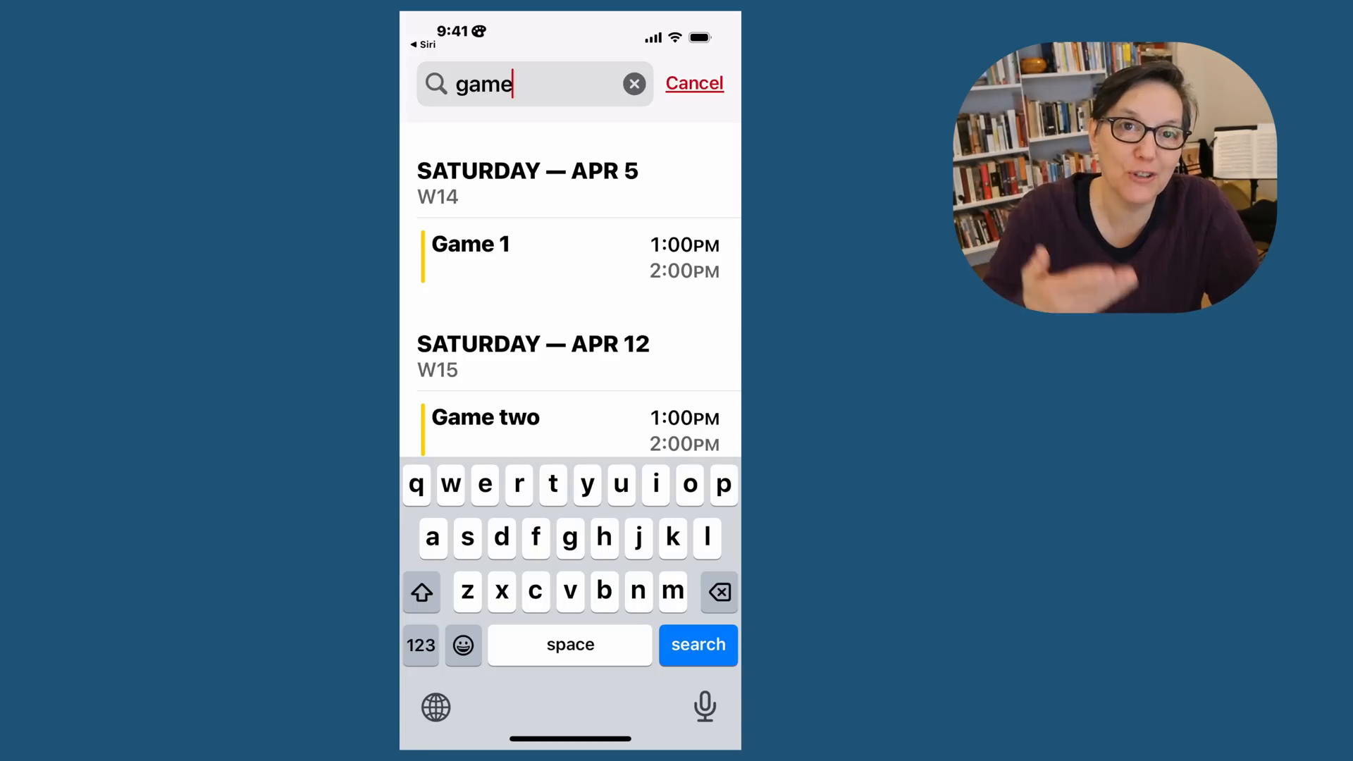
click(695, 84)
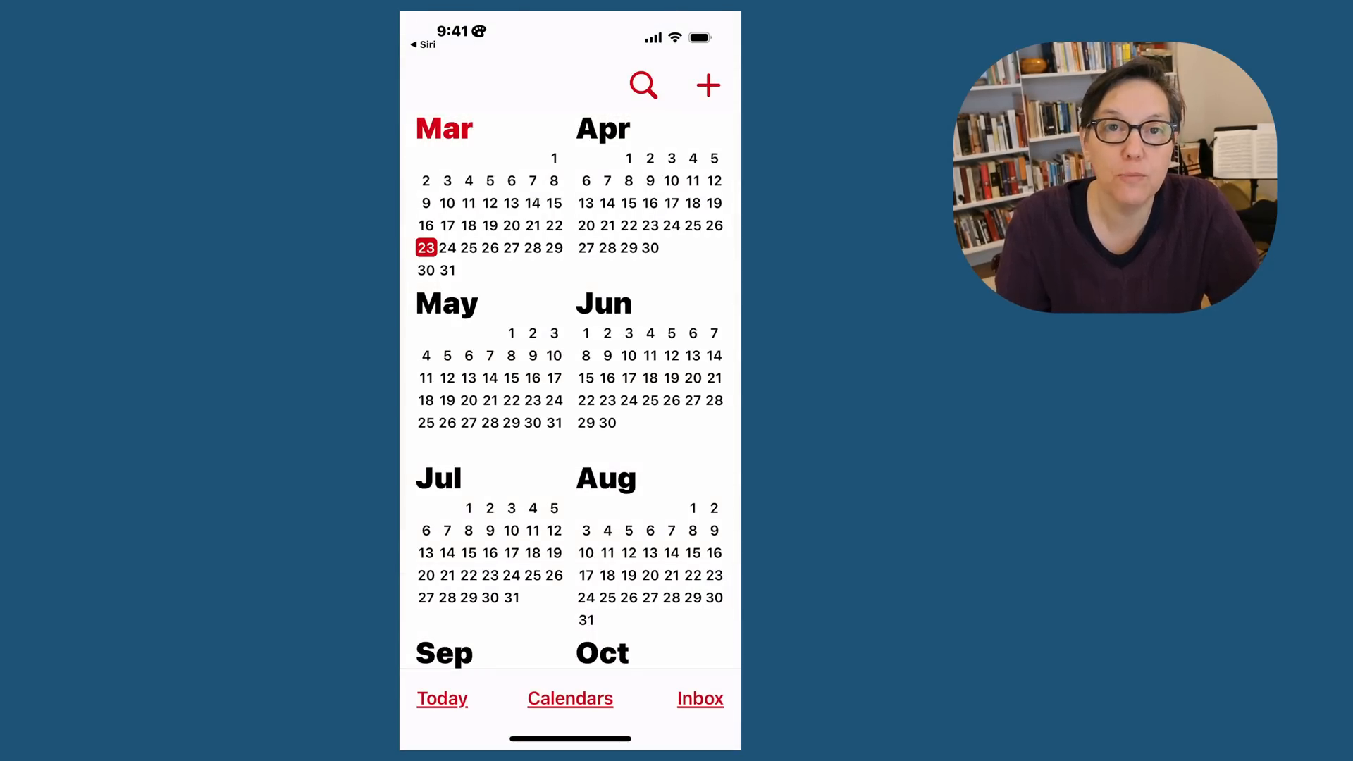
- Have Siri create a Game three event on Saturday, April 19 and await the Created card
click(642, 85)
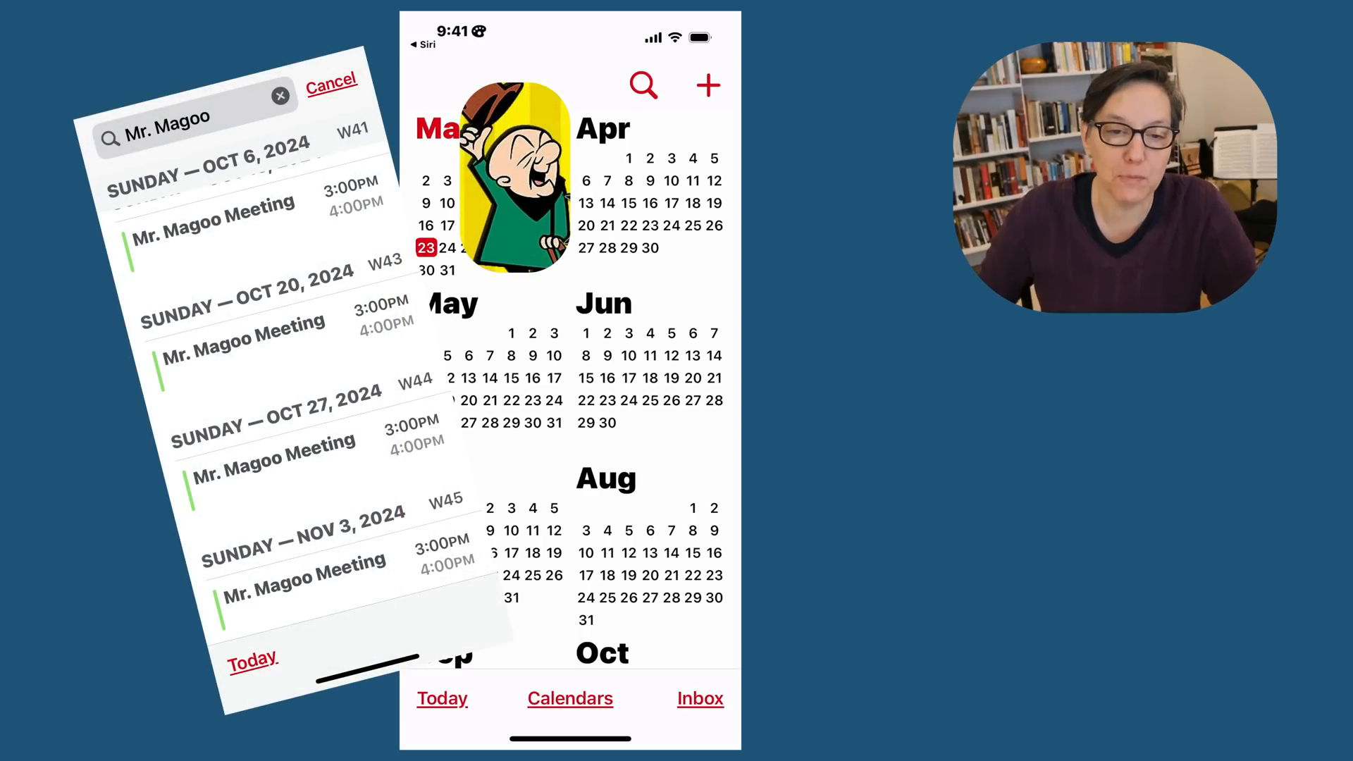
click(331, 79)
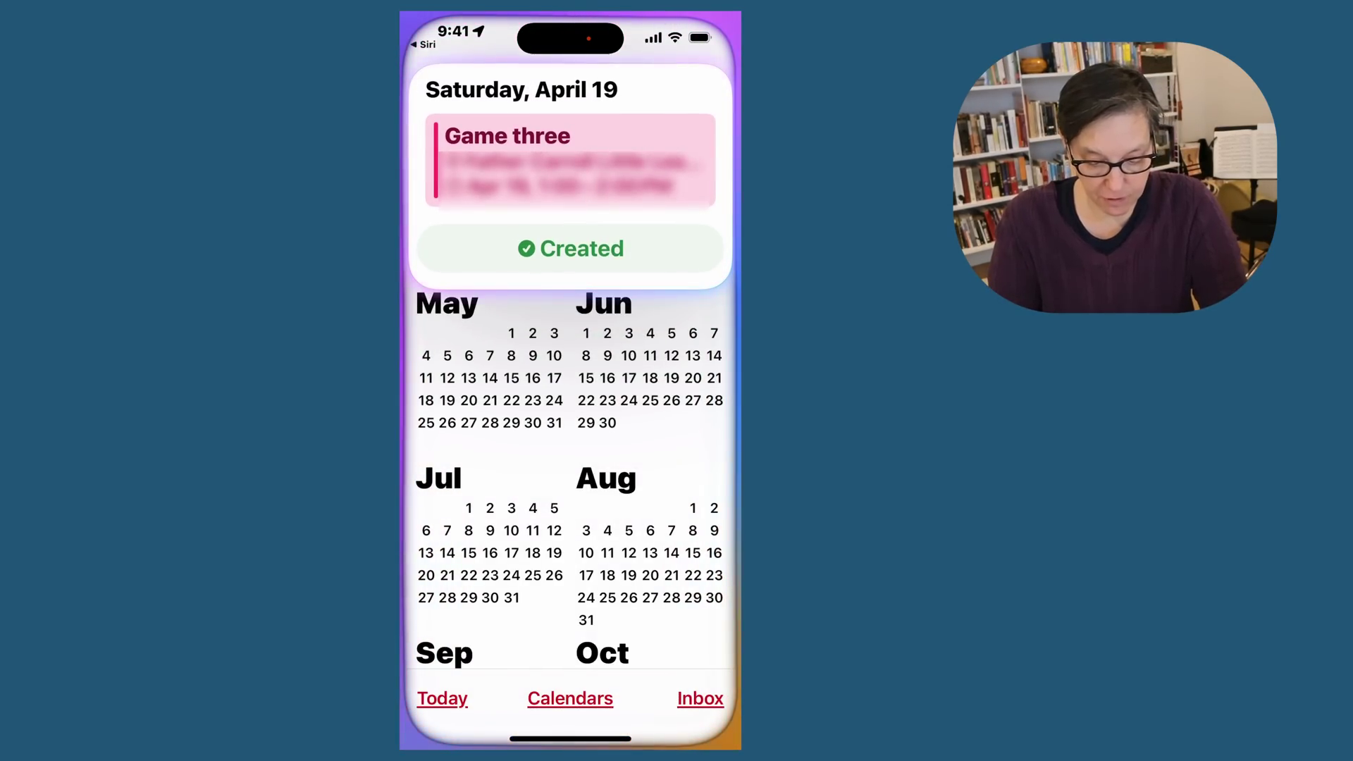
- Review the new Game 3 event's details, then return to the April 2025 month view
click(570, 162)
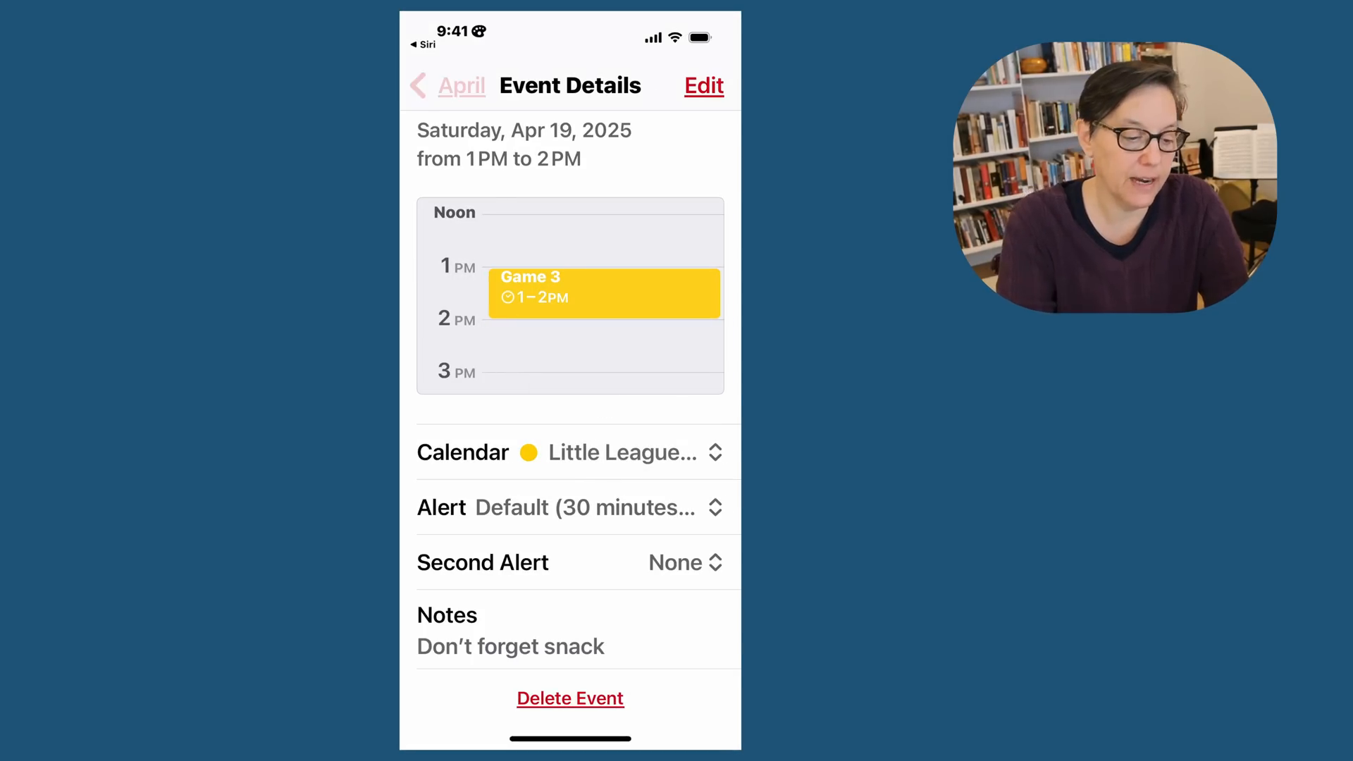
click(447, 86)
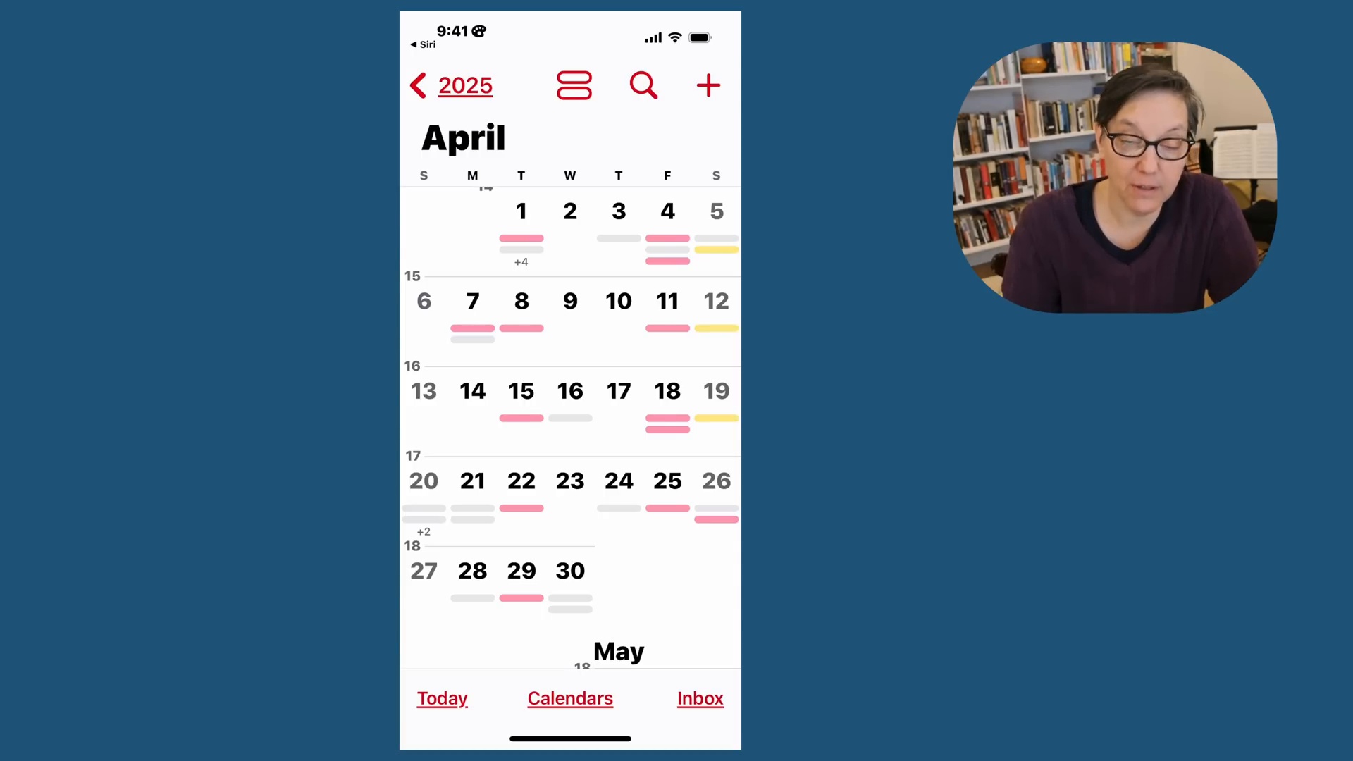
- Cycle the month layouts, then show Saturday, April 19, 2025 with Game 3 at 1–2 PM
click(573, 84)
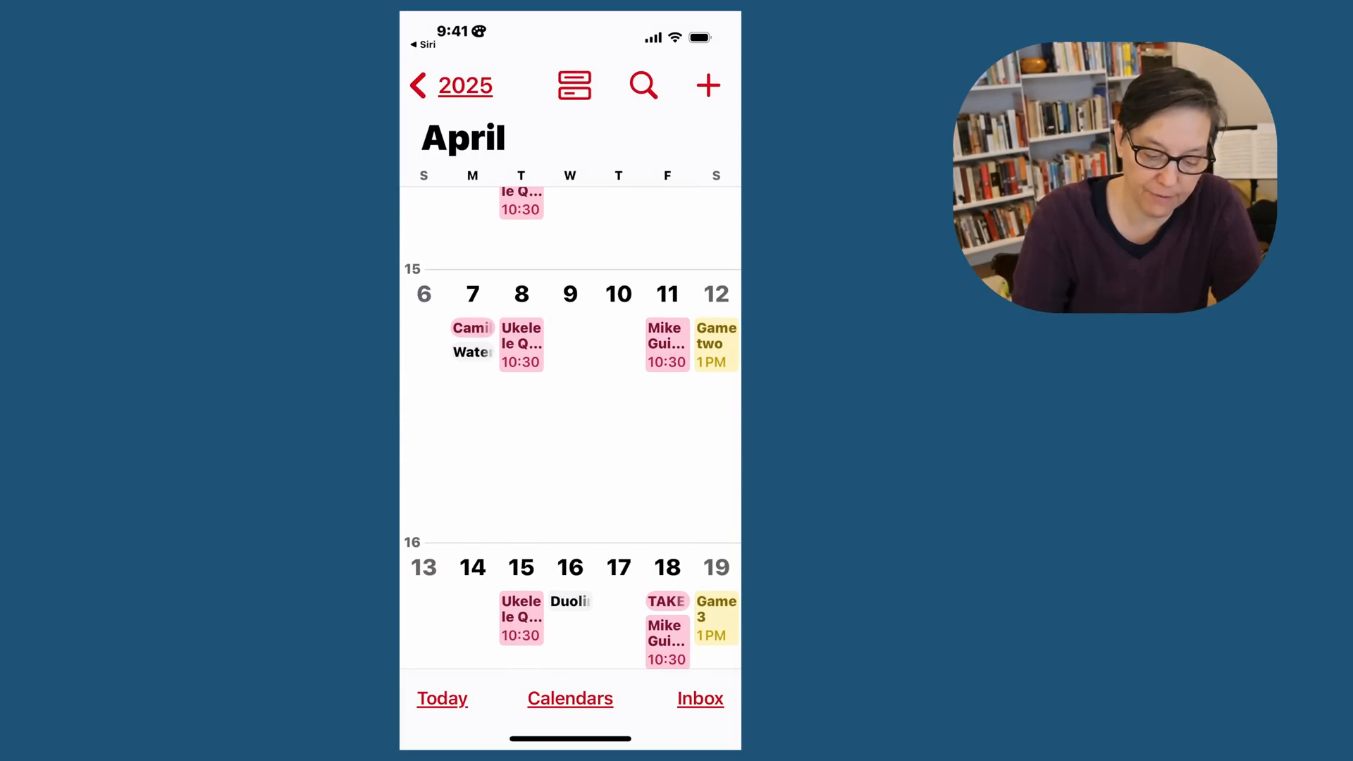
click(574, 85)
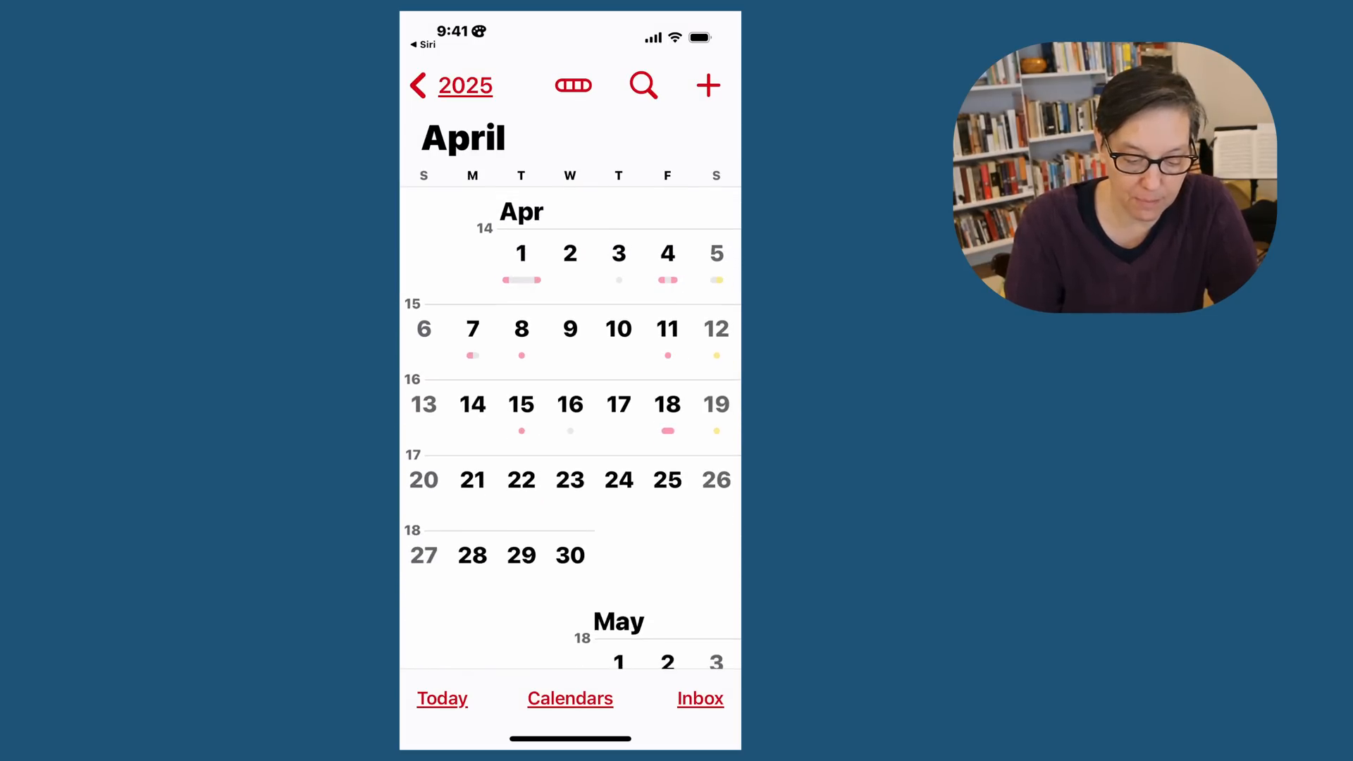
scroll(up, 3)
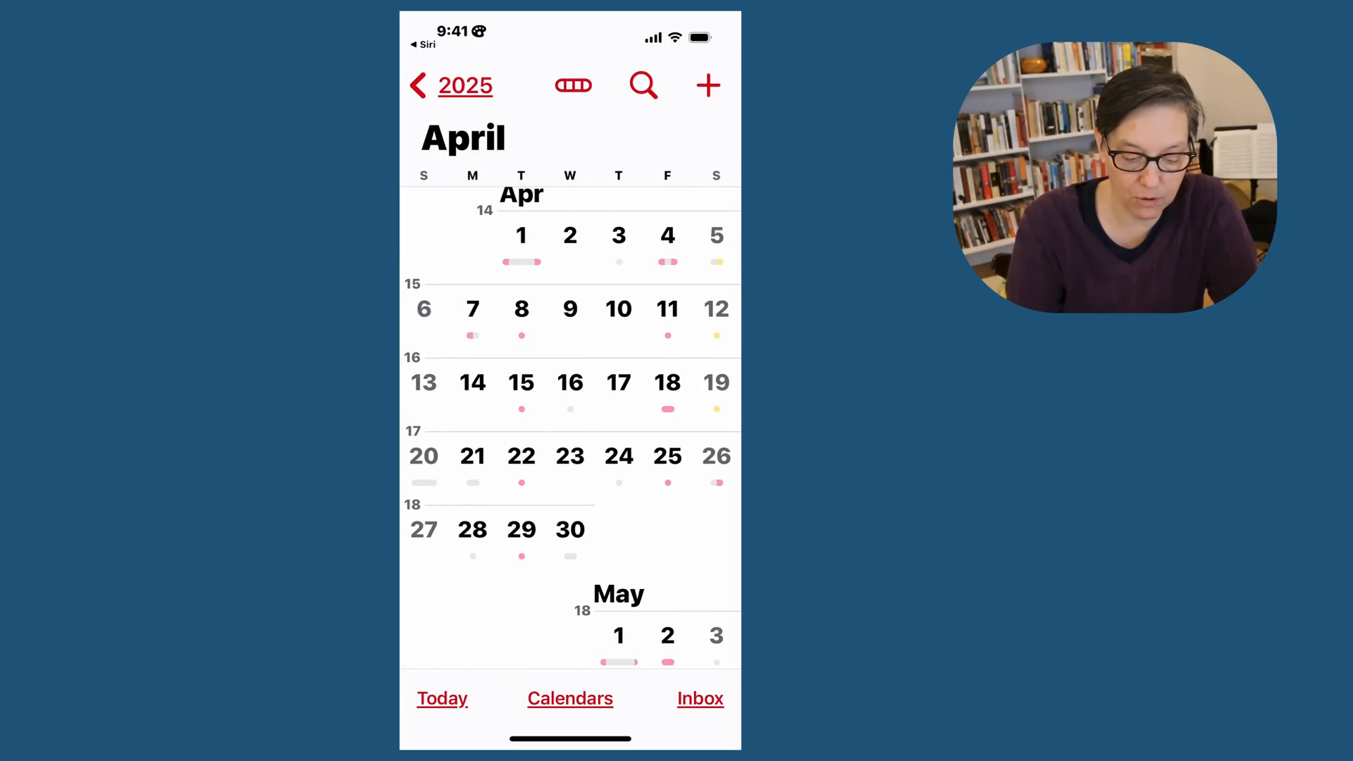
scroll(up, 3)
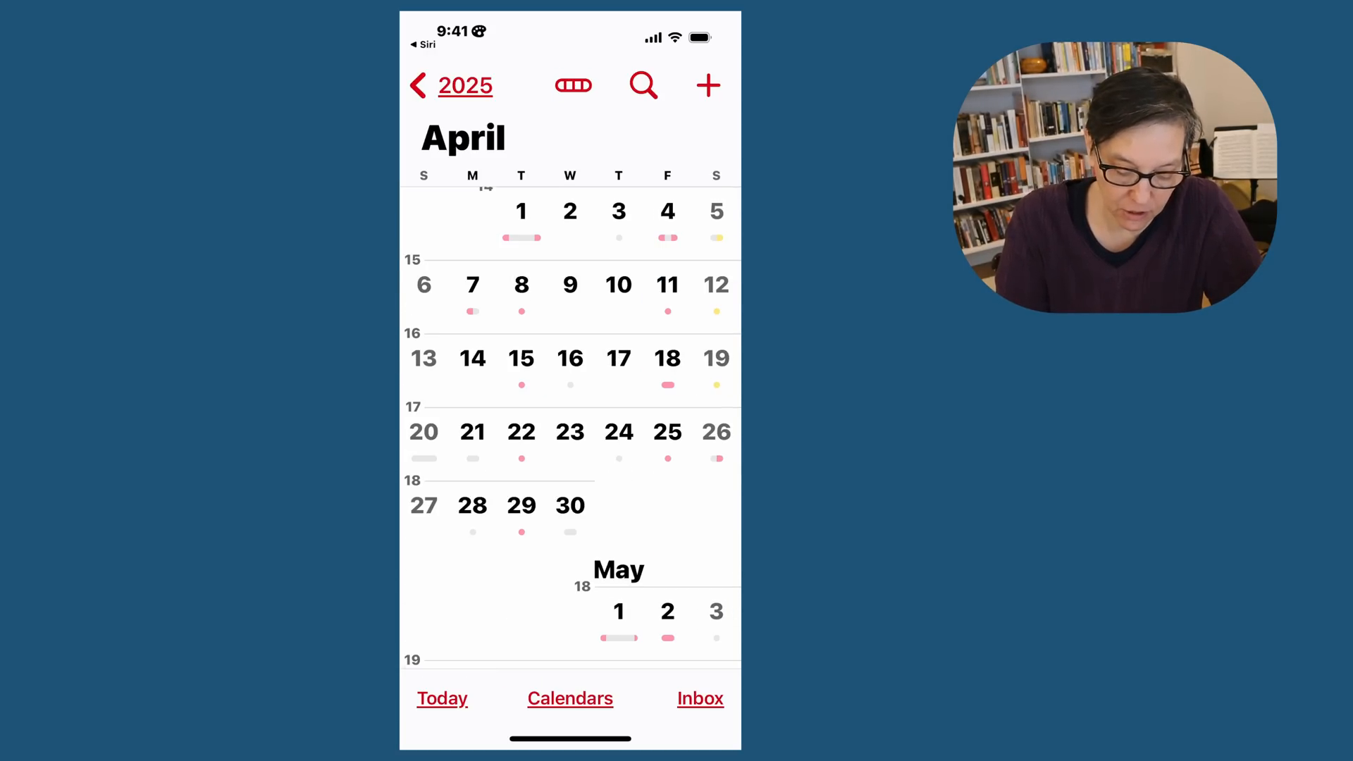
click(716, 358)
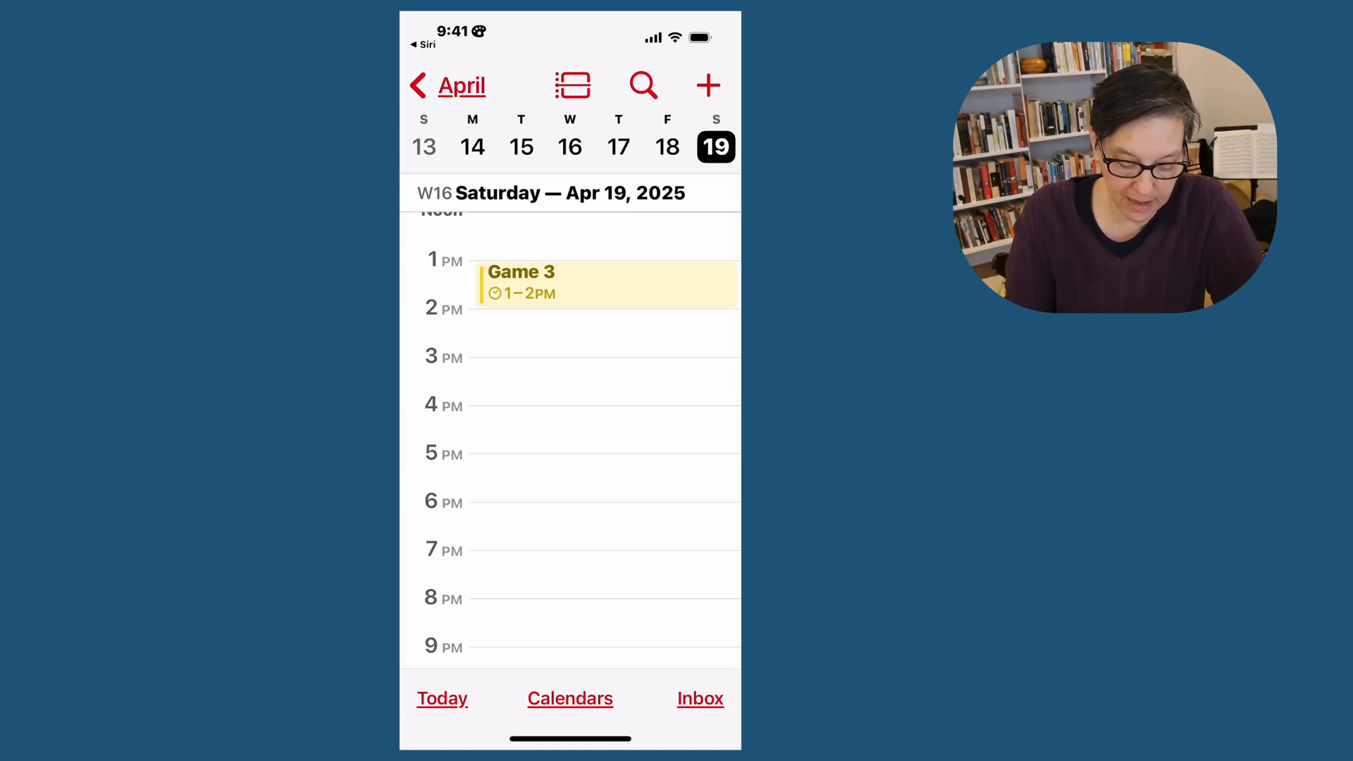
- Delete the Game 3 event from April 19 and confirm
click(605, 285)
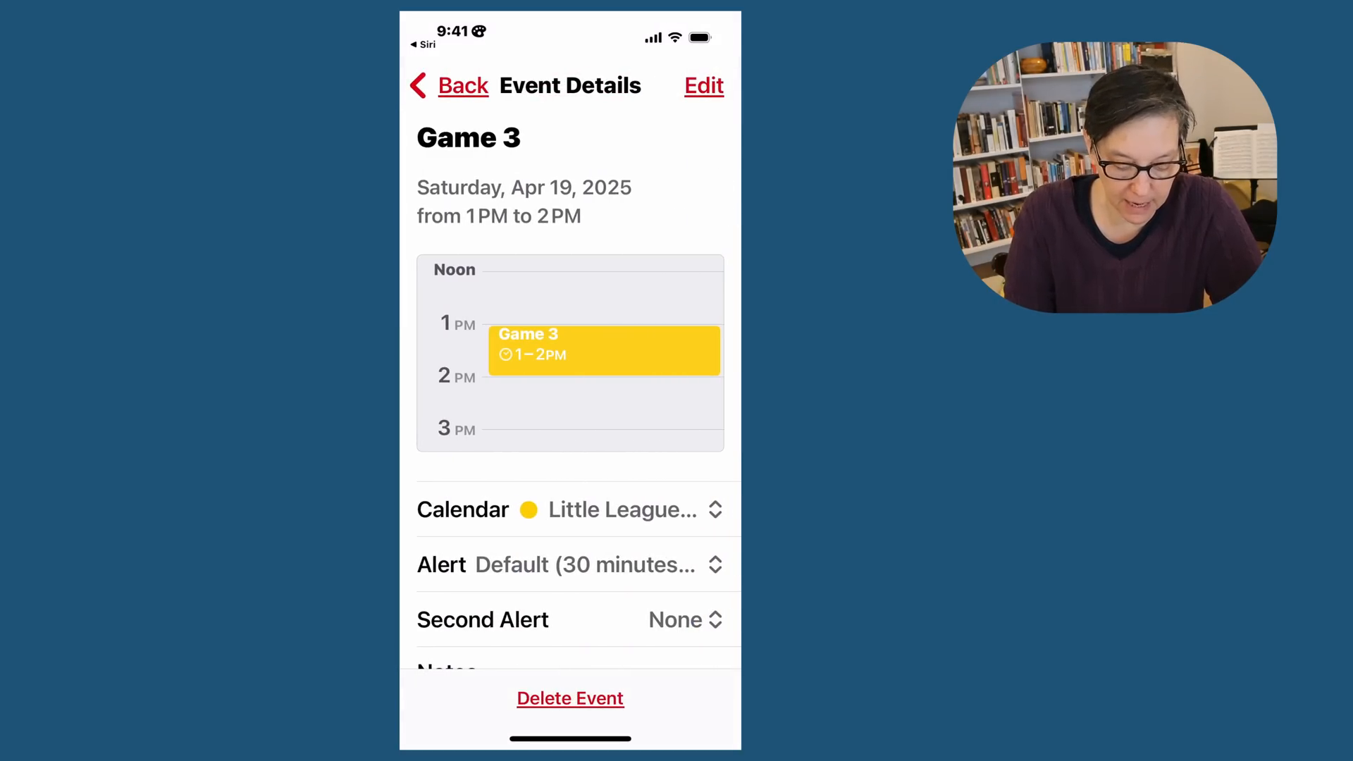
click(570, 698)
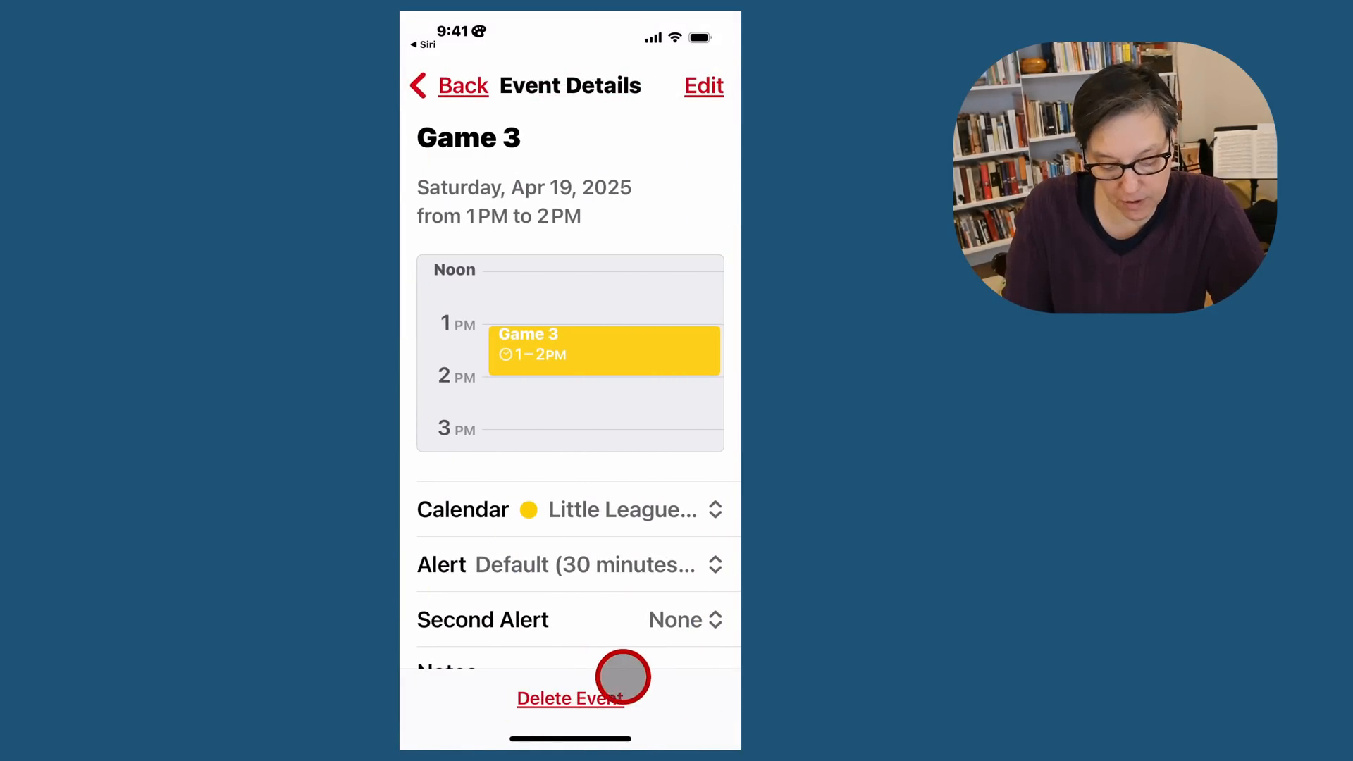
click(570, 698)
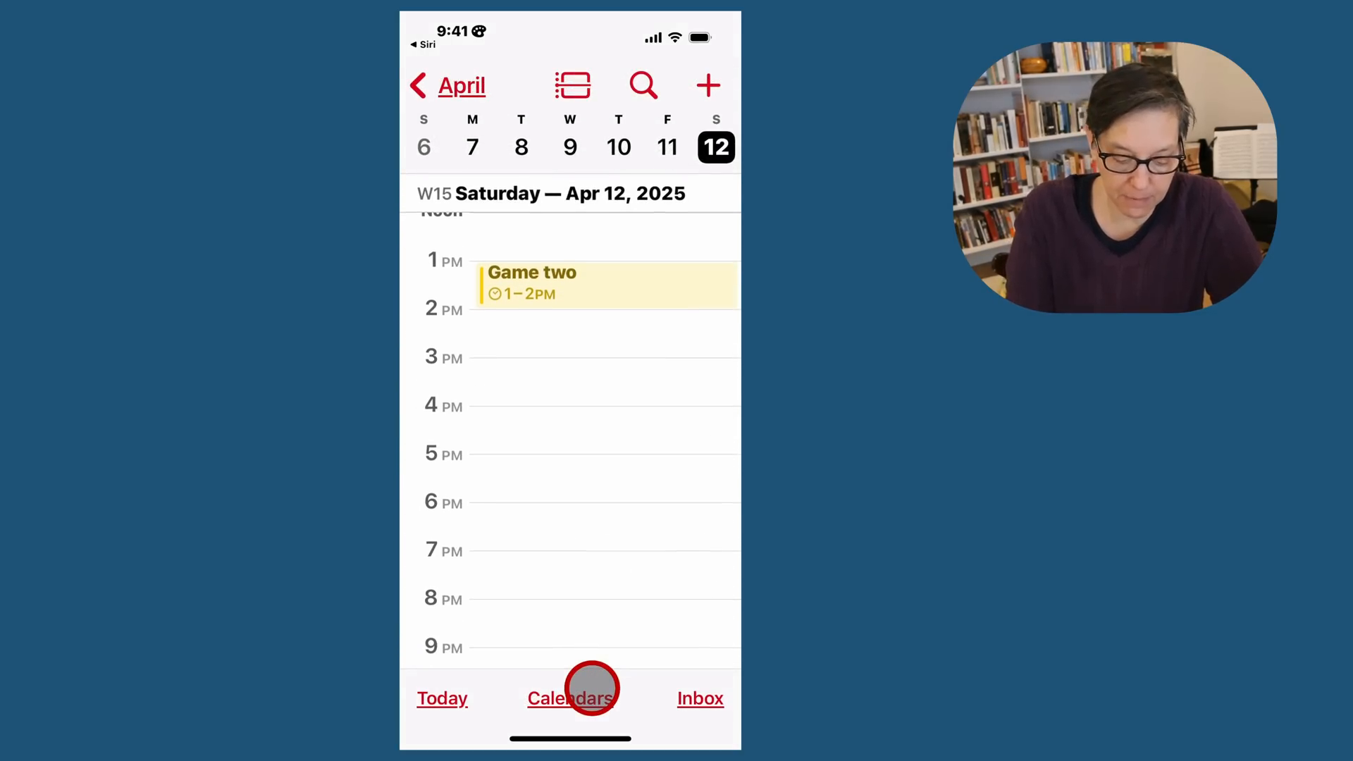
- Delete the Game two event, return to the month and select the April 5 game
click(604, 286)
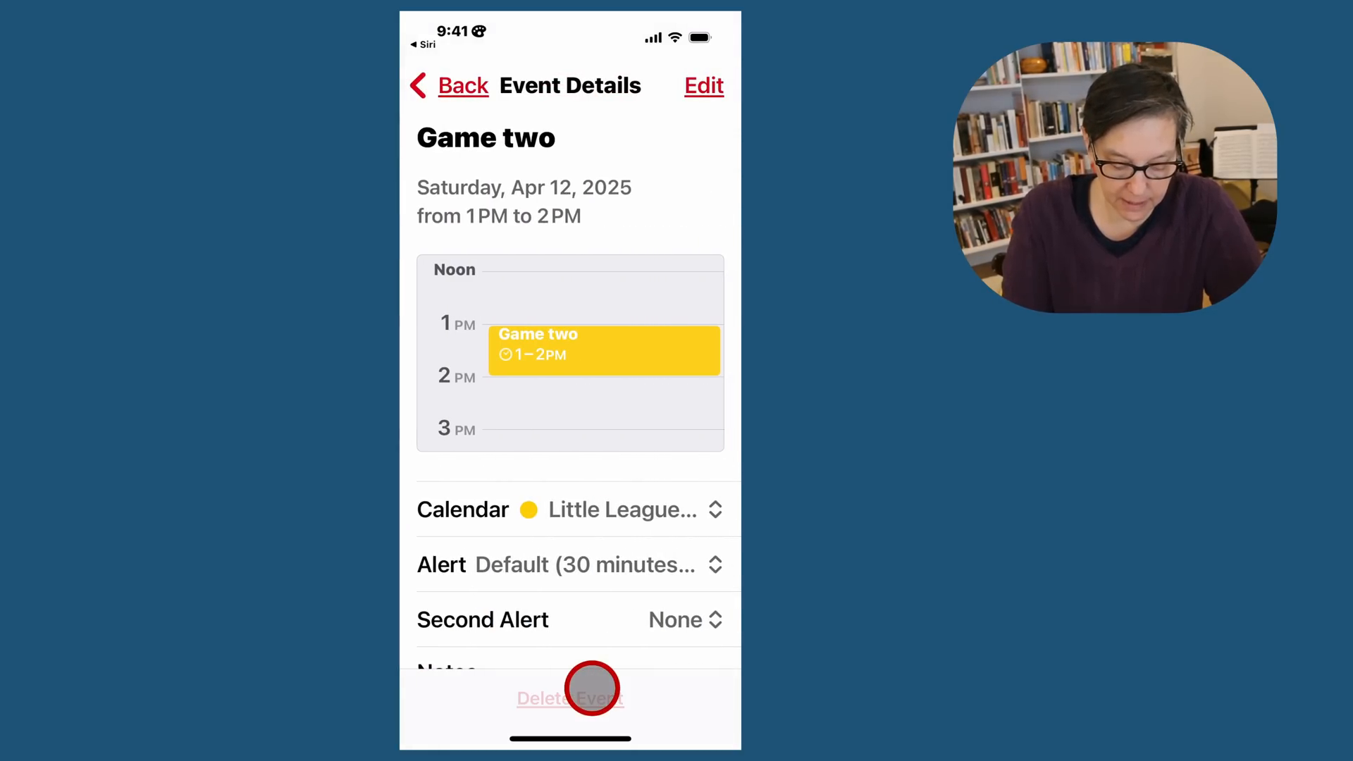
click(569, 698)
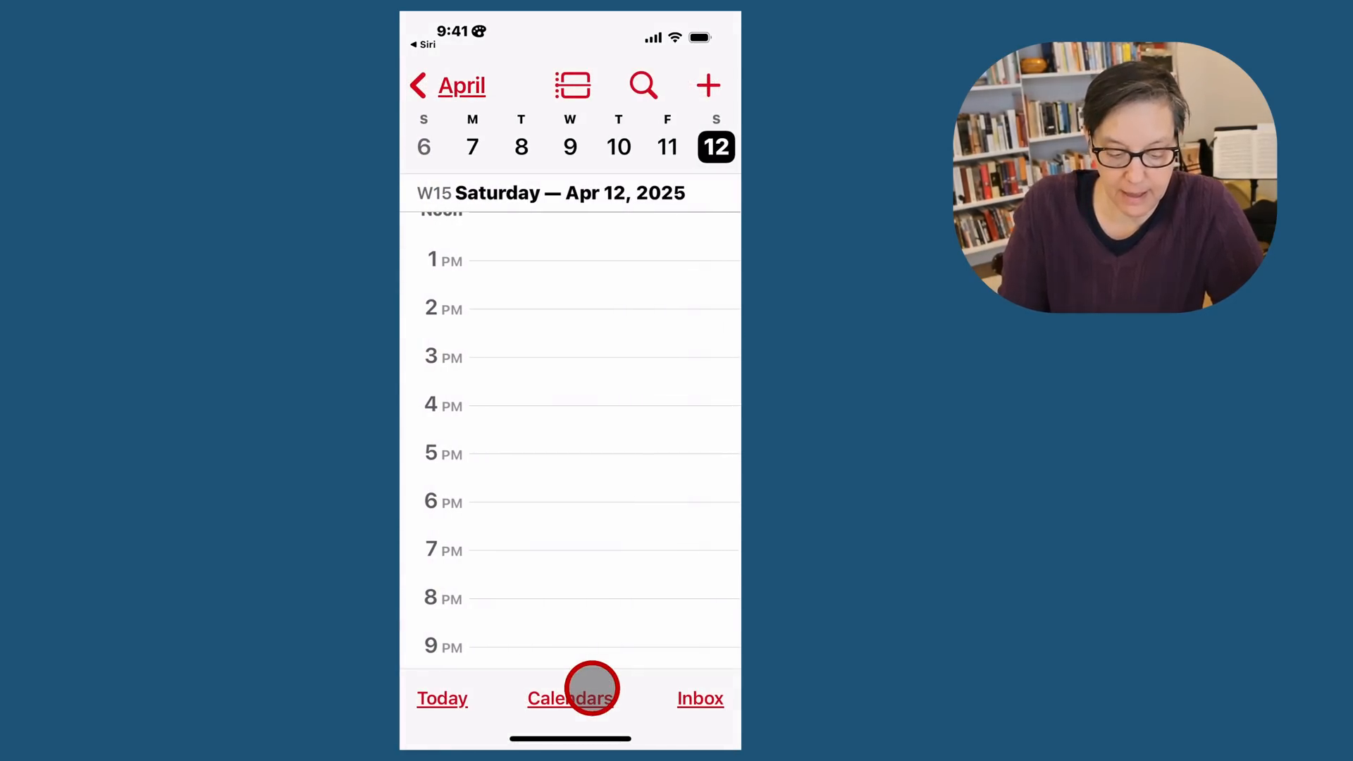
click(574, 84)
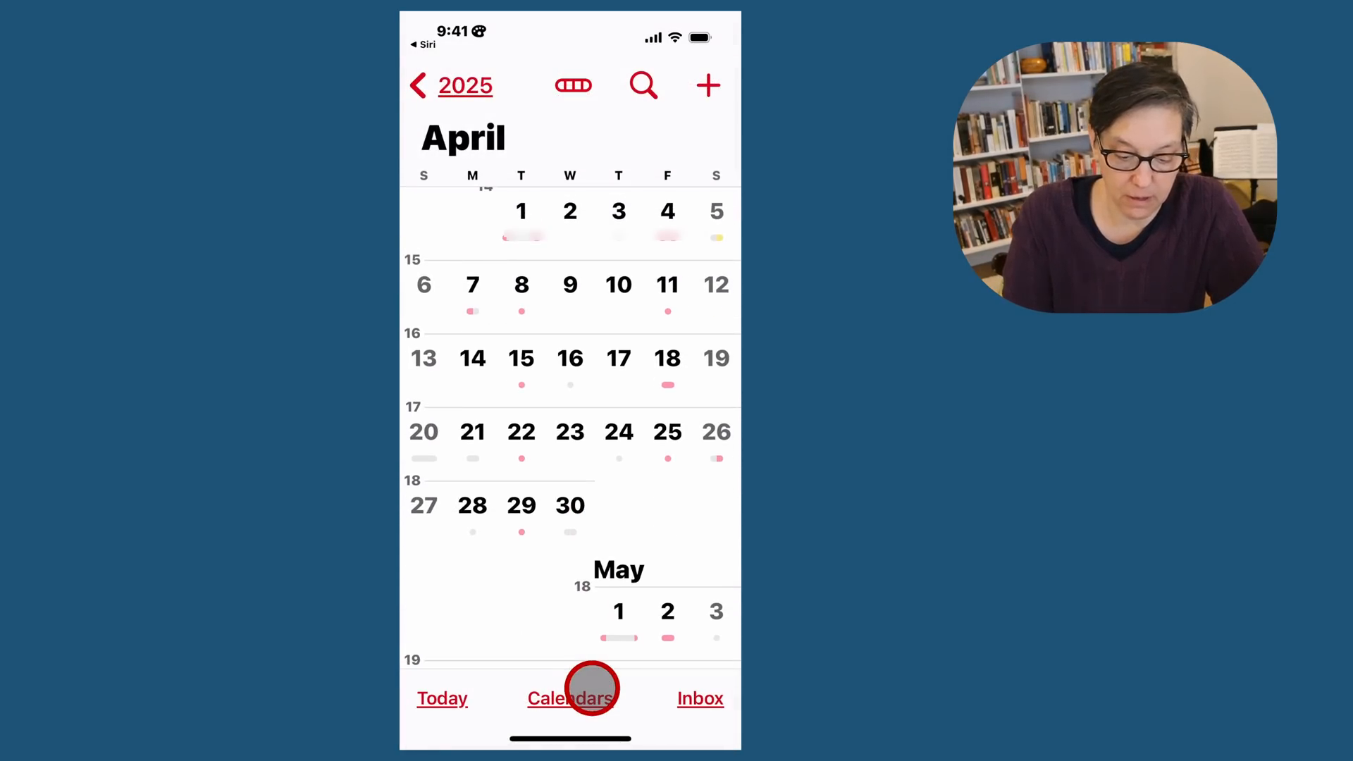
click(716, 210)
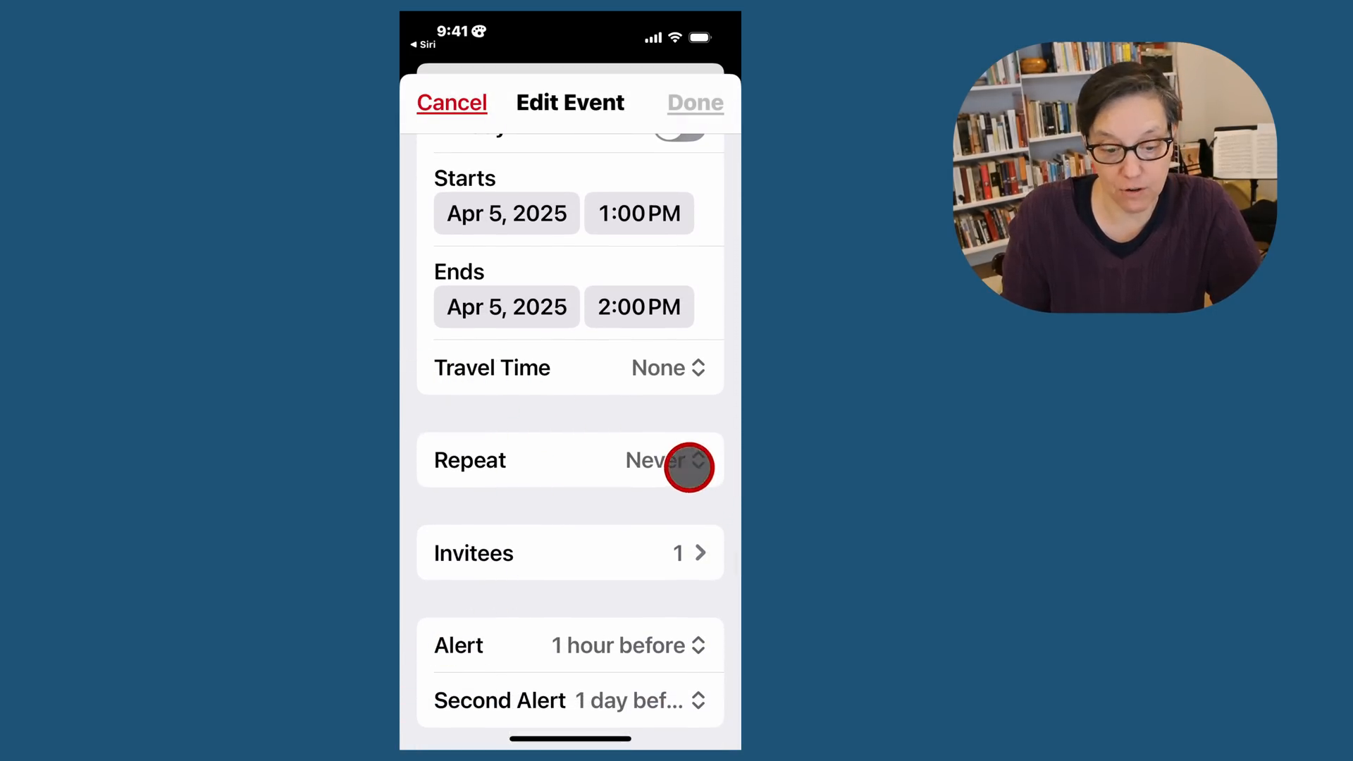
- Set the April 5 game's Repeat to Every Week, save, and check April 19 shows it
click(664, 460)
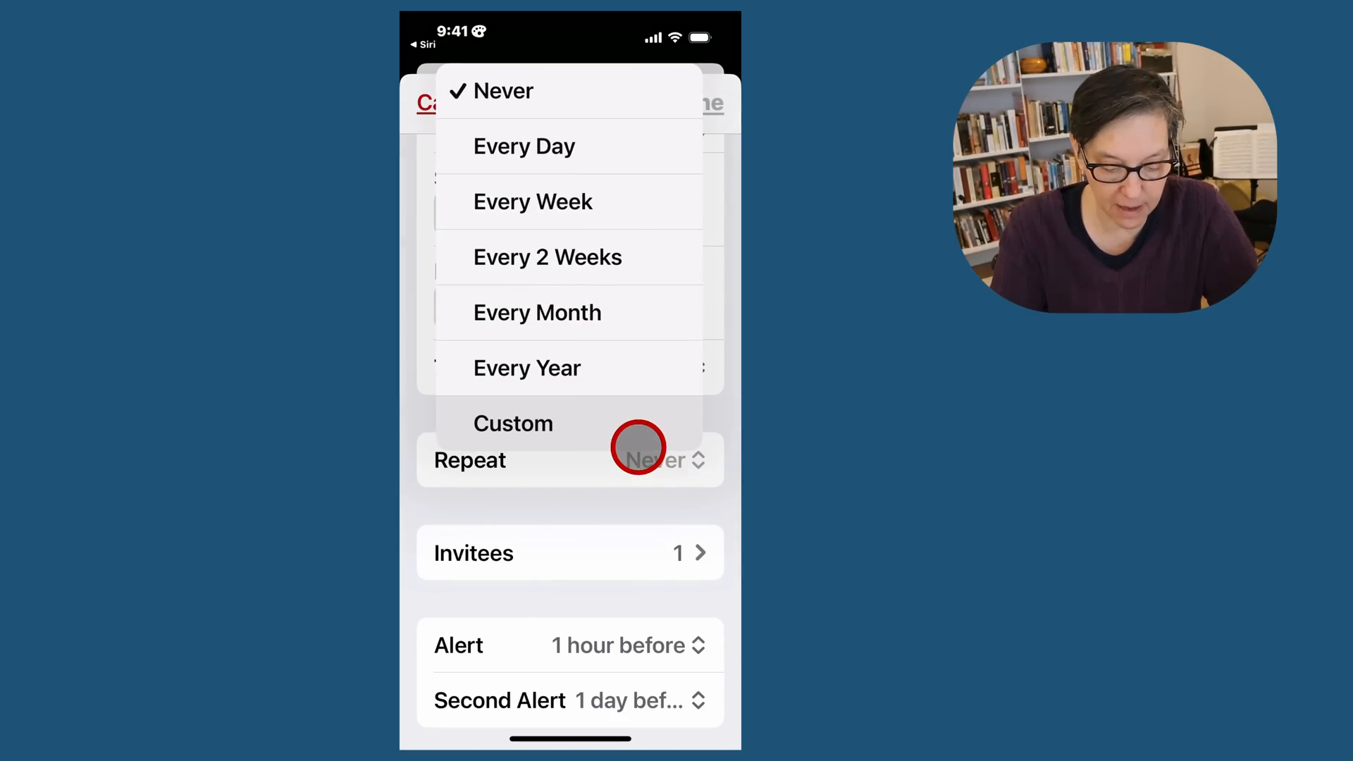
click(532, 202)
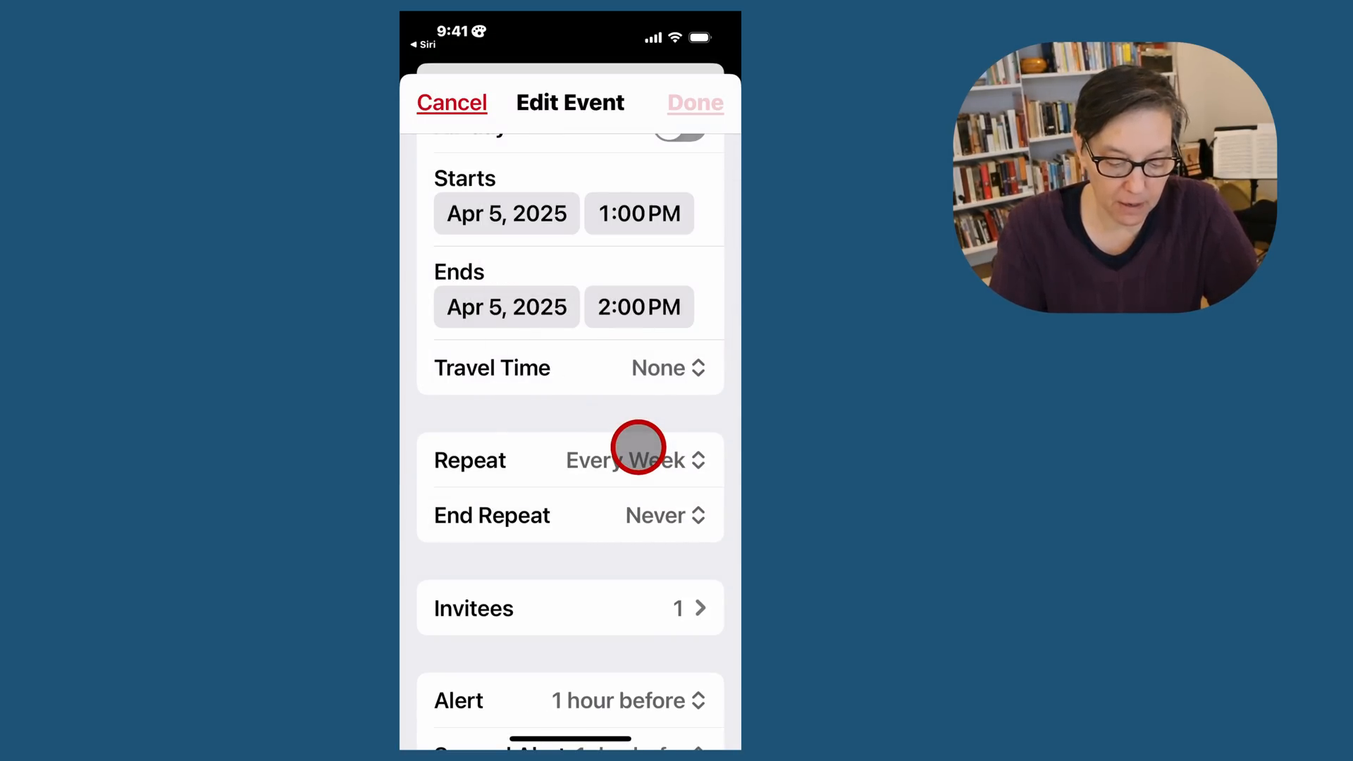
click(695, 103)
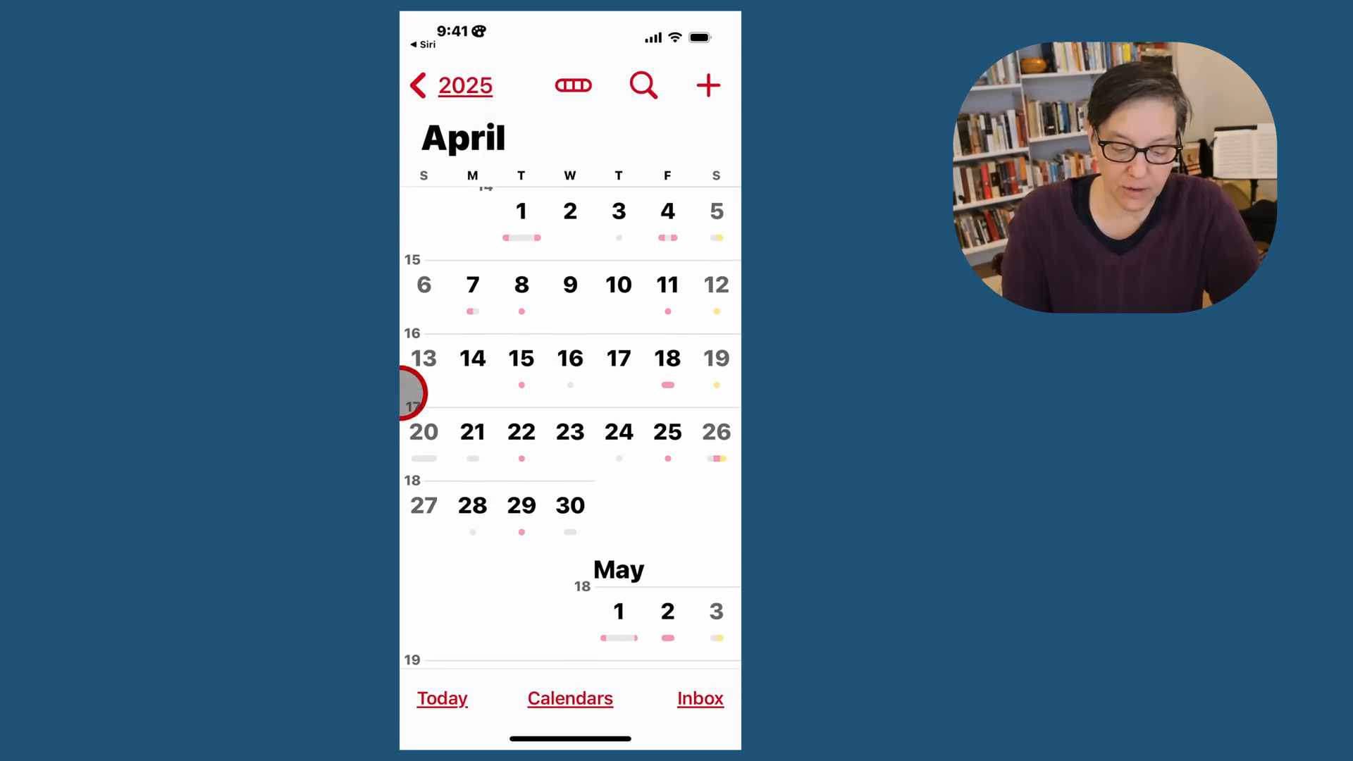
click(716, 358)
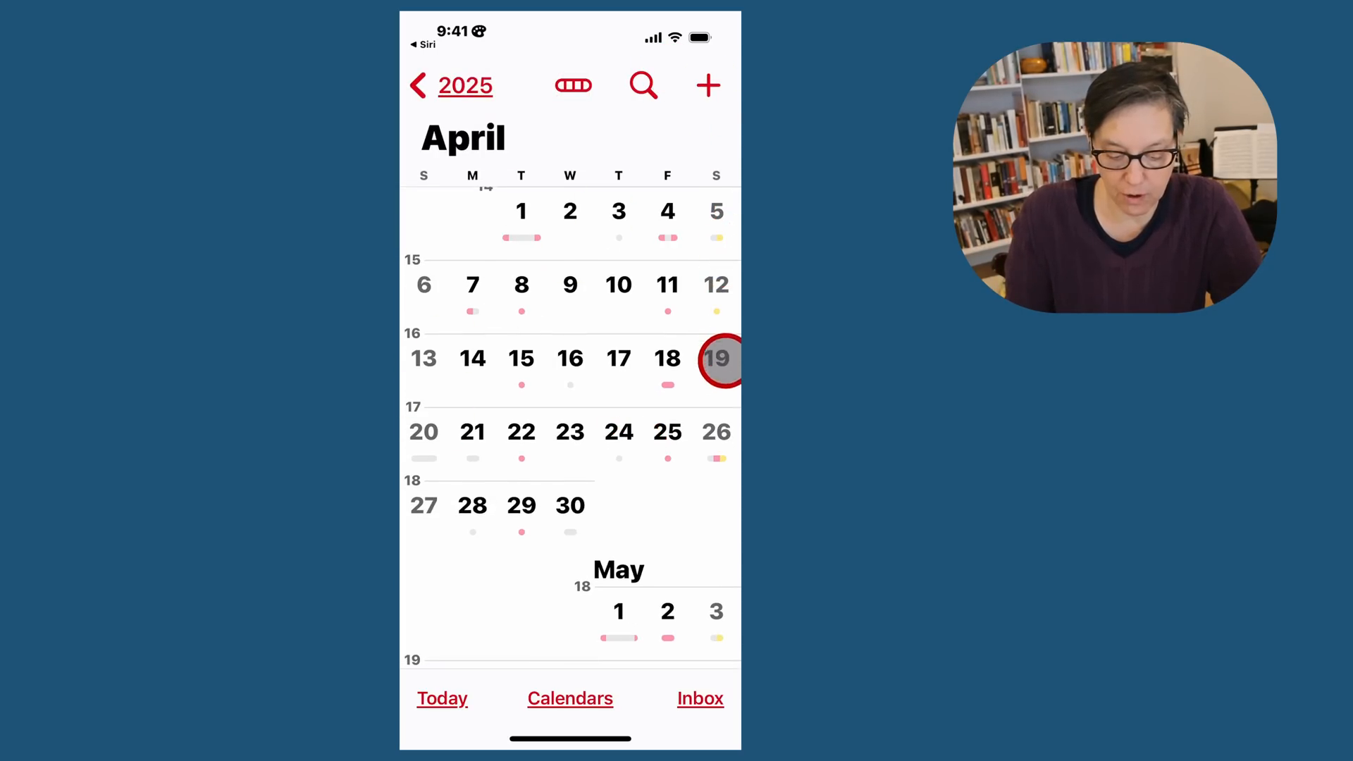
click(701, 698)
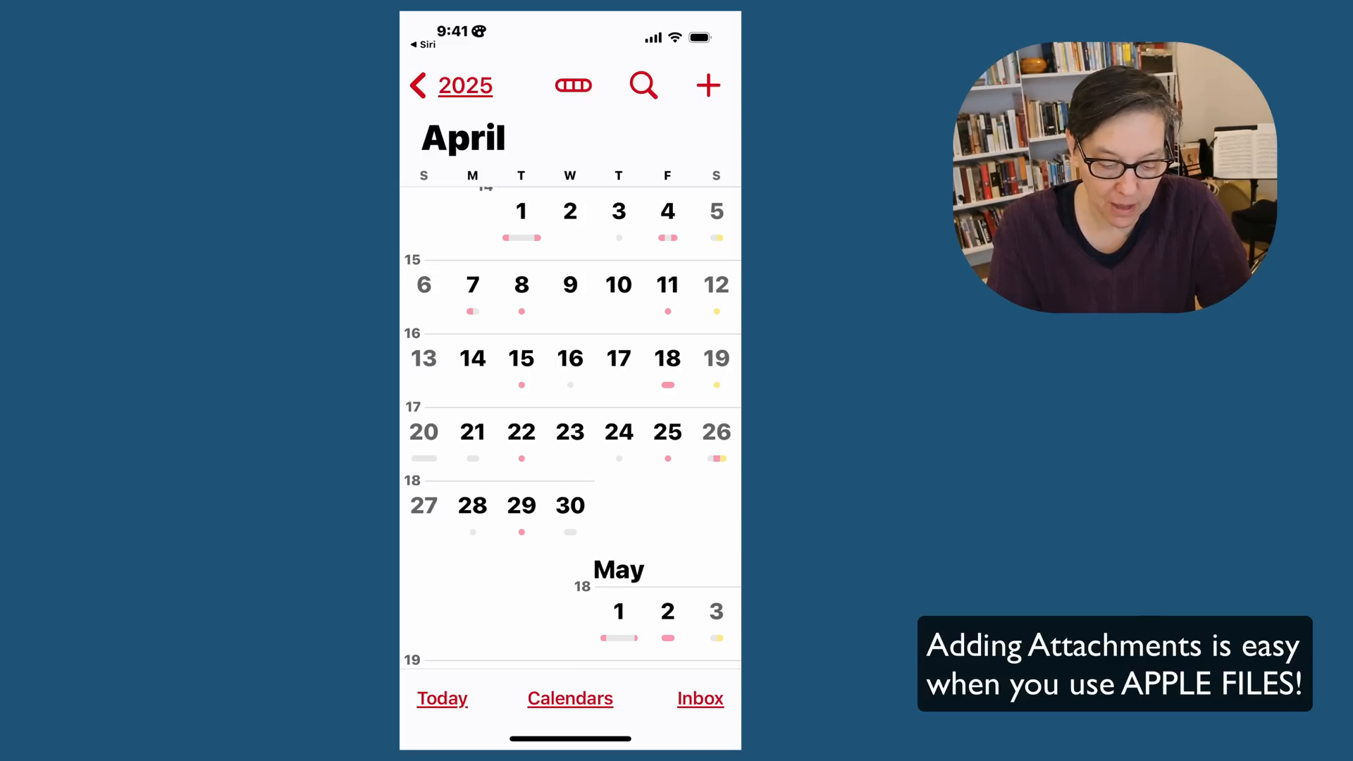
- Start a new event on Sunday, April 6 and choose Add attachment to bring up Files
click(425, 284)
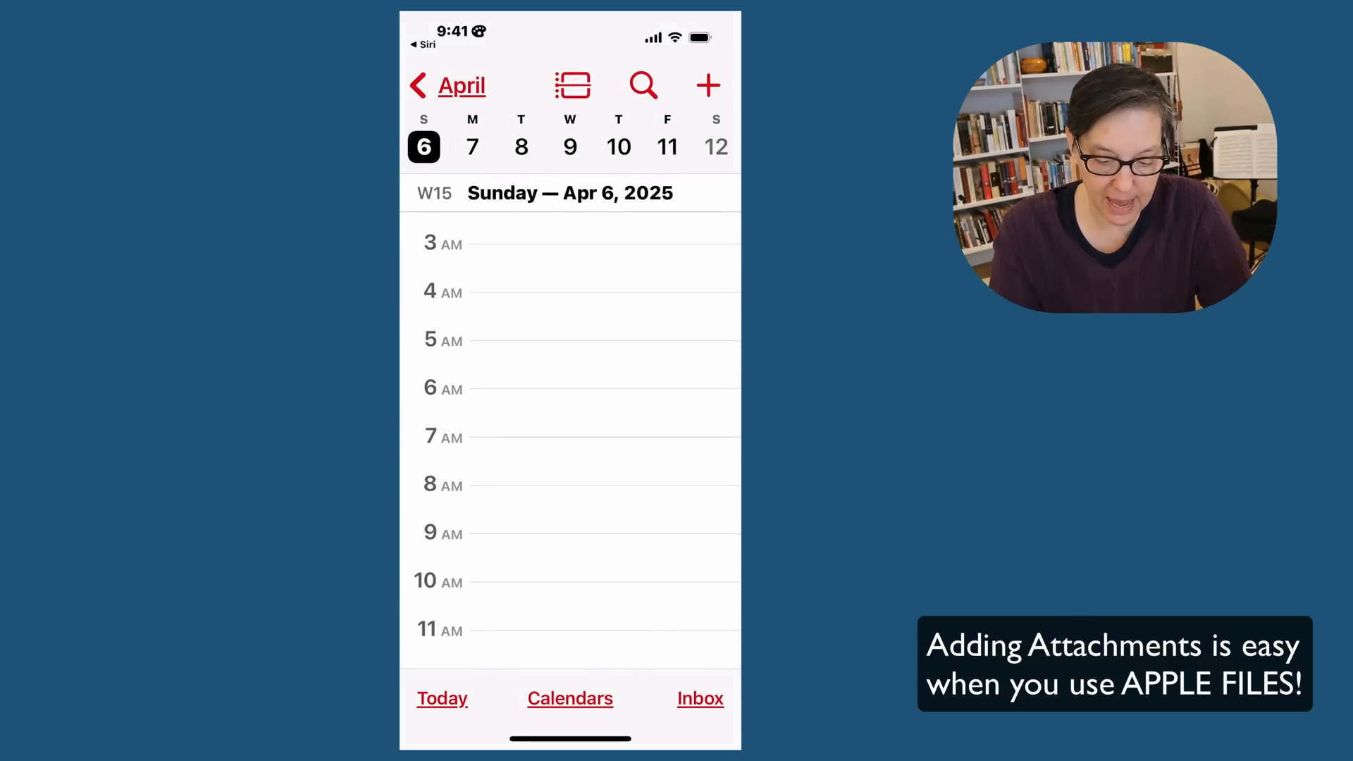
click(709, 84)
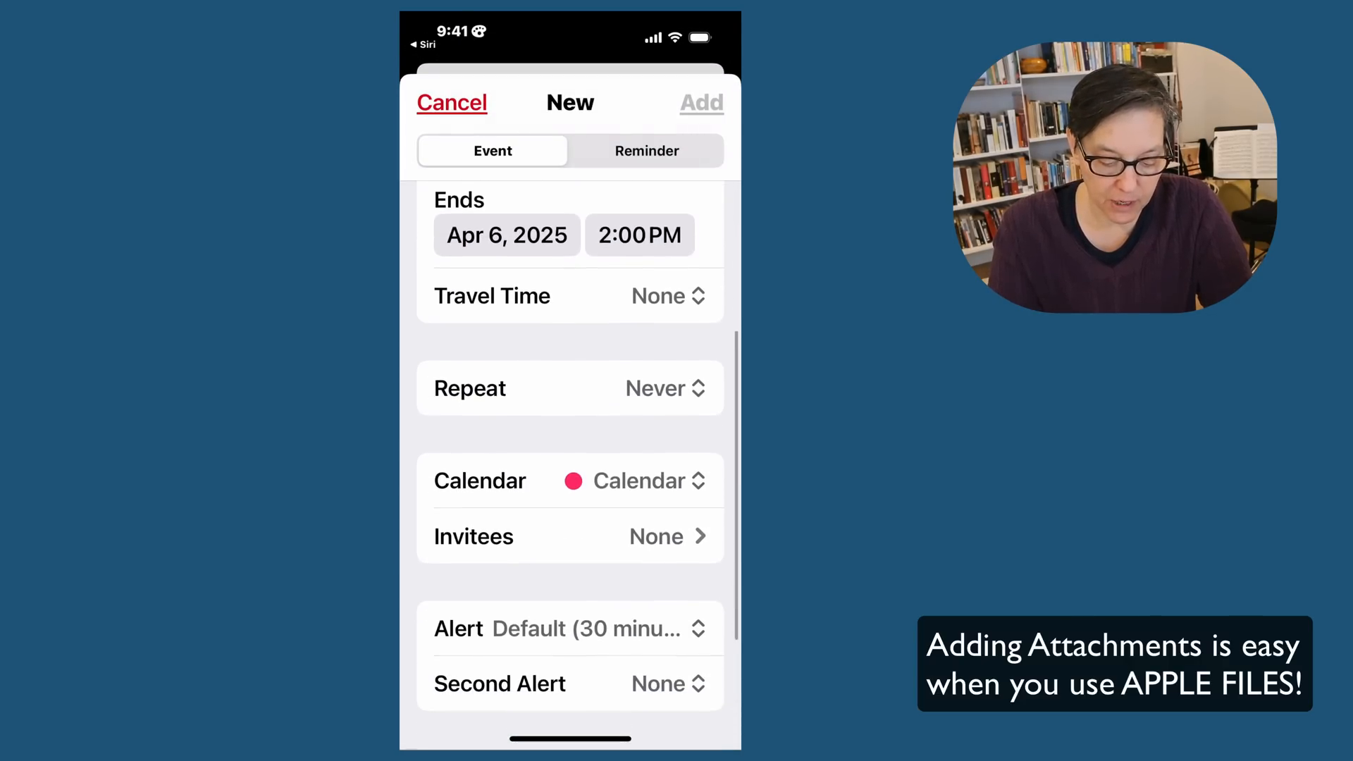
scroll(down, 3)
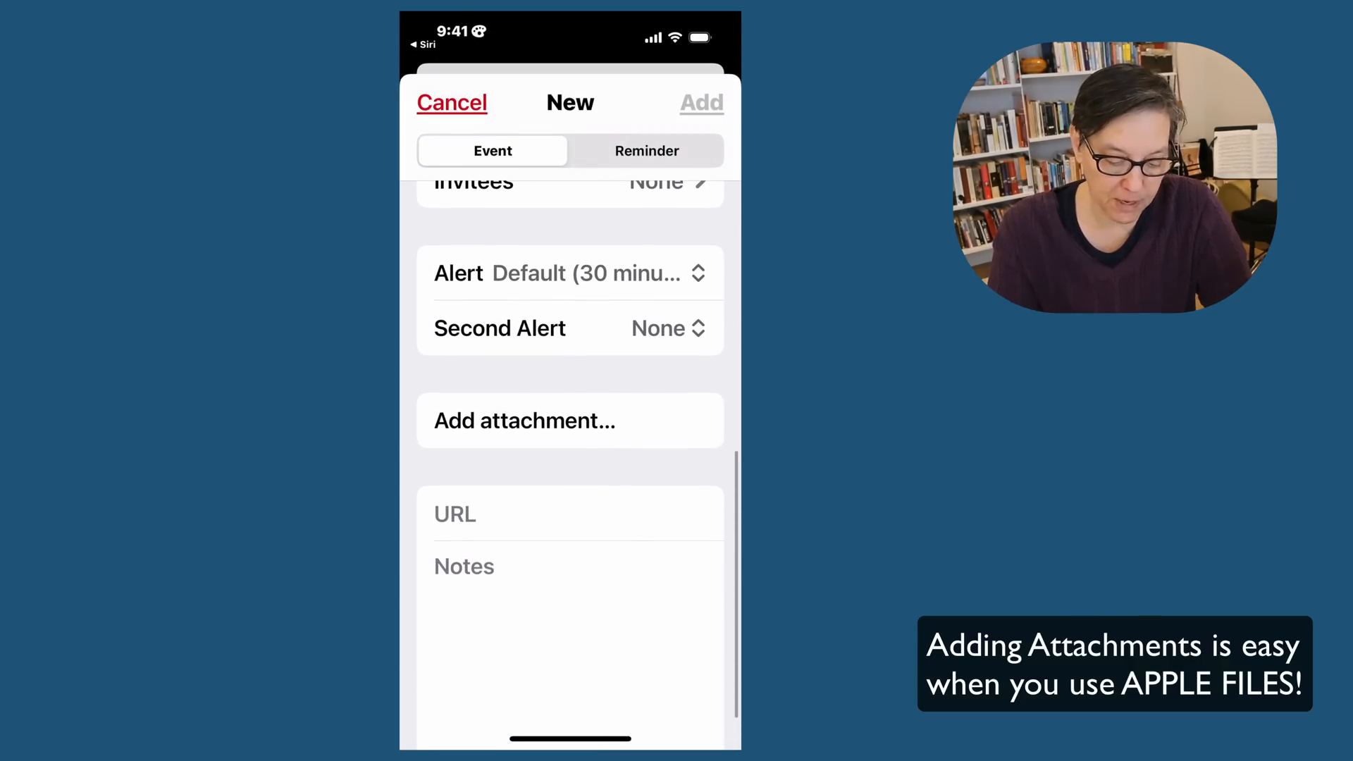
click(526, 420)
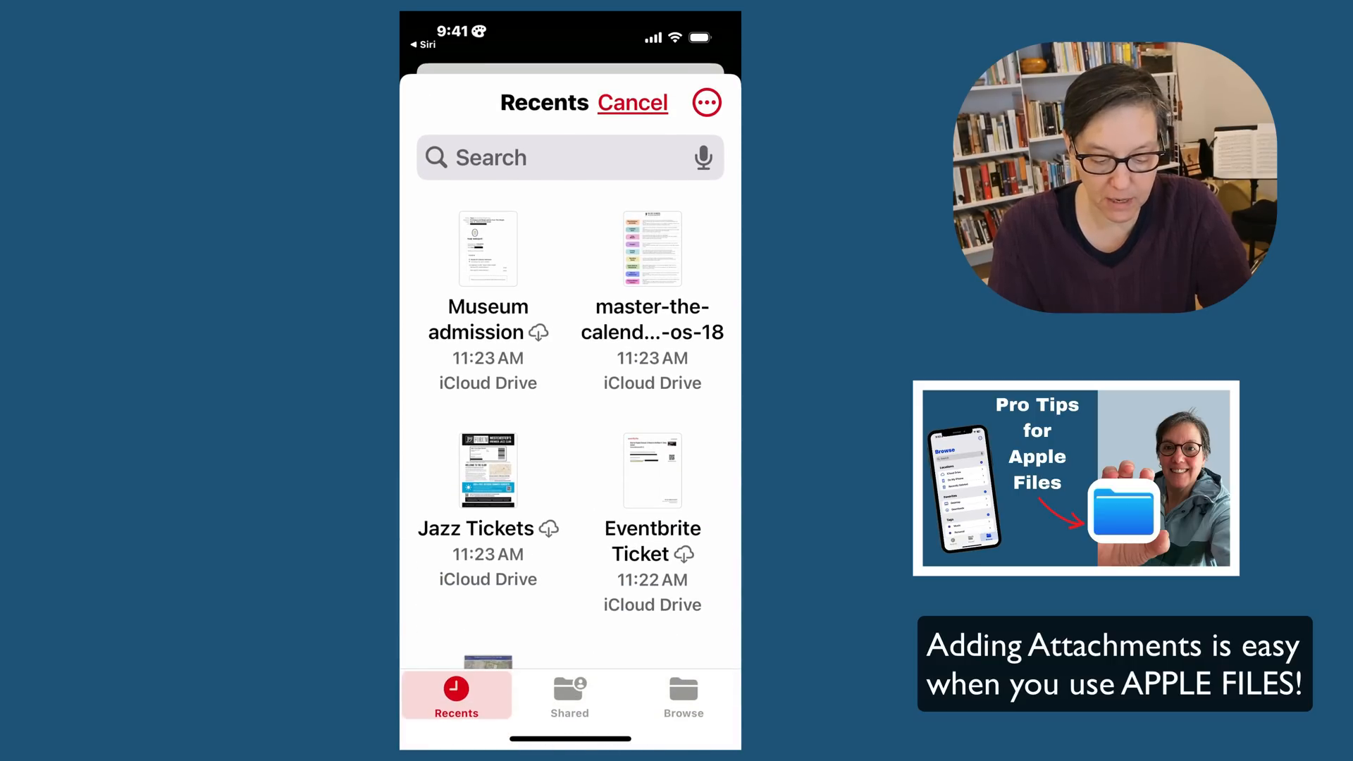
- Put the event on another calendar, start it at 10 AM, title it 'Museum' and add it
click(487, 248)
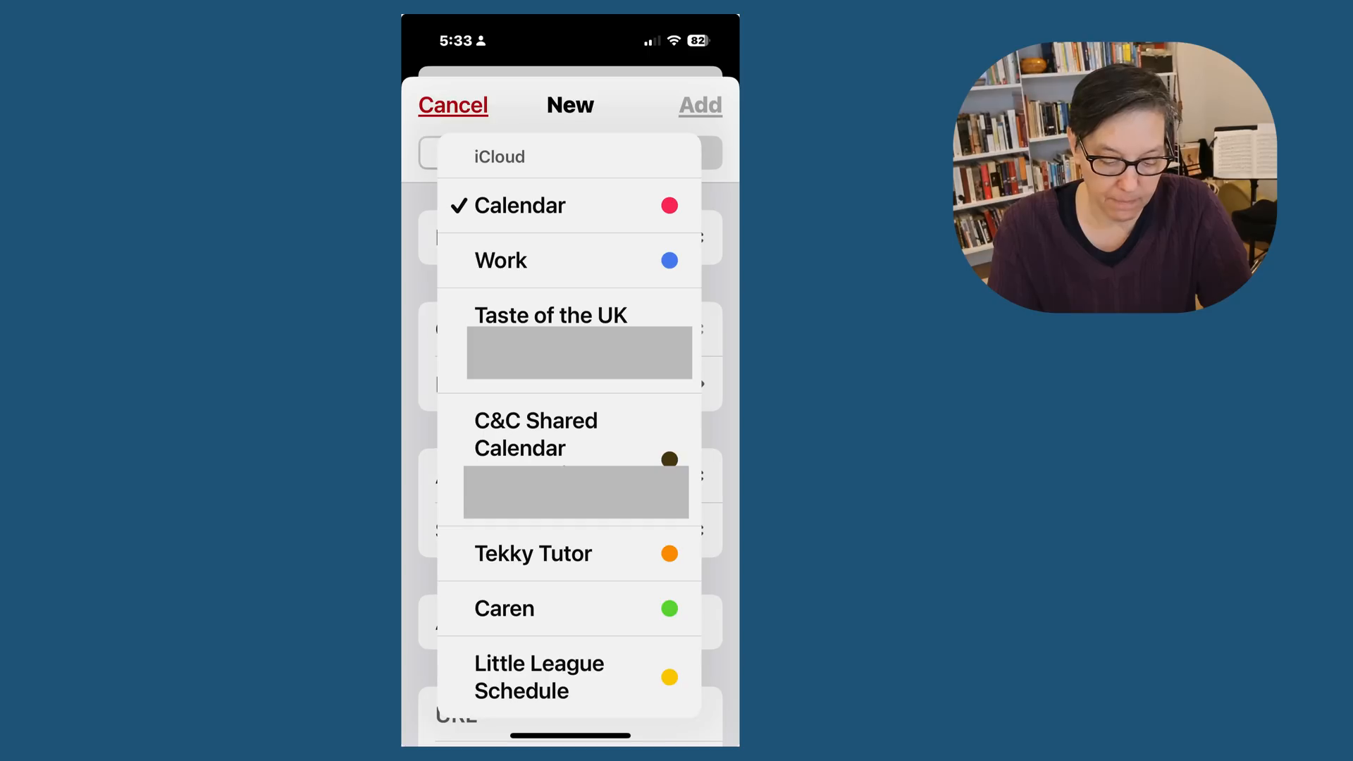
click(504, 609)
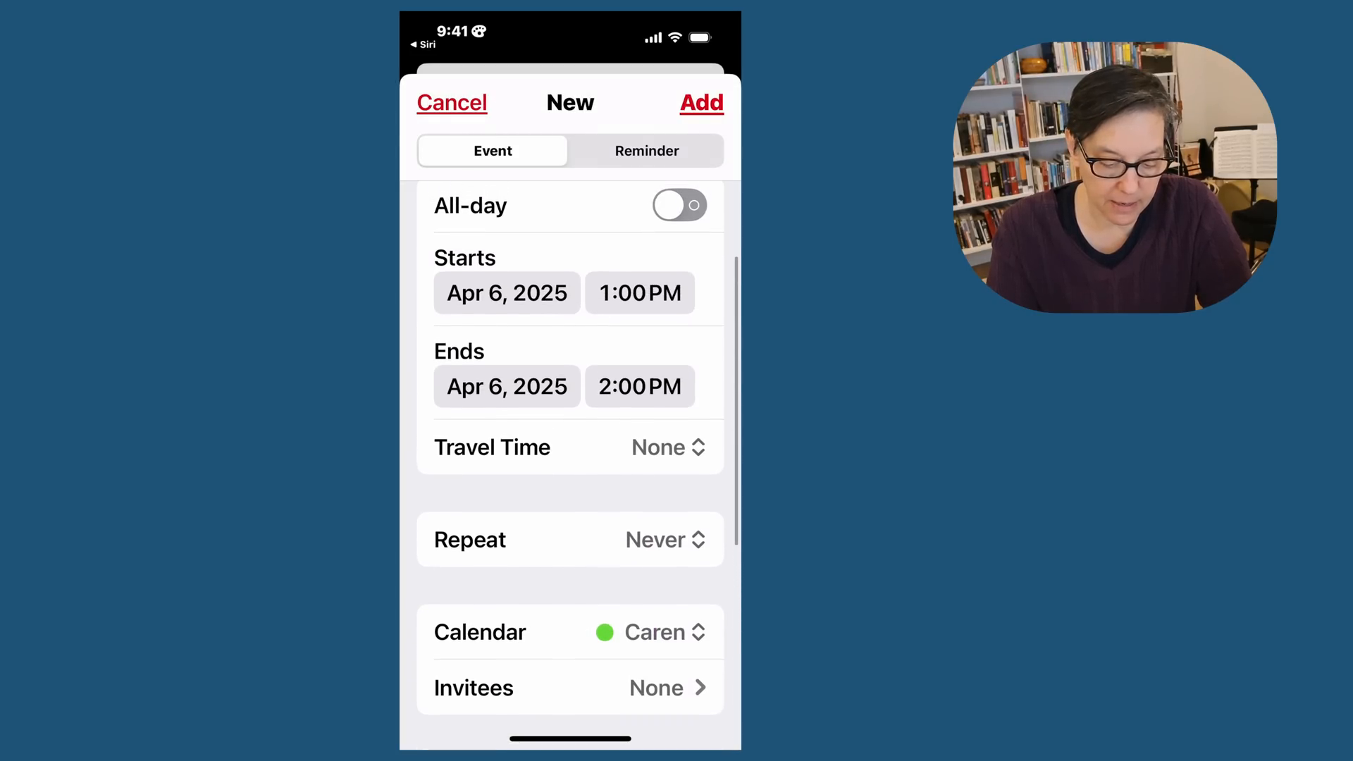
click(640, 293)
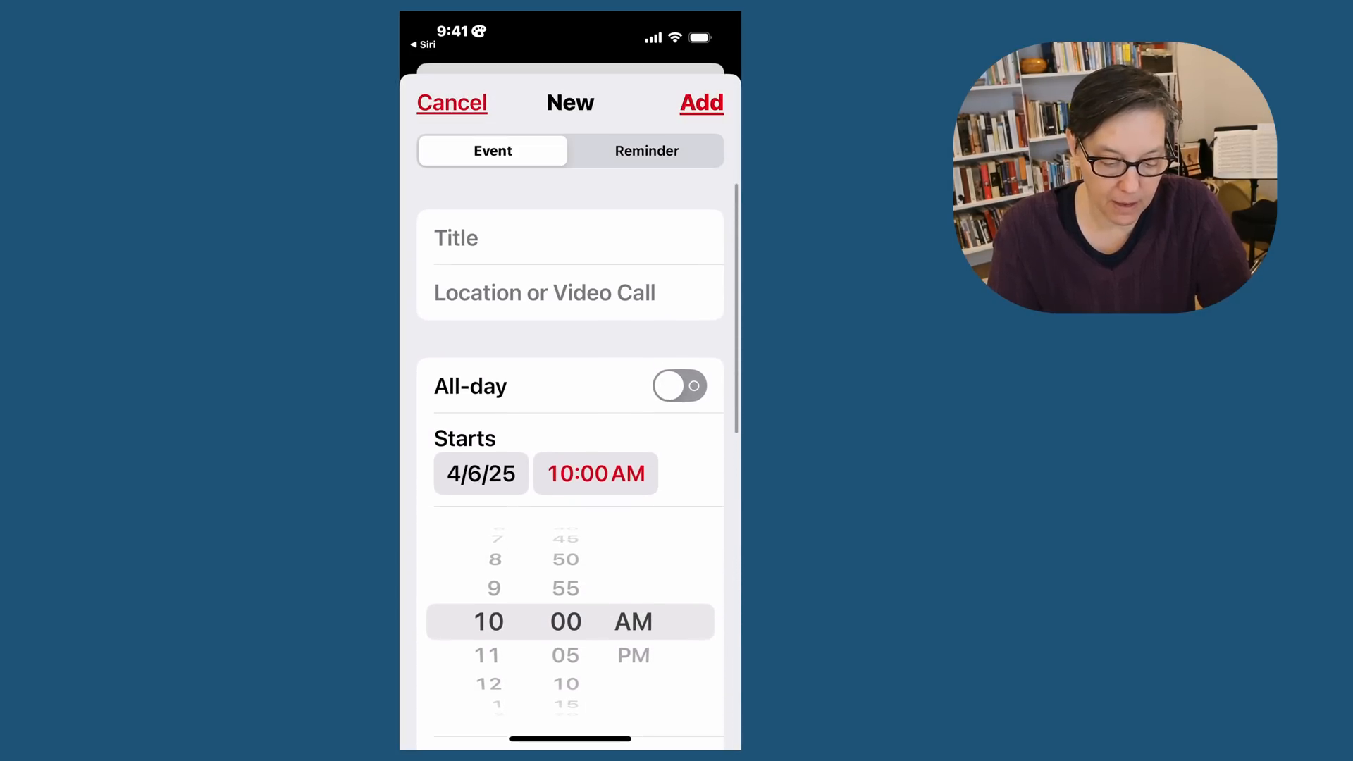
click(570, 237)
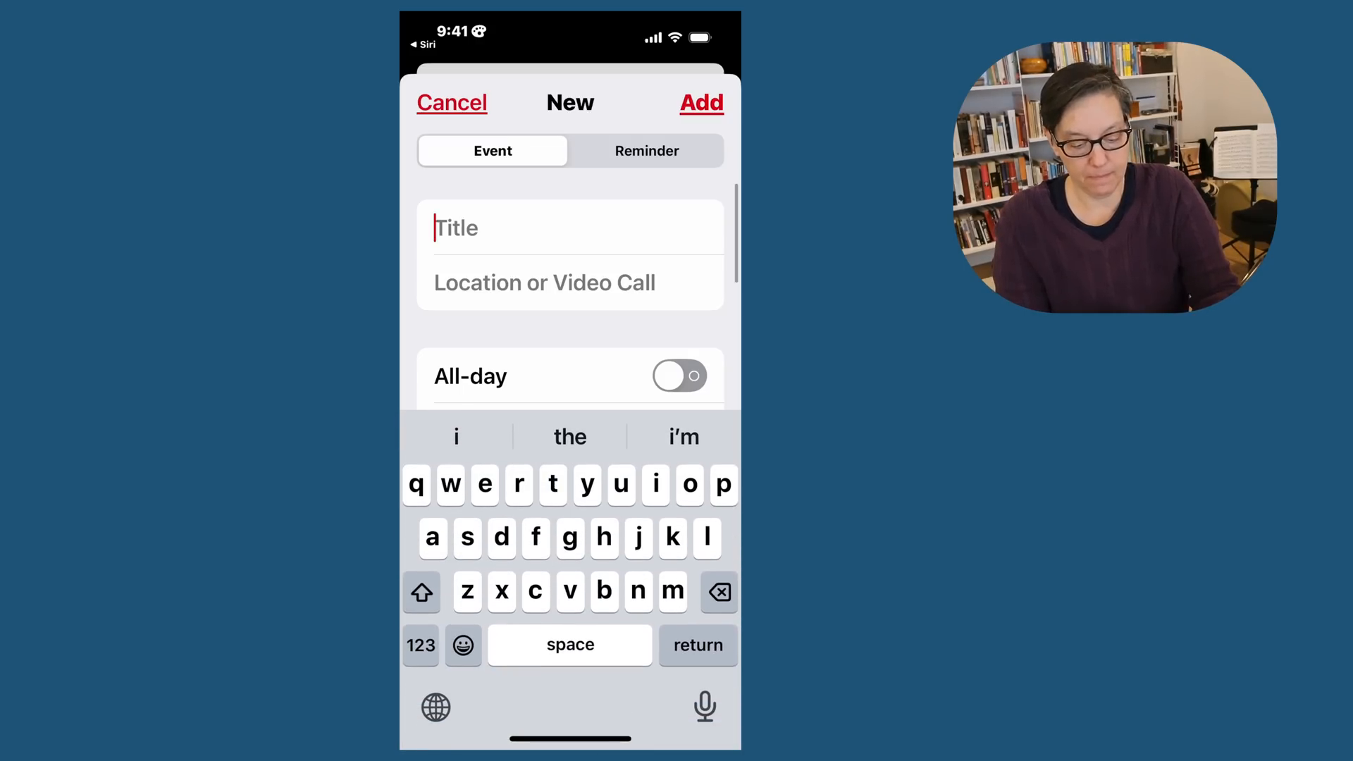
text(Museum)
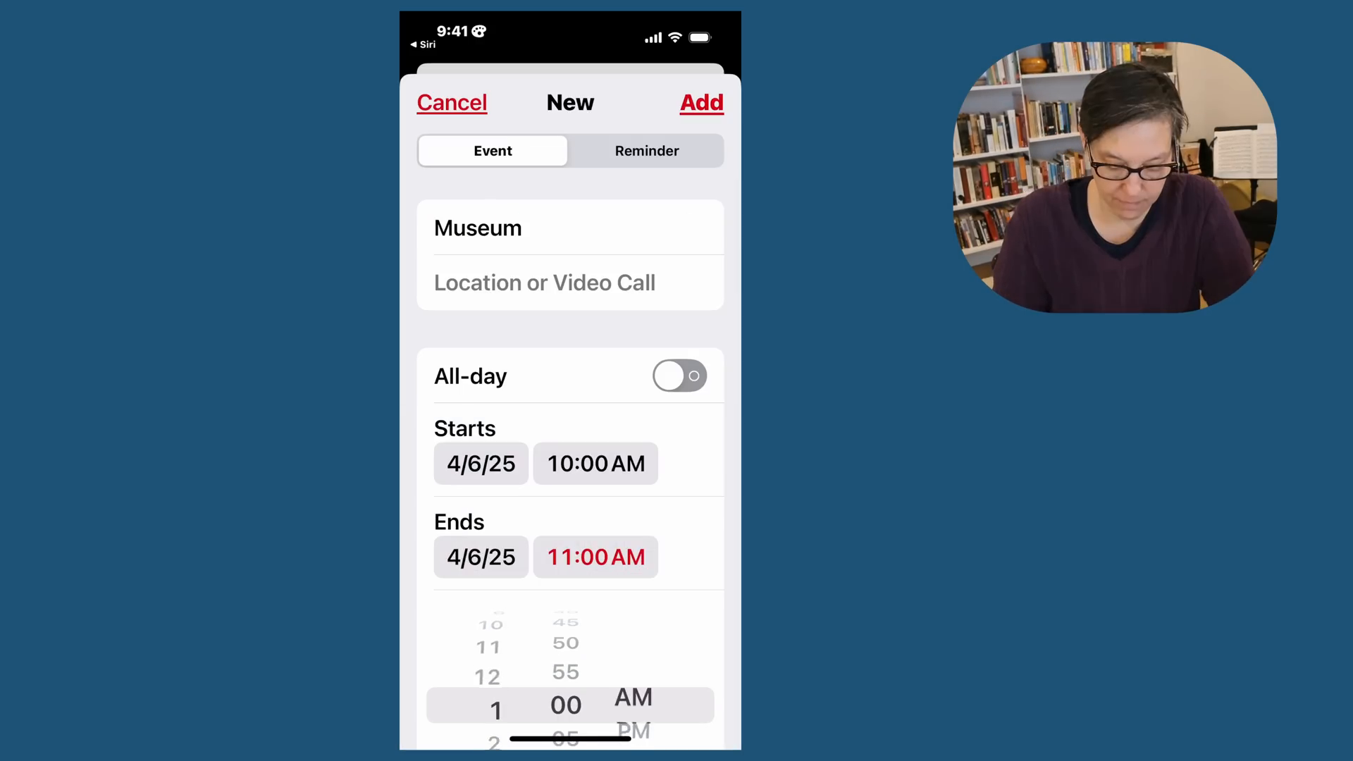
scroll(down, 3)
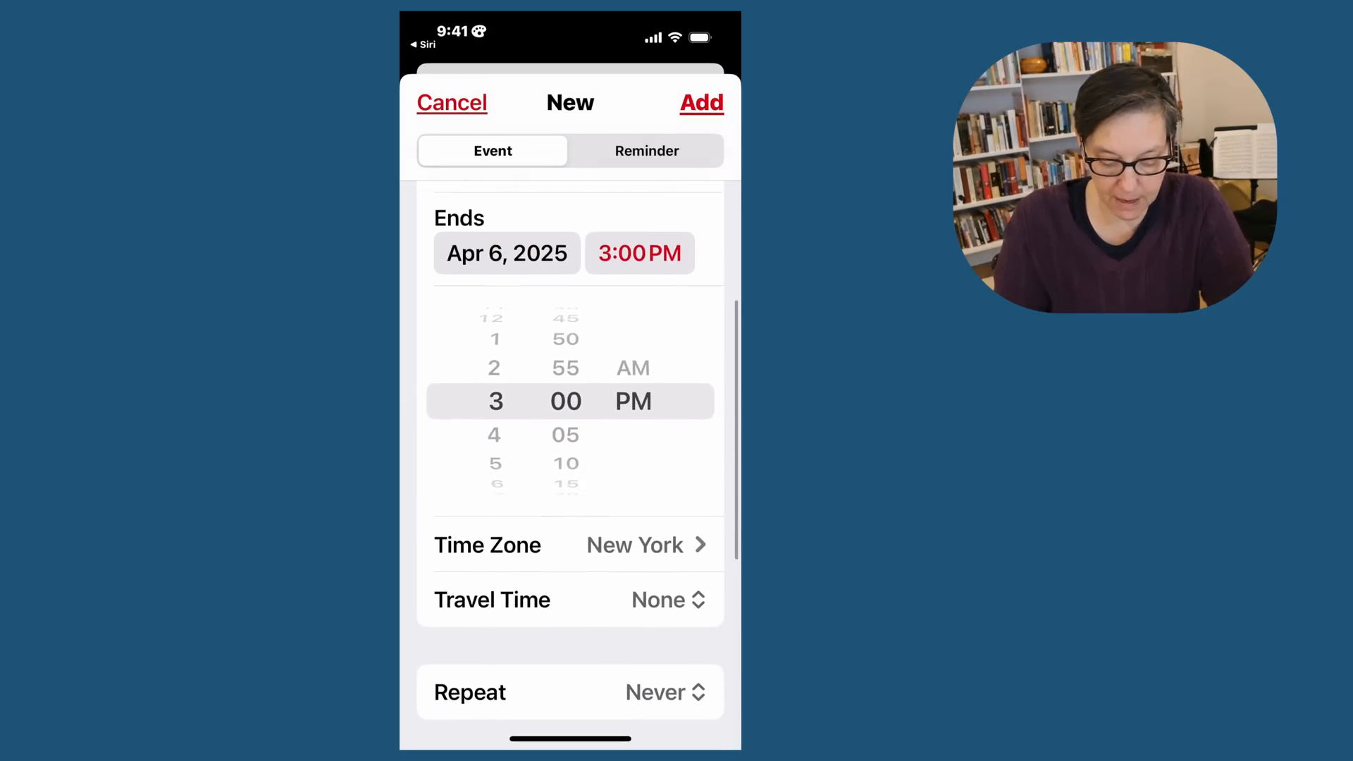
scroll(down, 3)
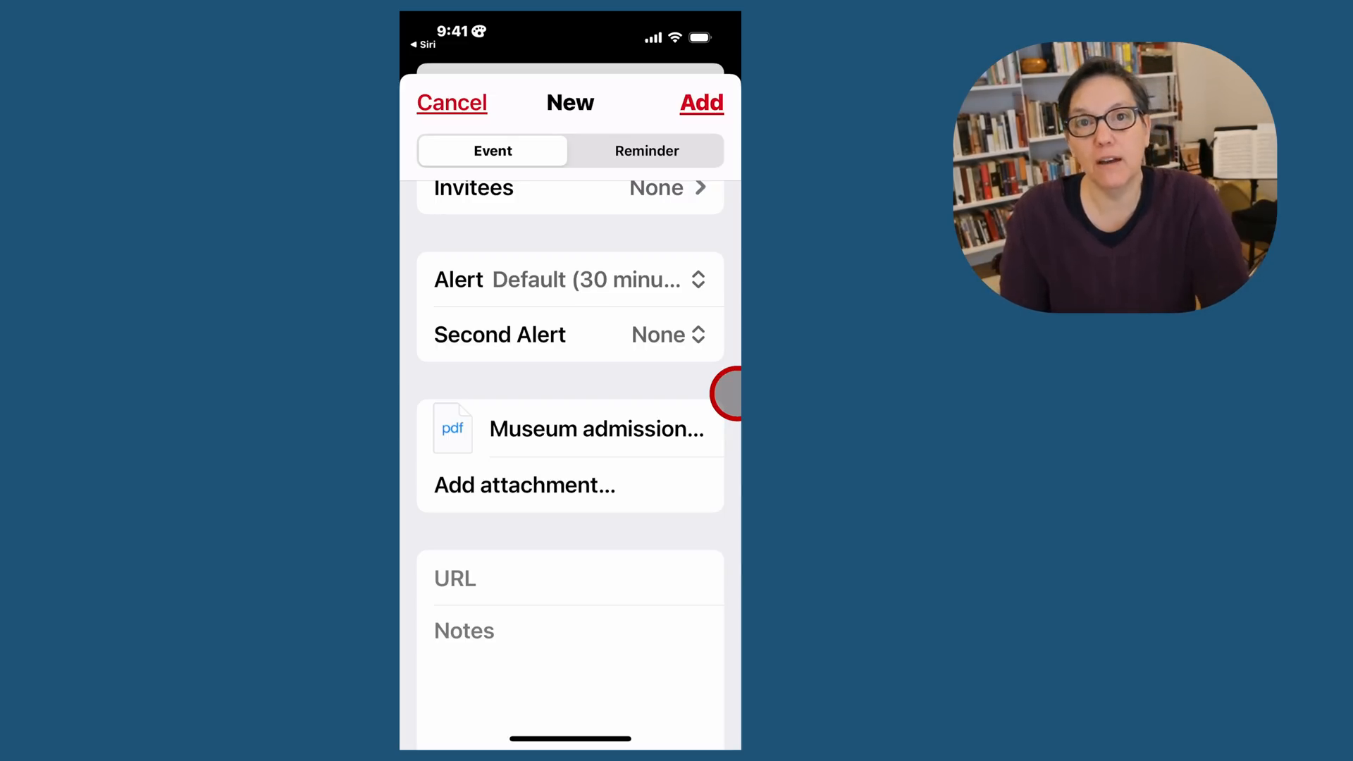
click(700, 103)
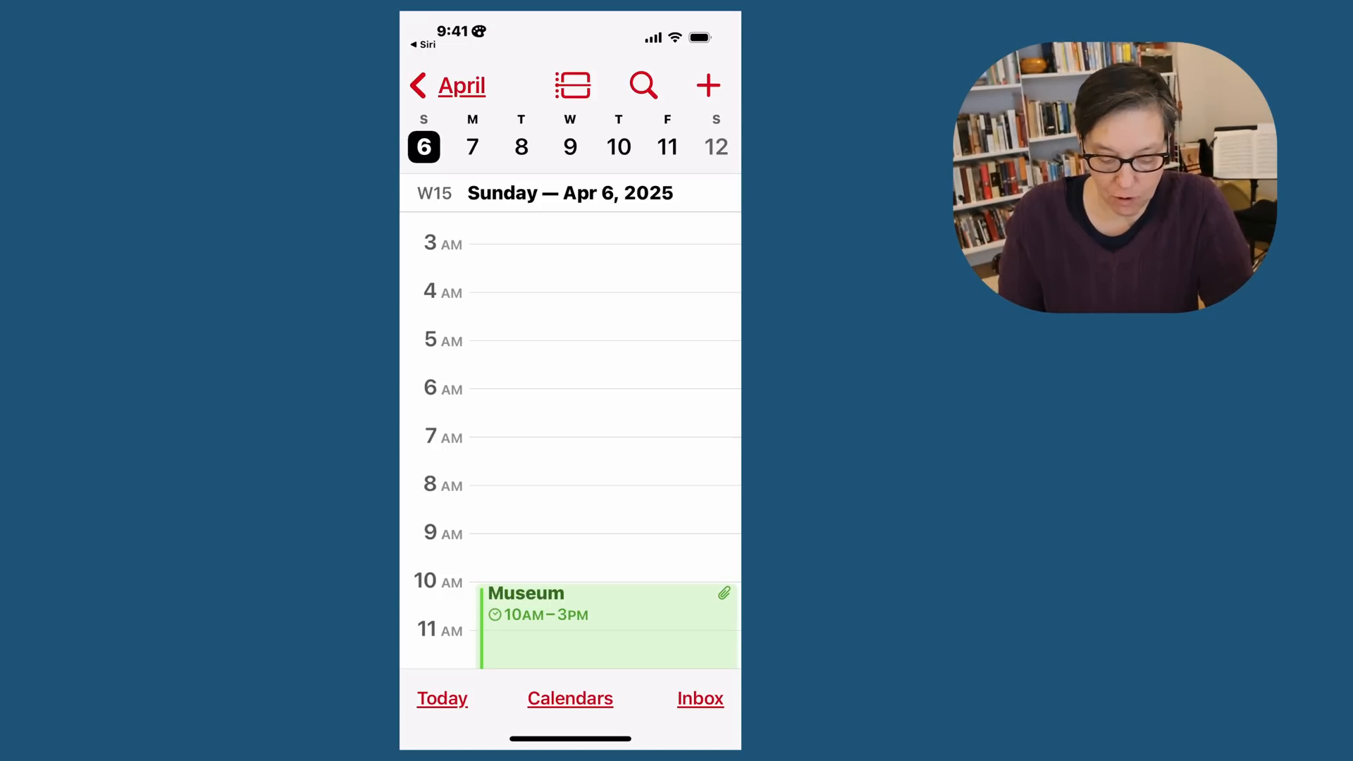
- Preview the Museum event's attached admission PDF, then close it back to the details
scroll(down, 3)
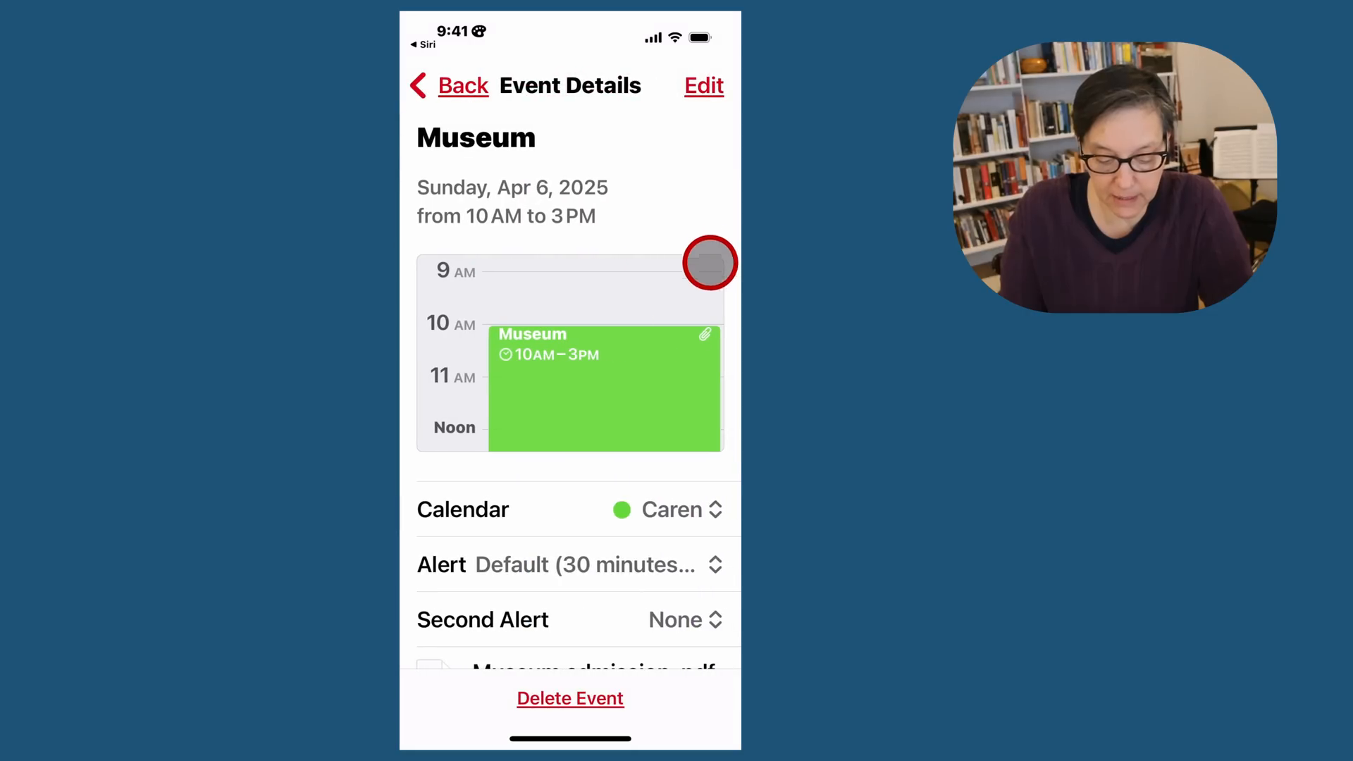
scroll(up, 3)
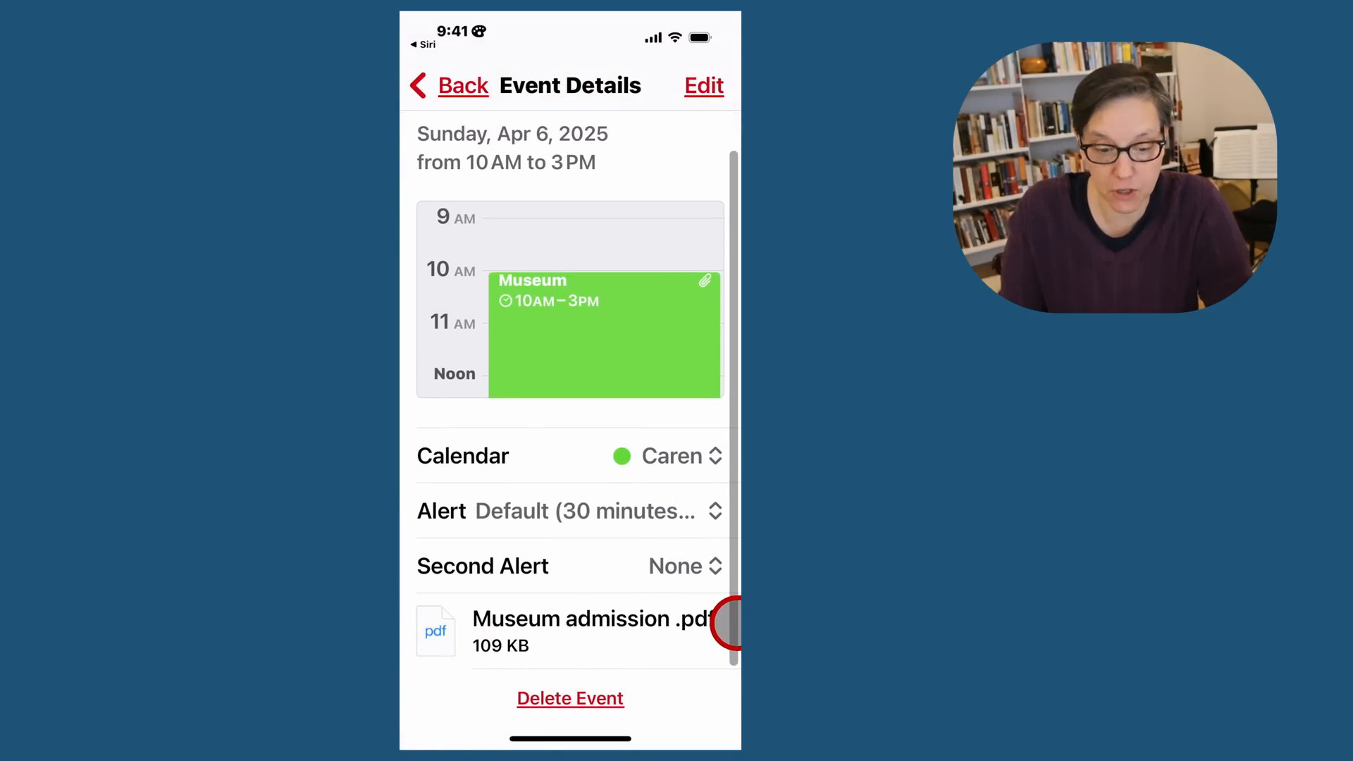
click(570, 630)
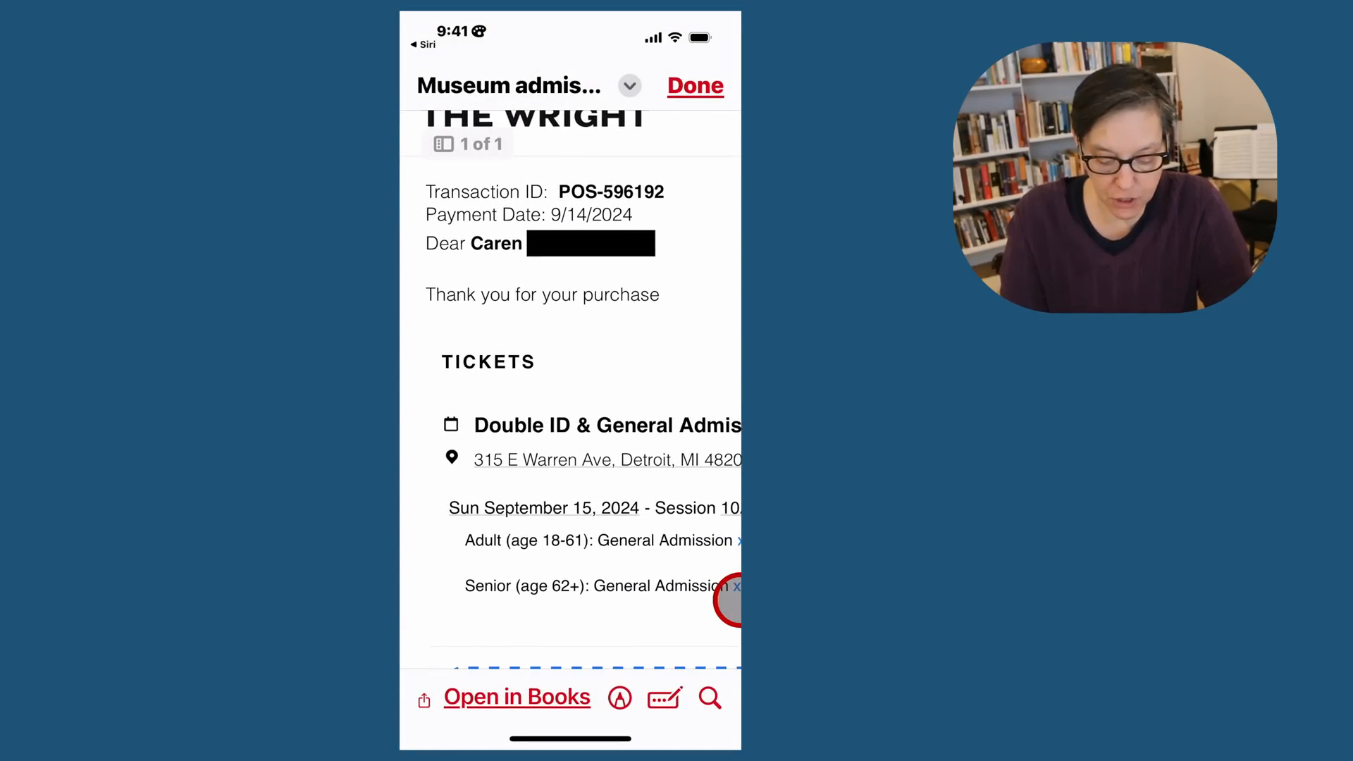
click(695, 86)
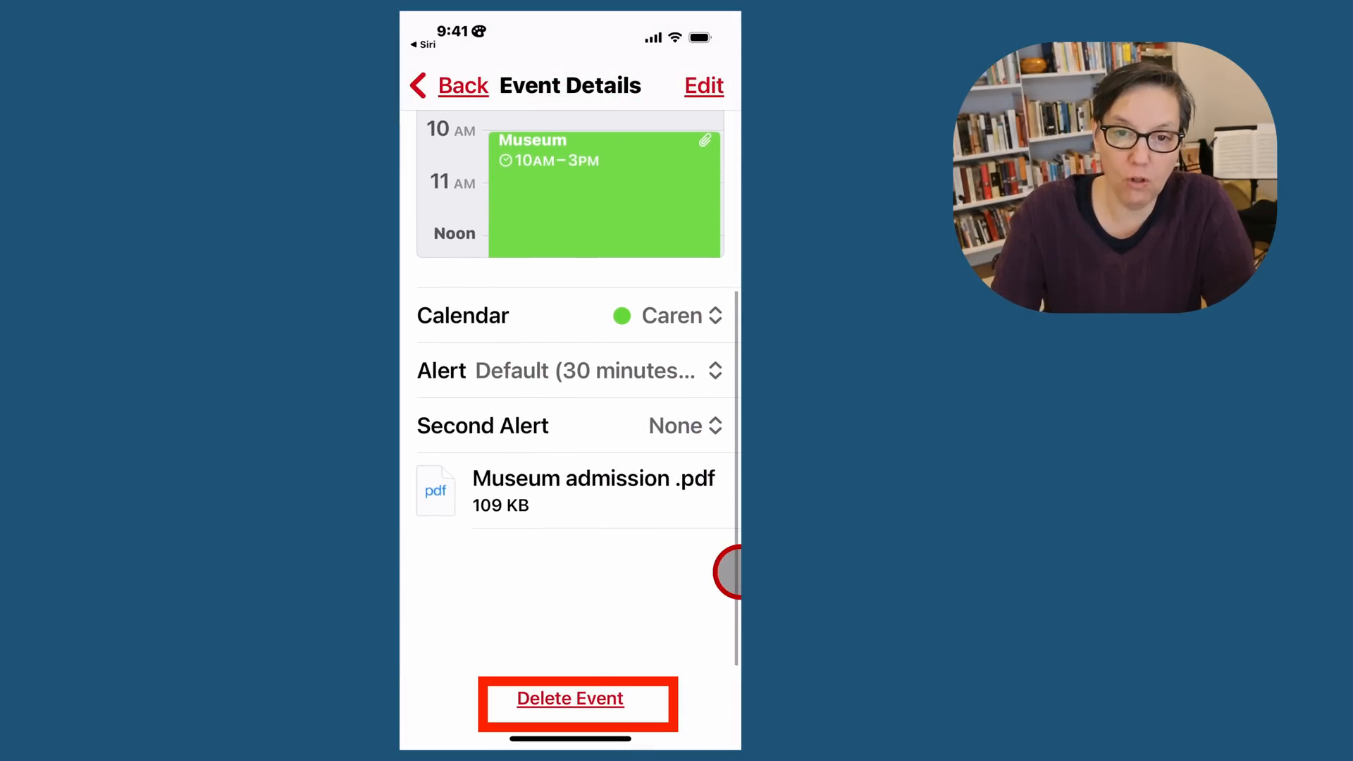
- Delete the Museum event and confirm the deletion
click(570, 698)
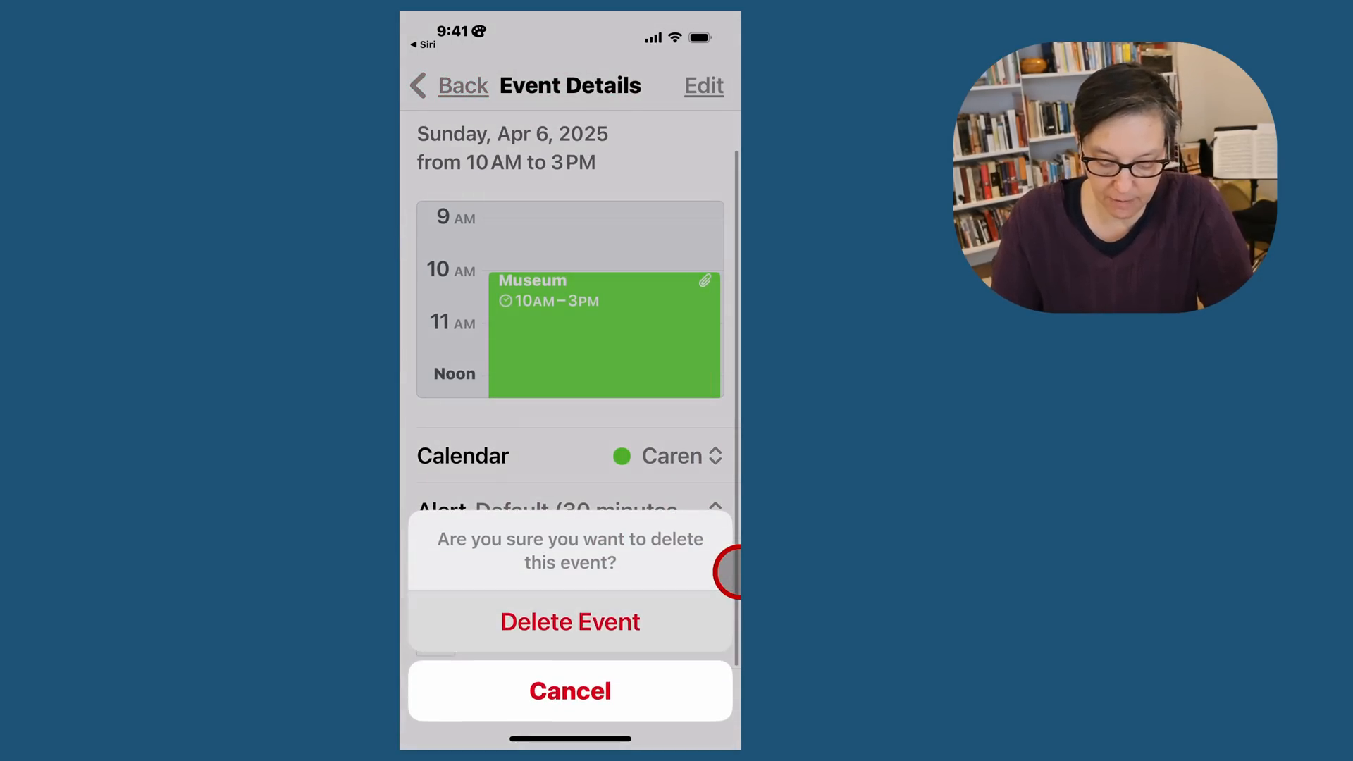
click(569, 621)
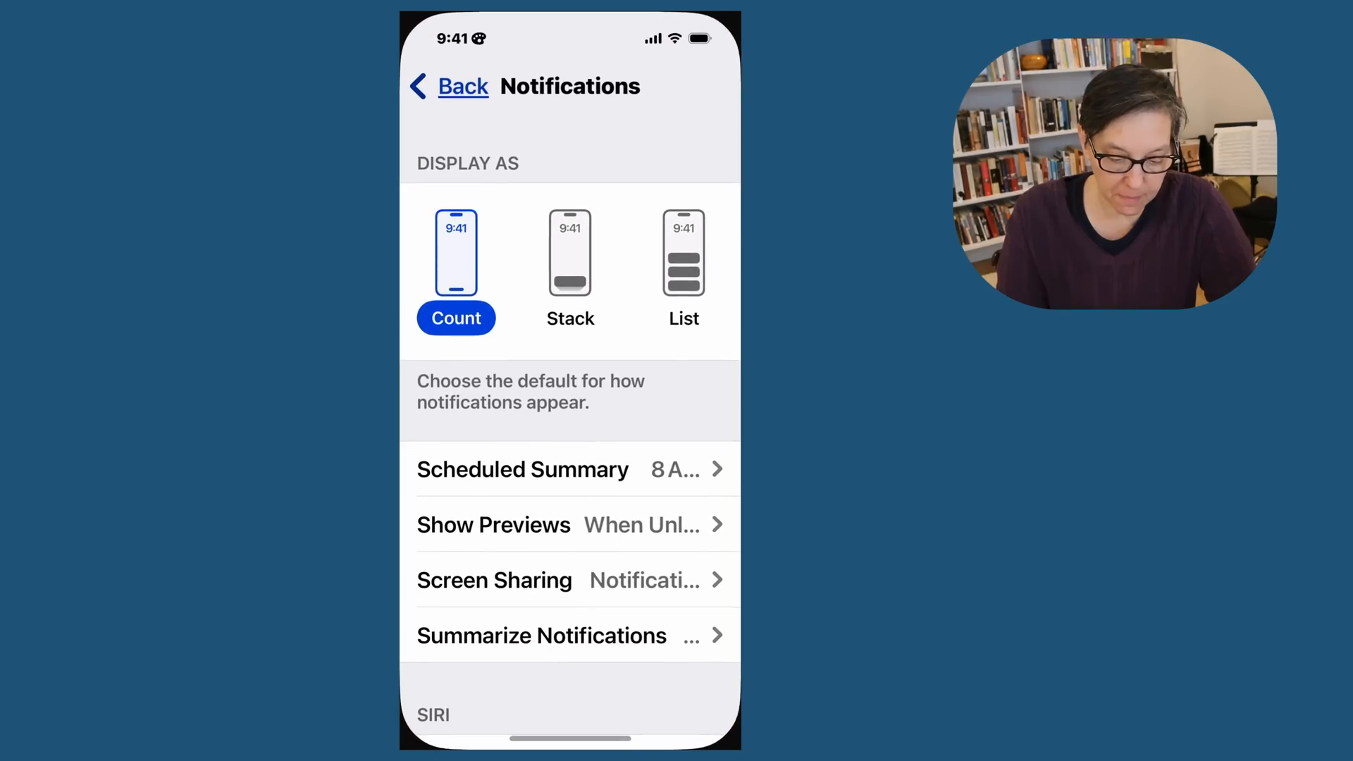
- Allow Calendar notifications with Immediate Delivery
scroll(down, 3)
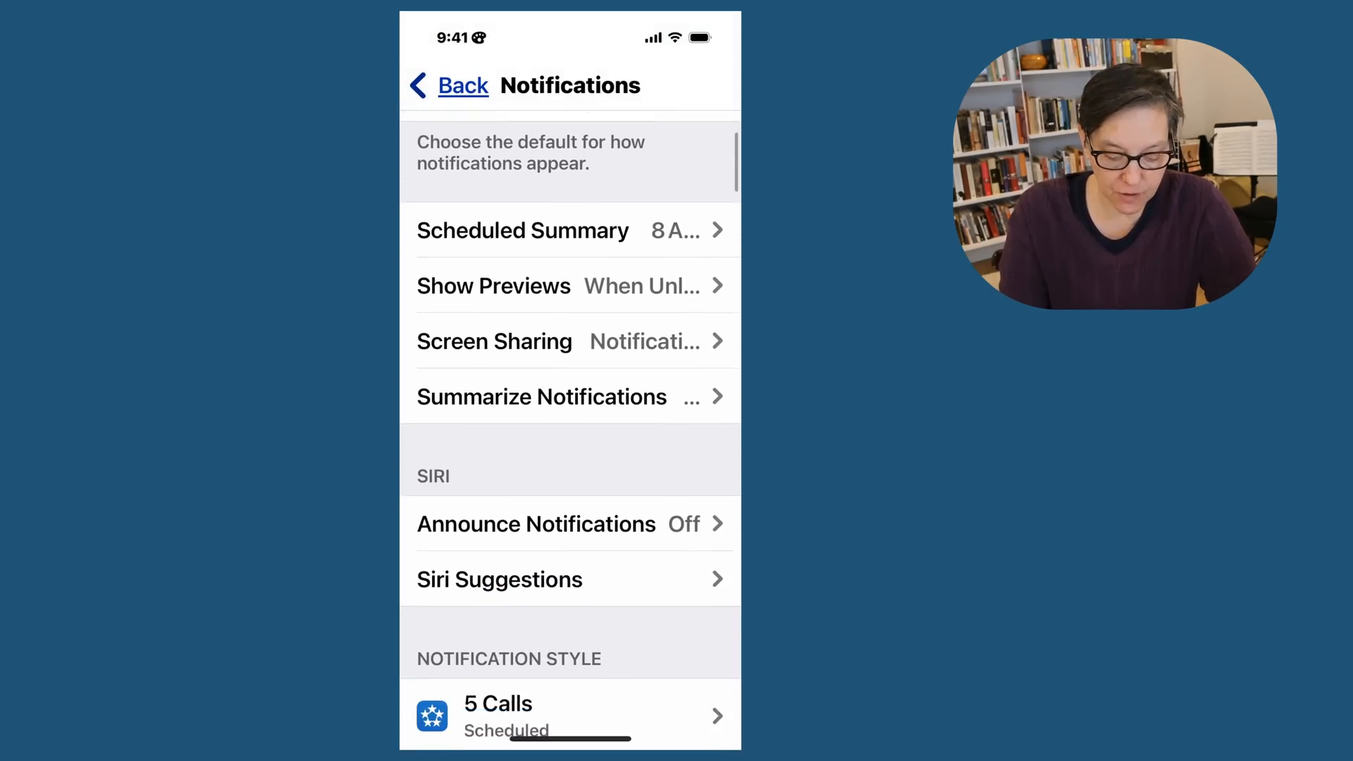
scroll(down, 3)
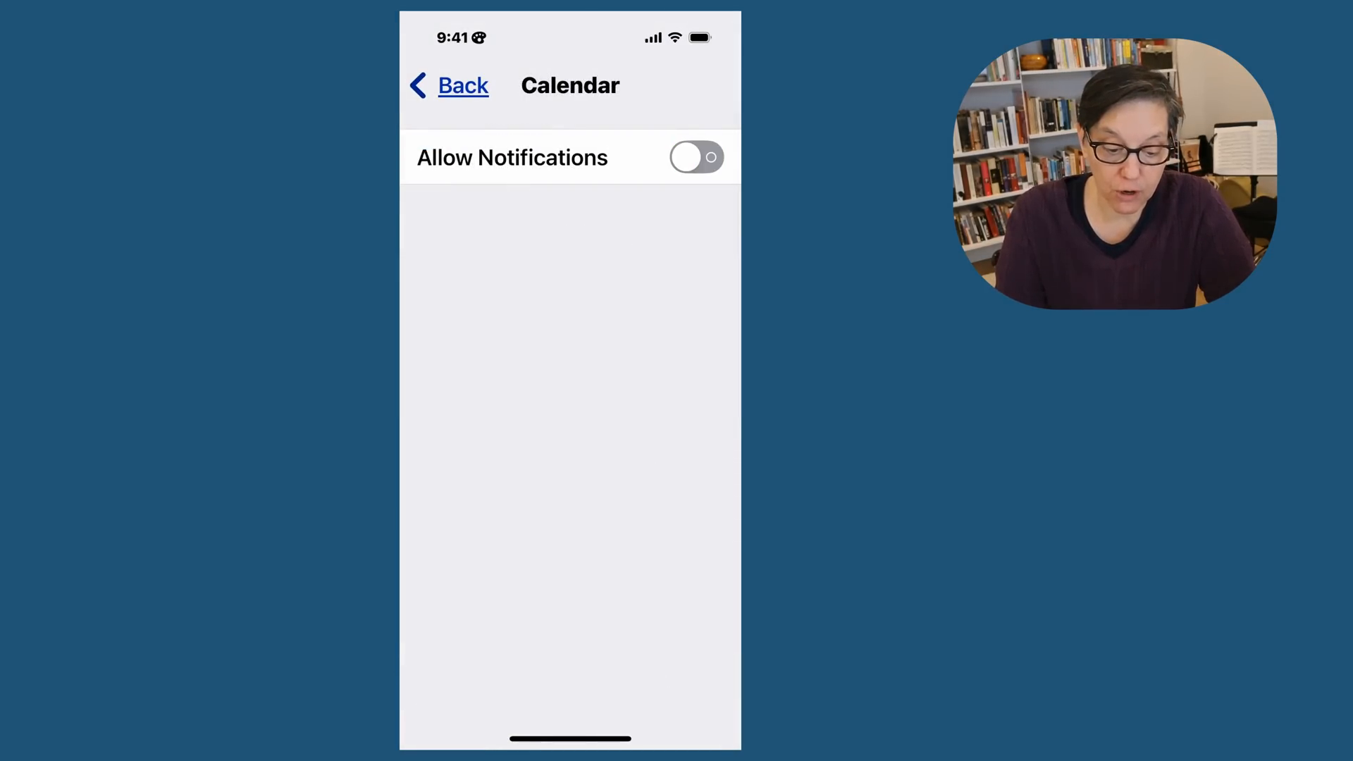
click(697, 157)
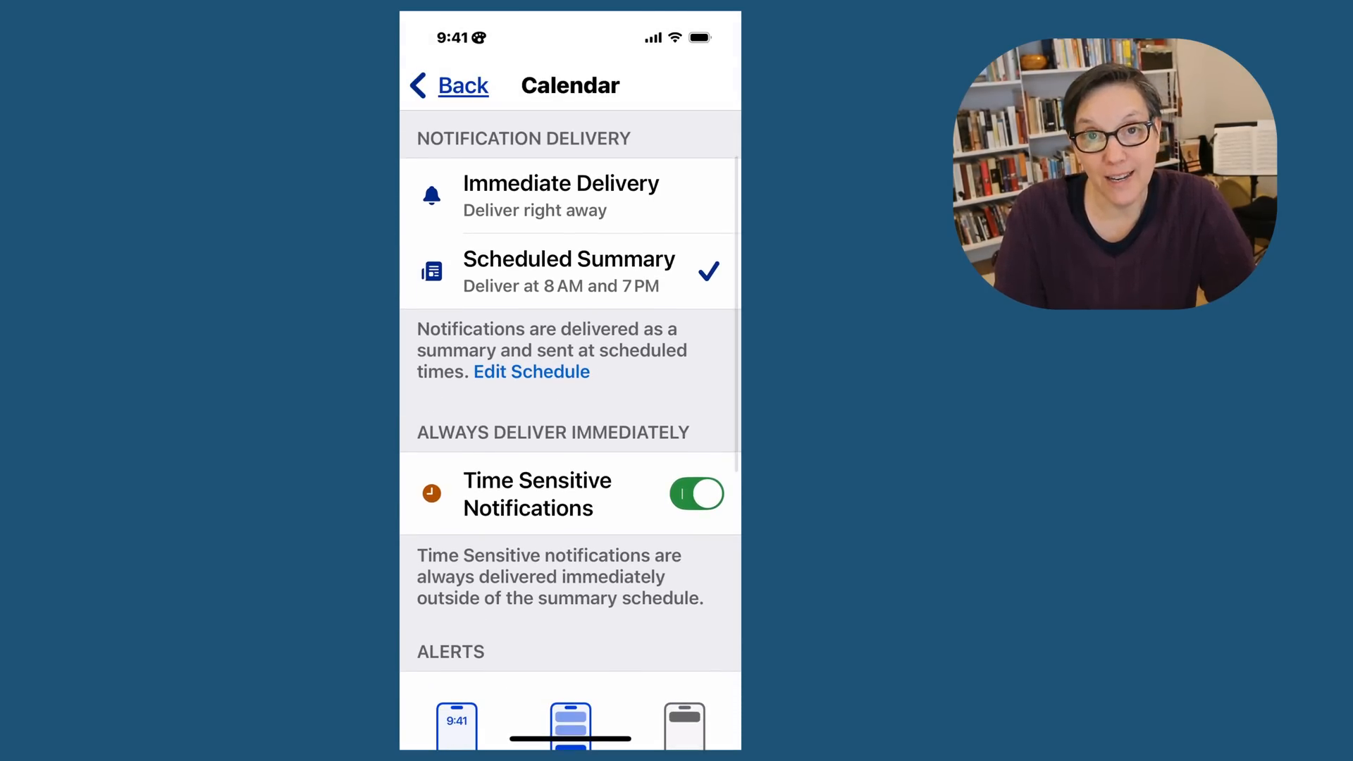
click(559, 196)
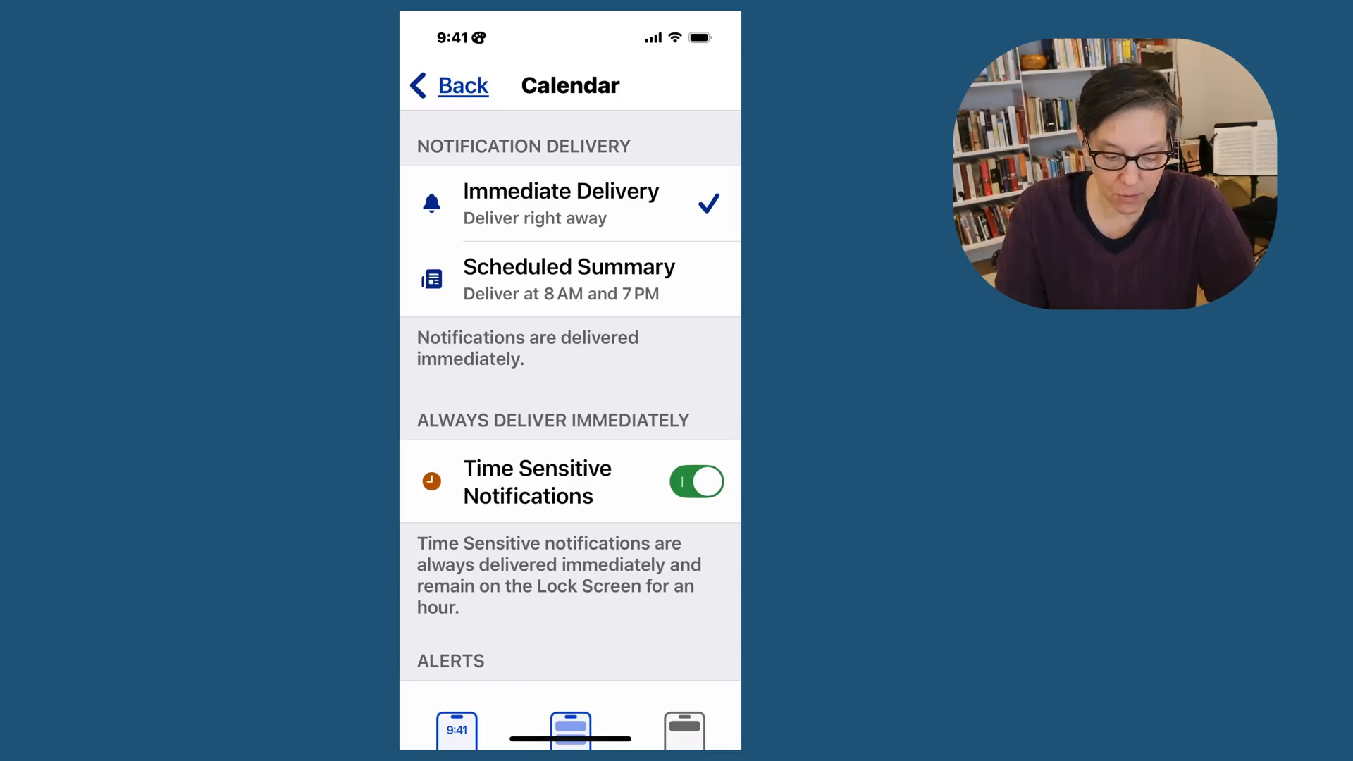
- Choose Update as the Calendar alert sound and return to the calendar
scroll(down, 3)
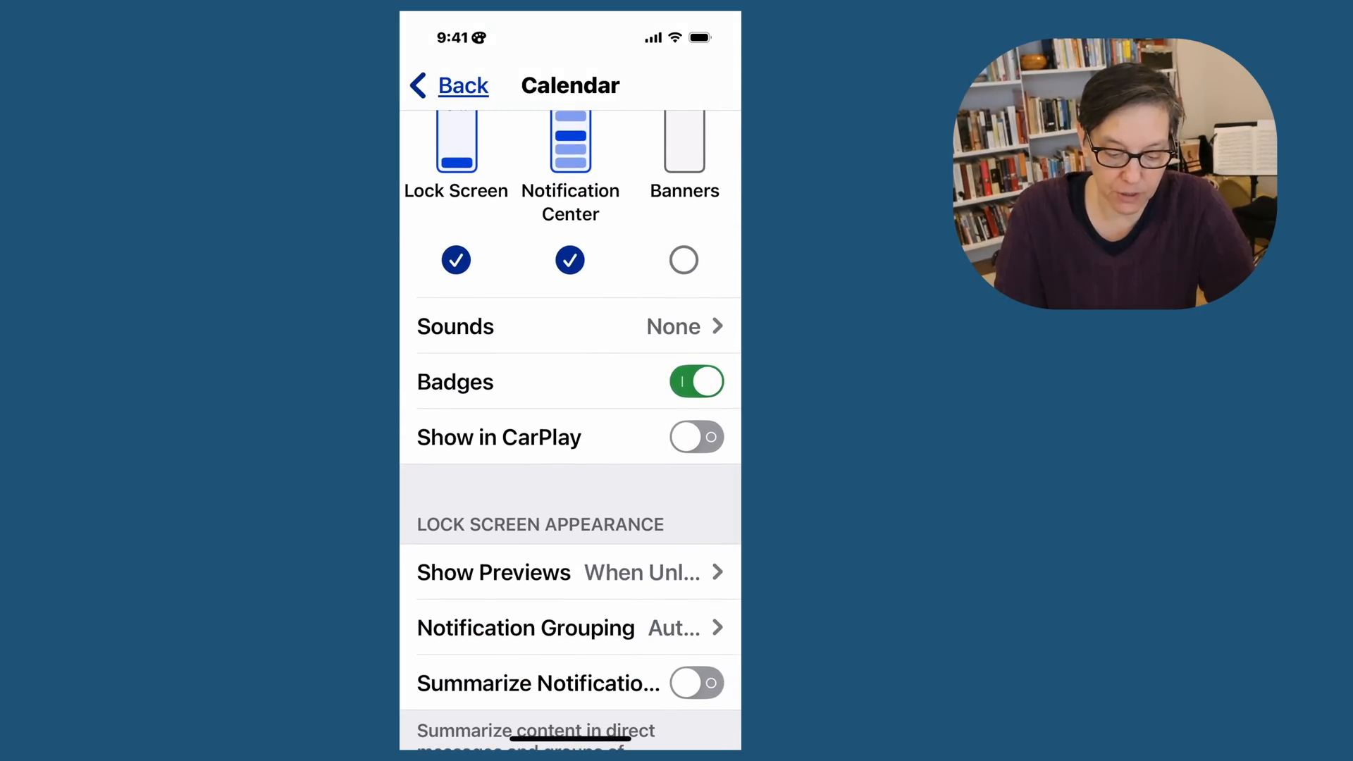
click(570, 326)
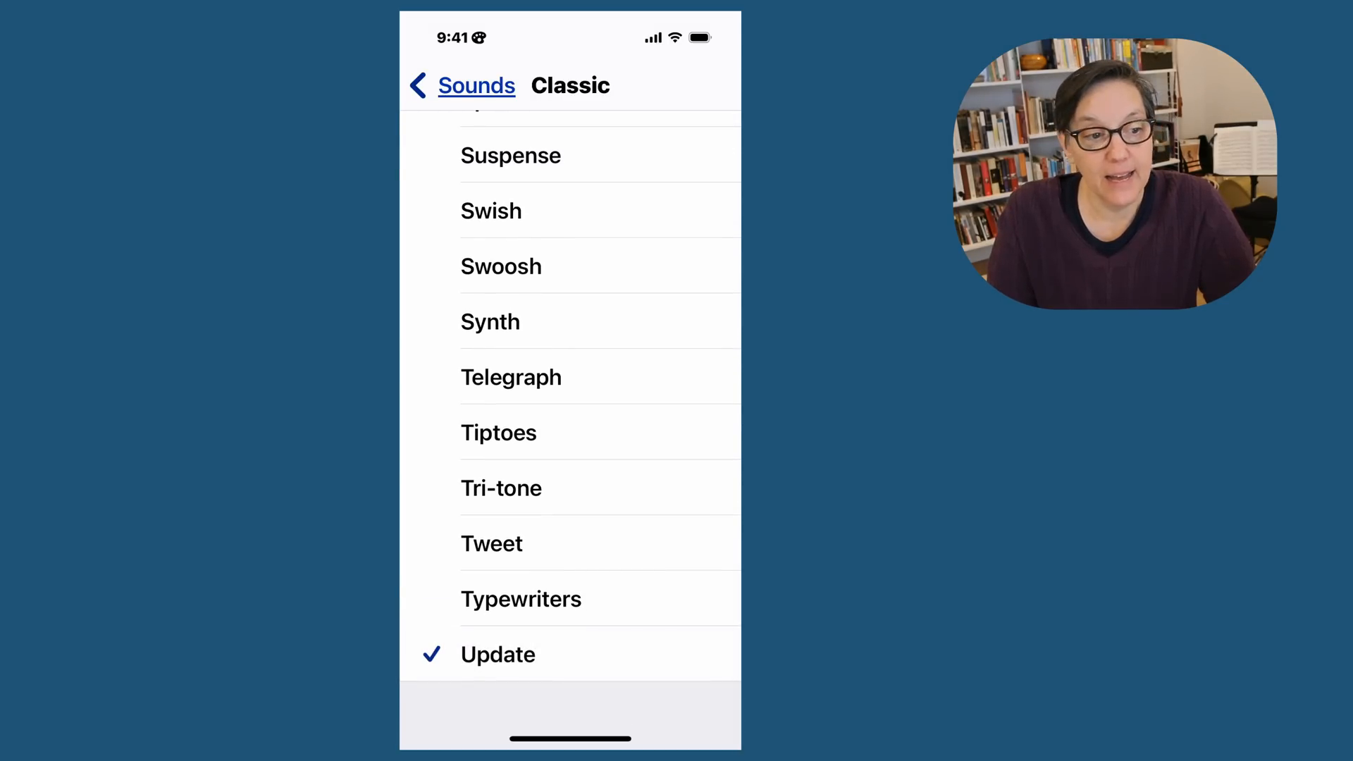
click(460, 84)
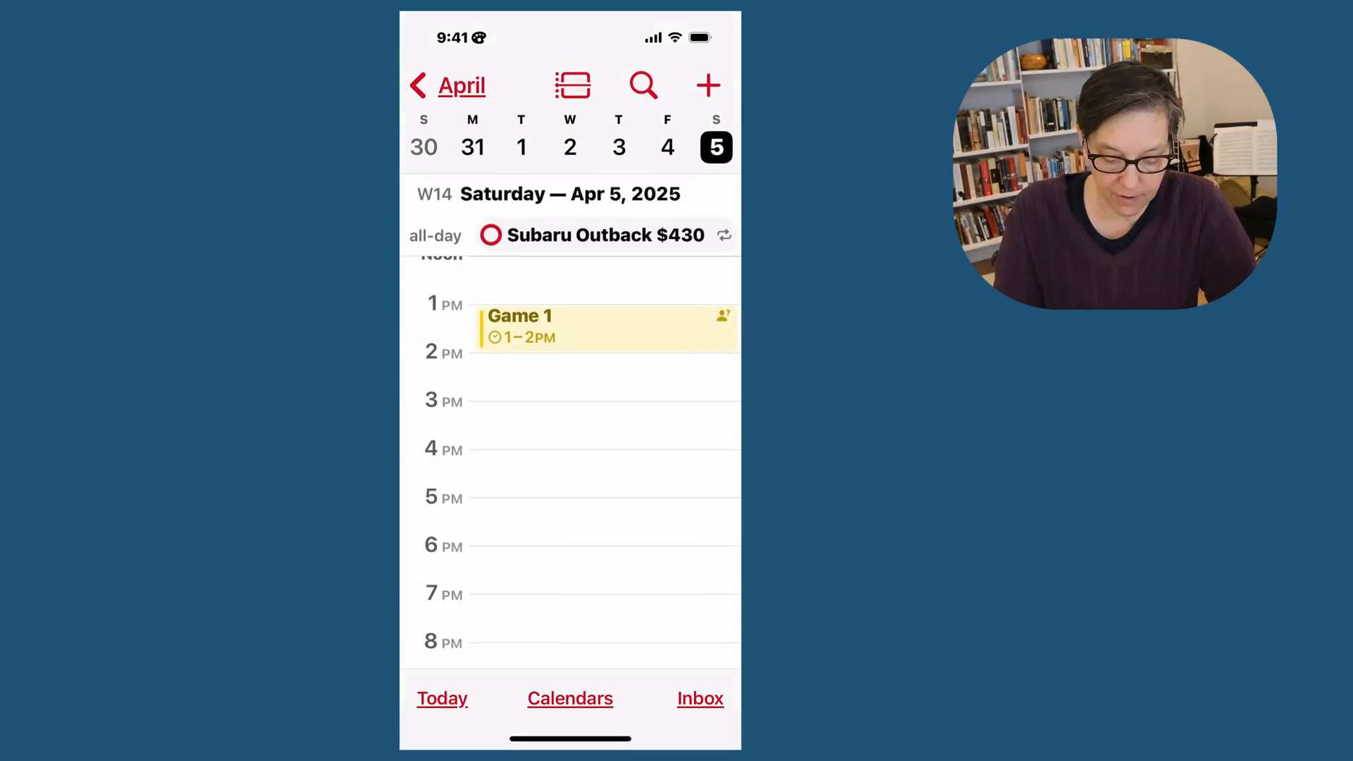
- Review Game 1's 1-hour and 1-day alerts, then go back
click(605, 325)
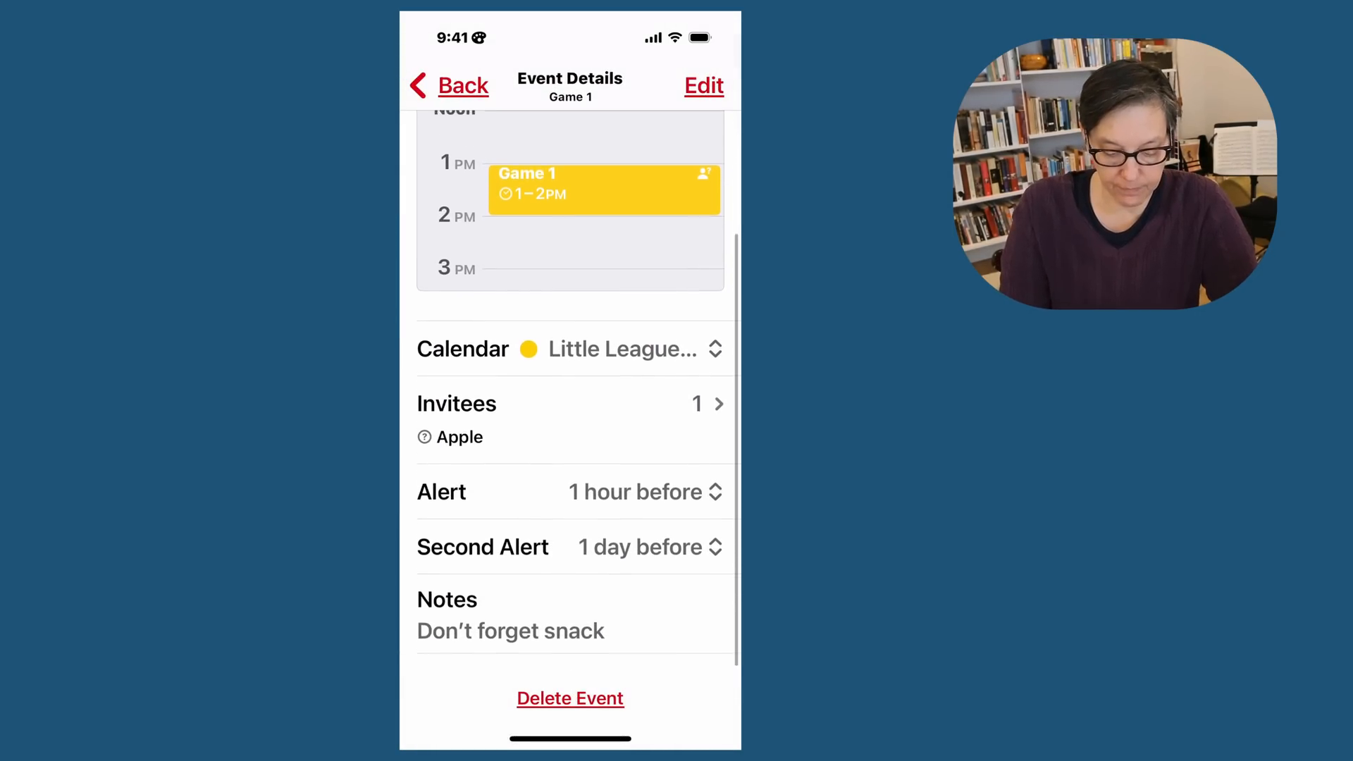
click(634, 492)
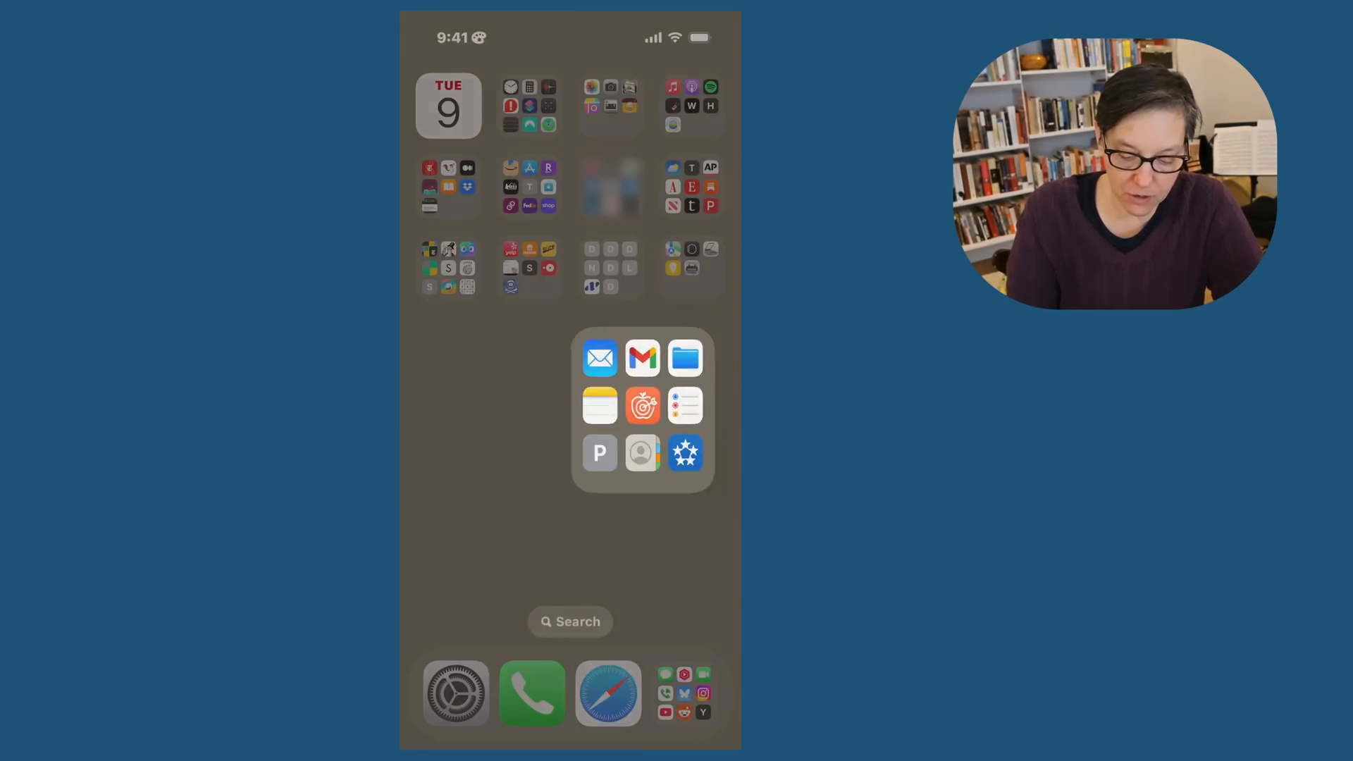
- Look at the Scheduled list in Reminders, then return to the Feb 21, 2025 calendar day
click(685, 406)
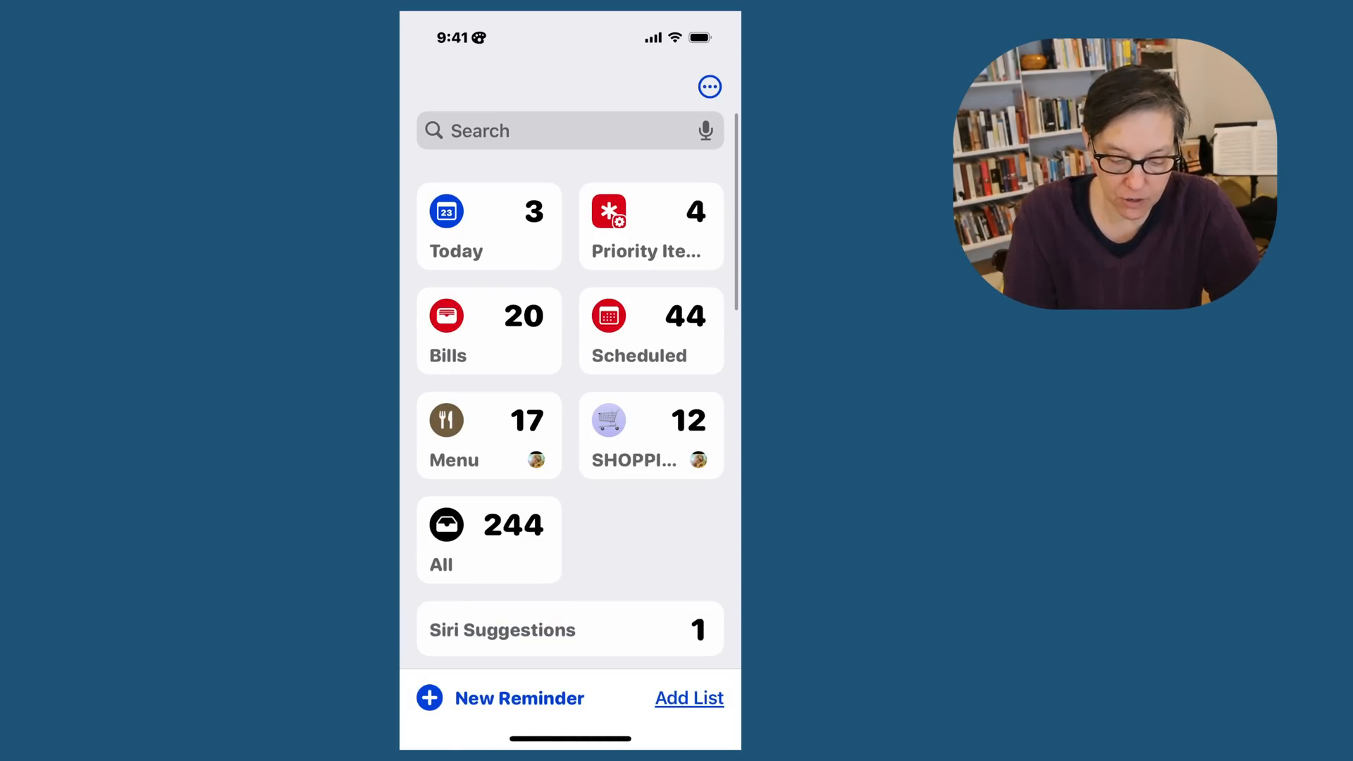
click(457, 227)
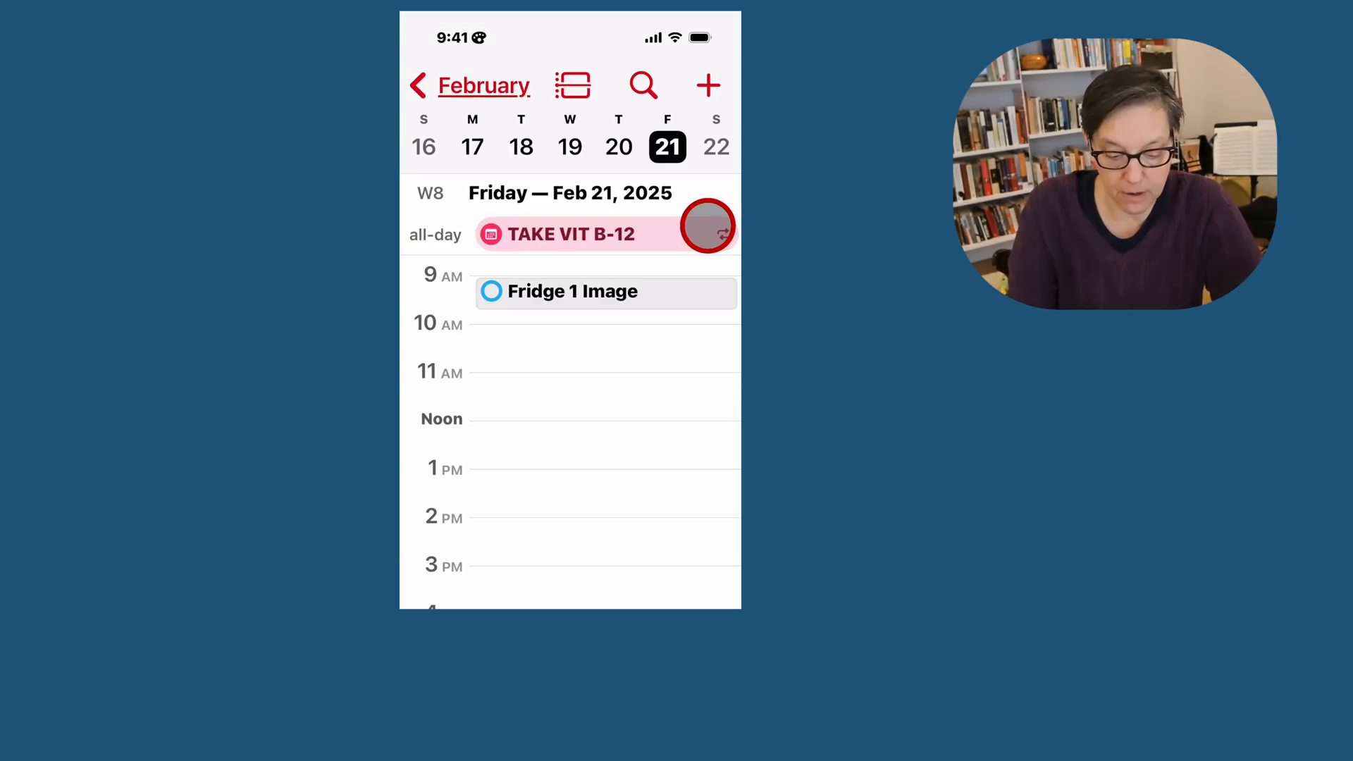
- Turn on Scheduled Reminders under Other in the calendars list and close it
click(574, 291)
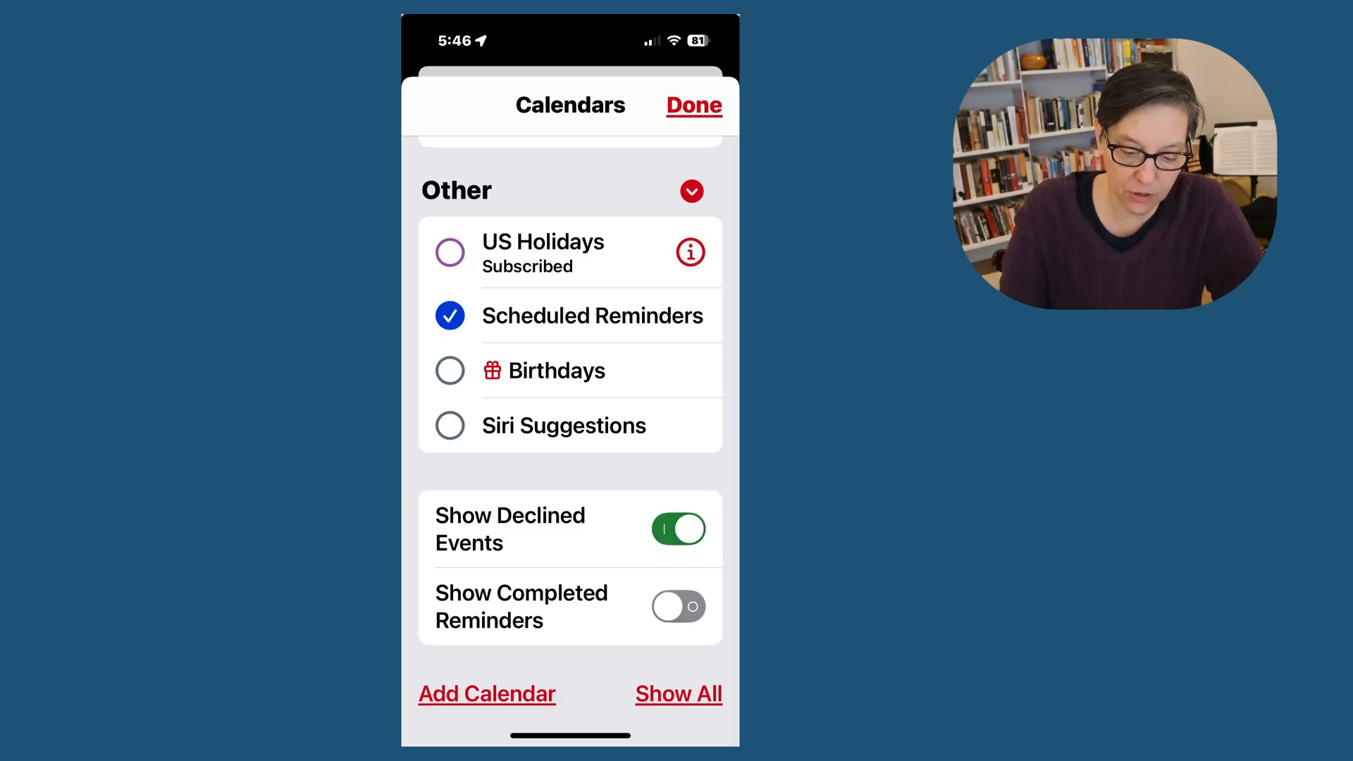
click(694, 105)
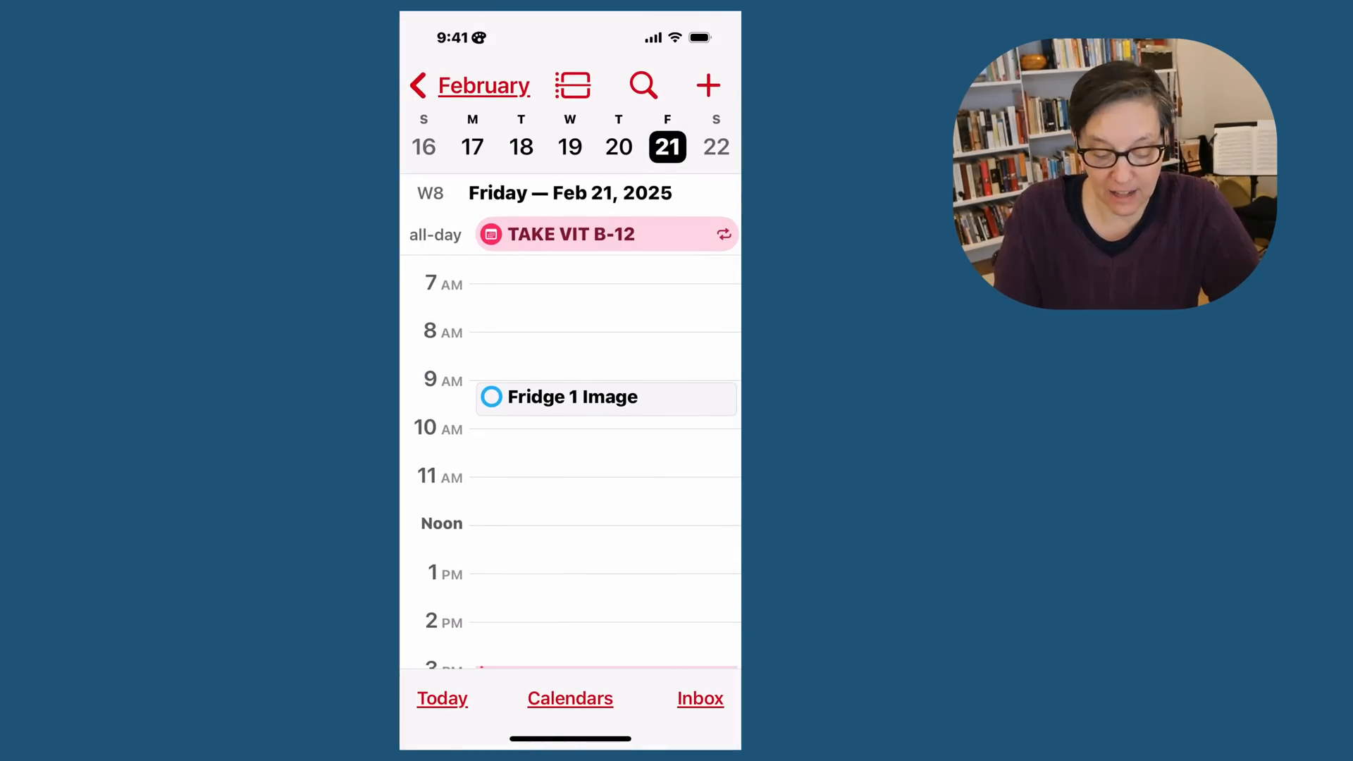
click(573, 398)
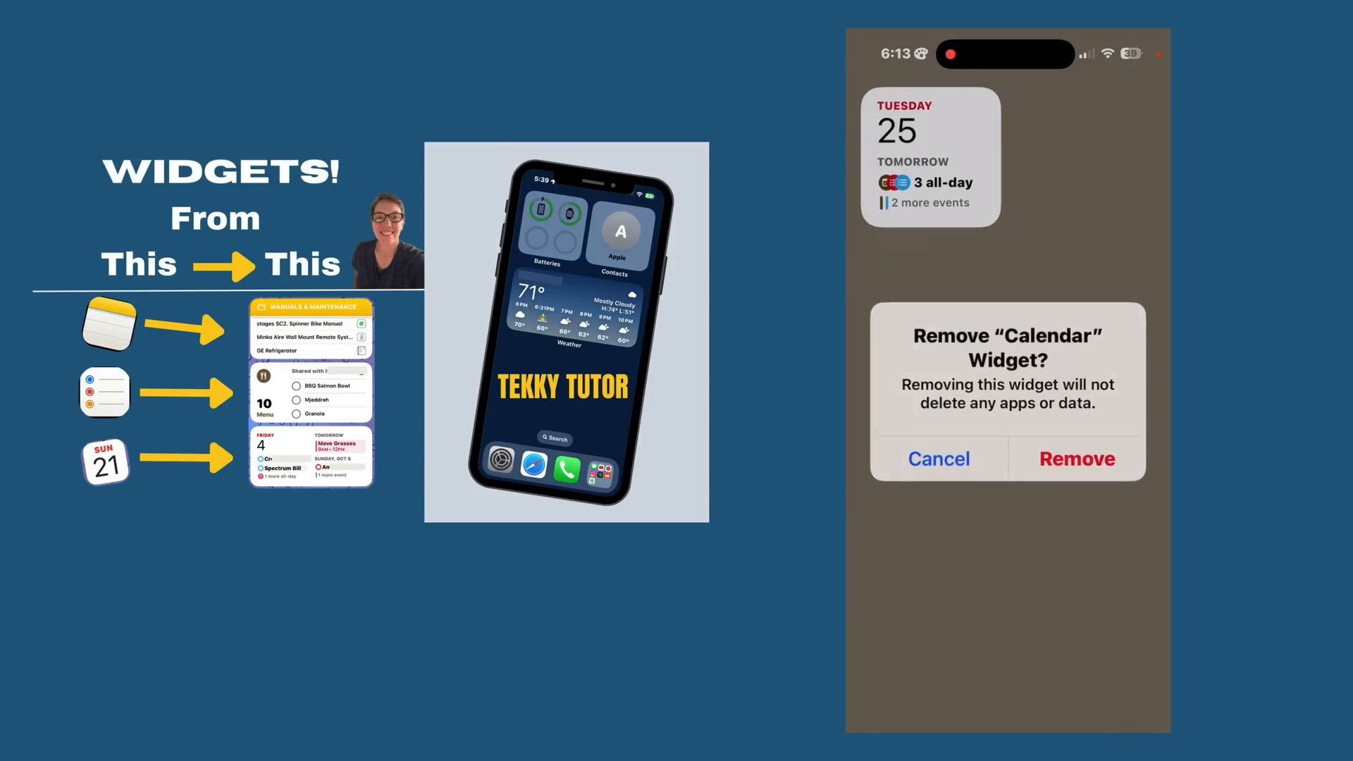
- Remove the old Calendar widget and find Calendar in the widget gallery
click(1075, 458)
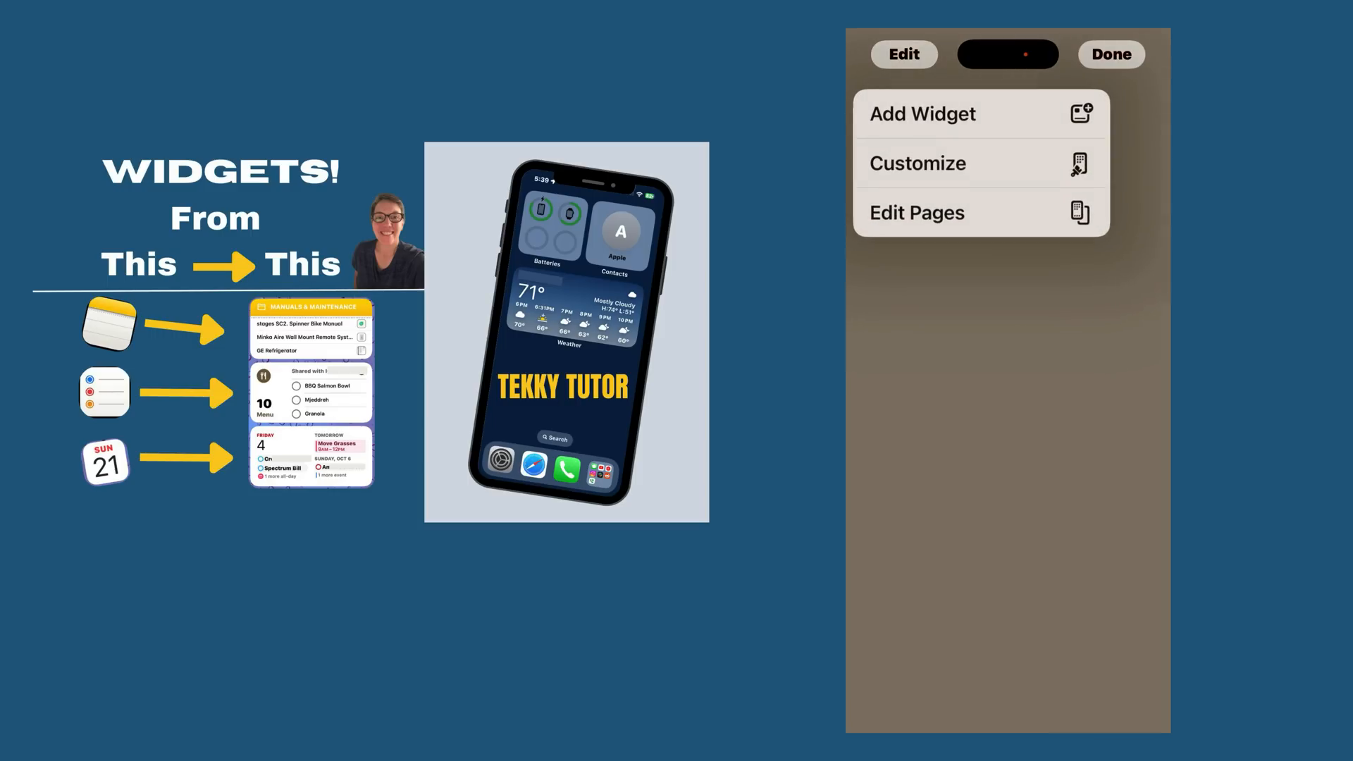
click(922, 113)
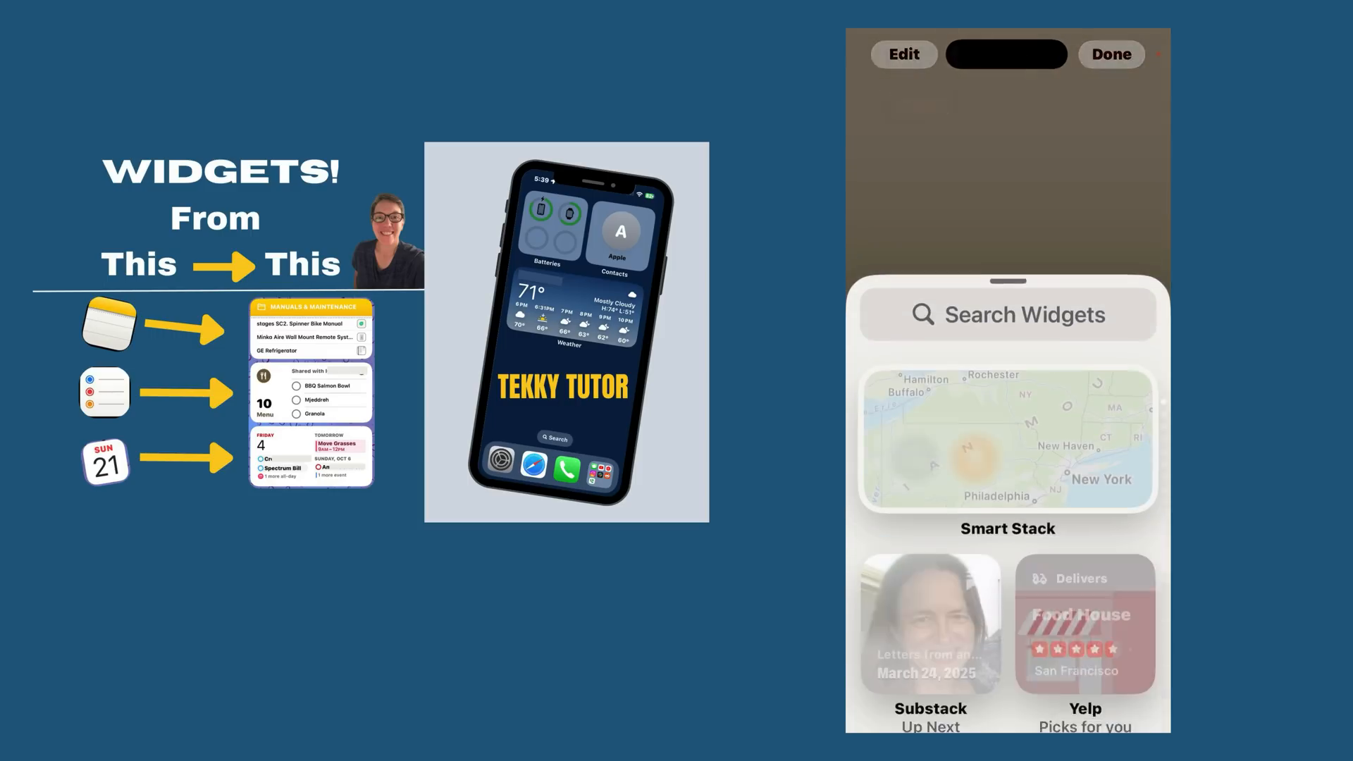
click(1008, 315)
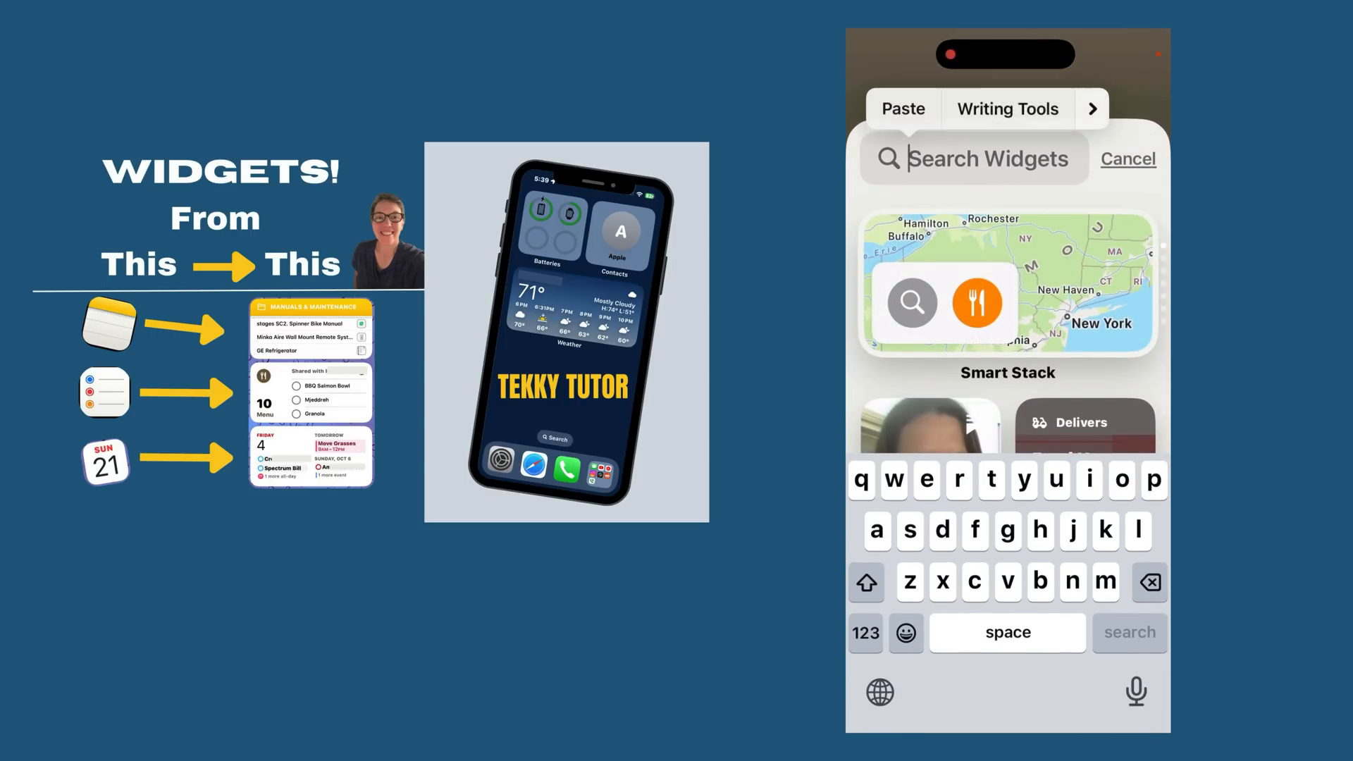
text(calendar)
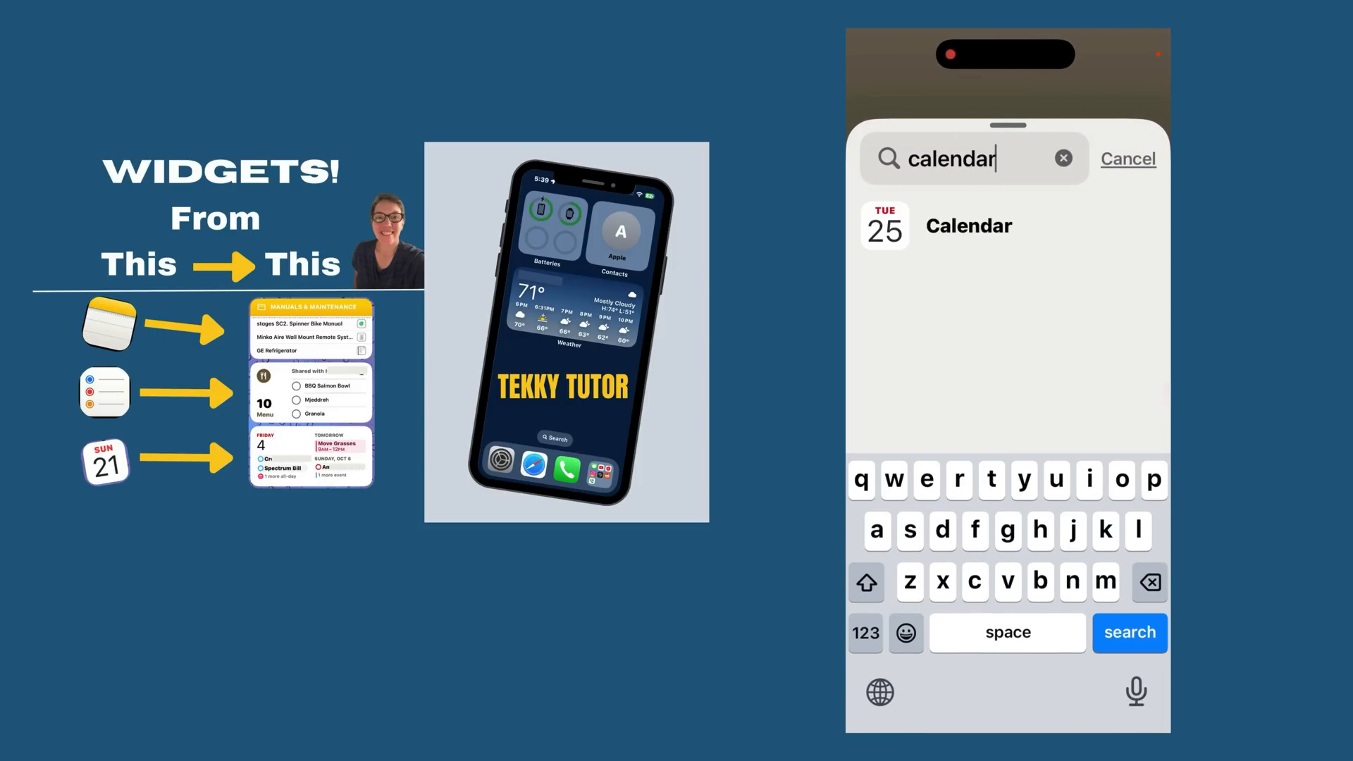
click(967, 226)
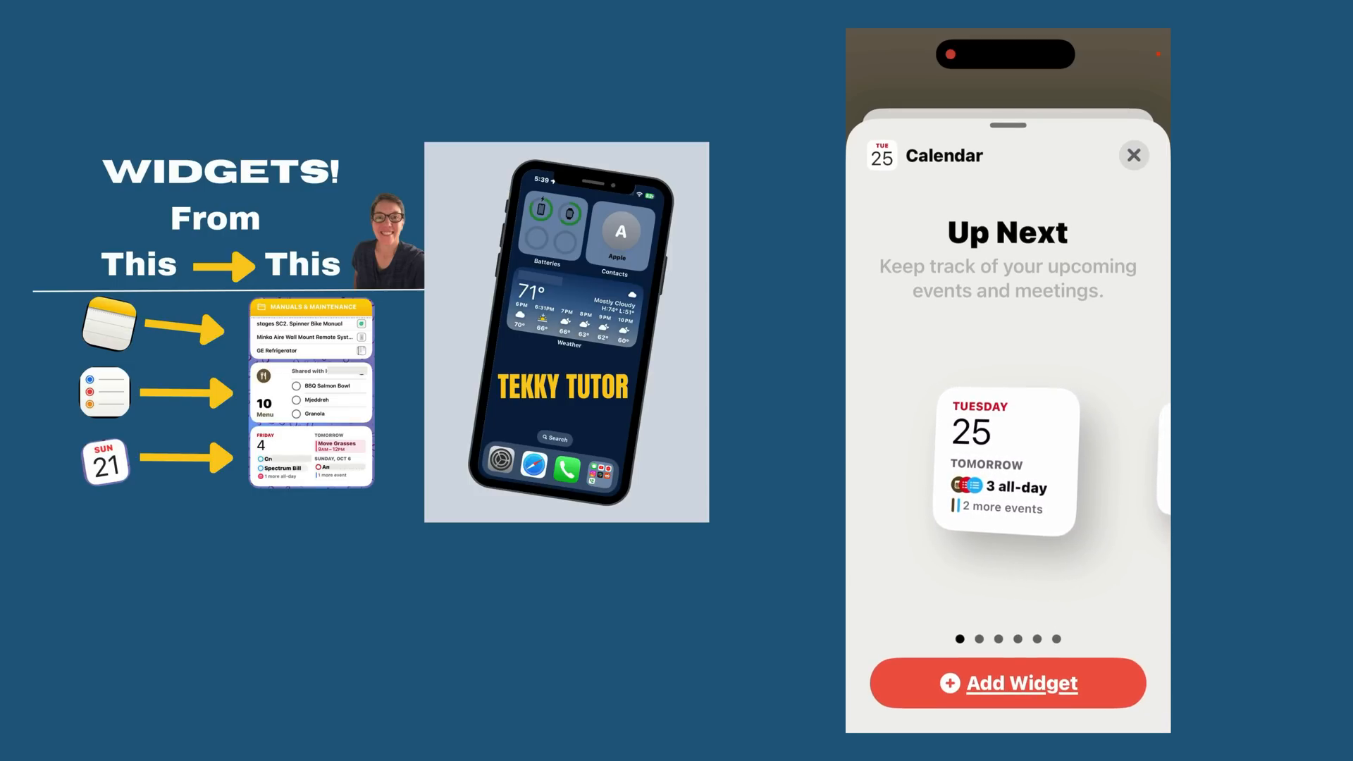
- Add the Calendar Up Next widget to the home screen and reopen Calendar from it
click(1007, 683)
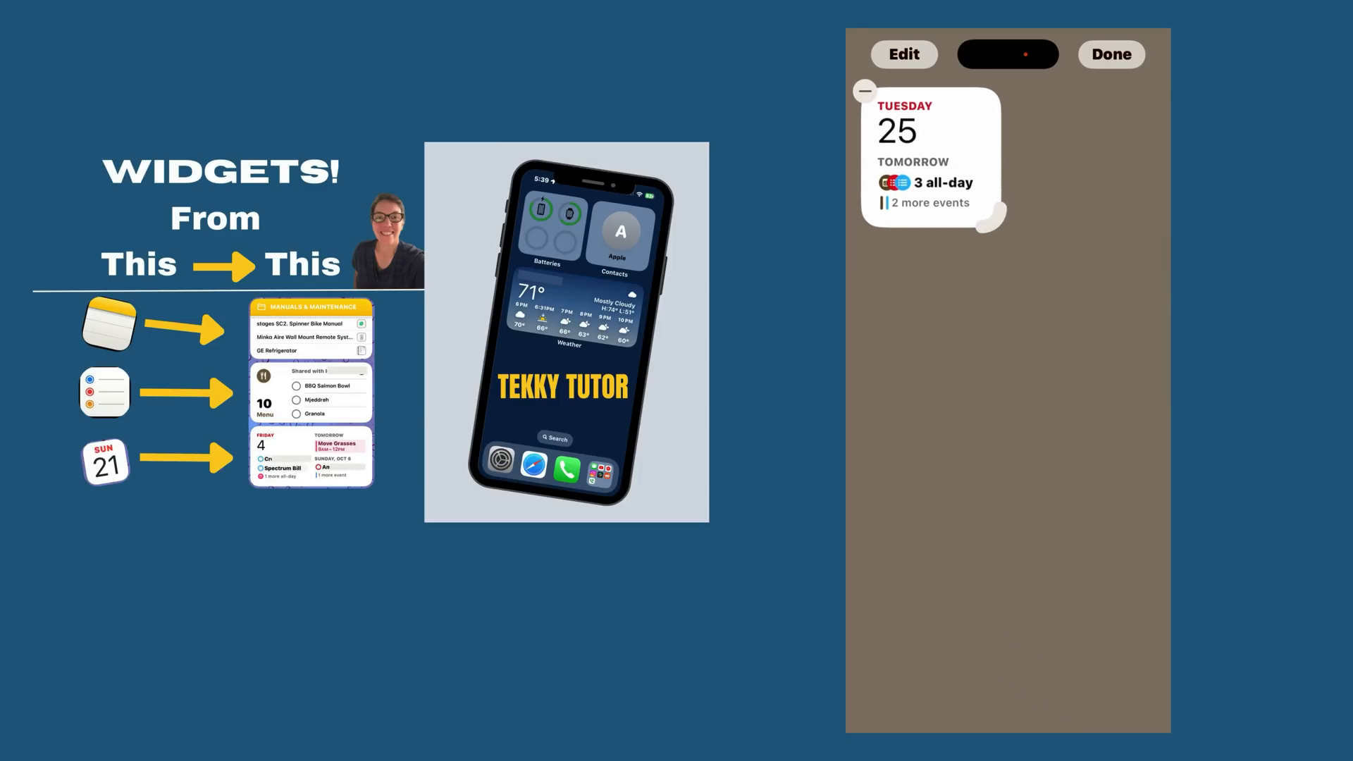
click(1112, 53)
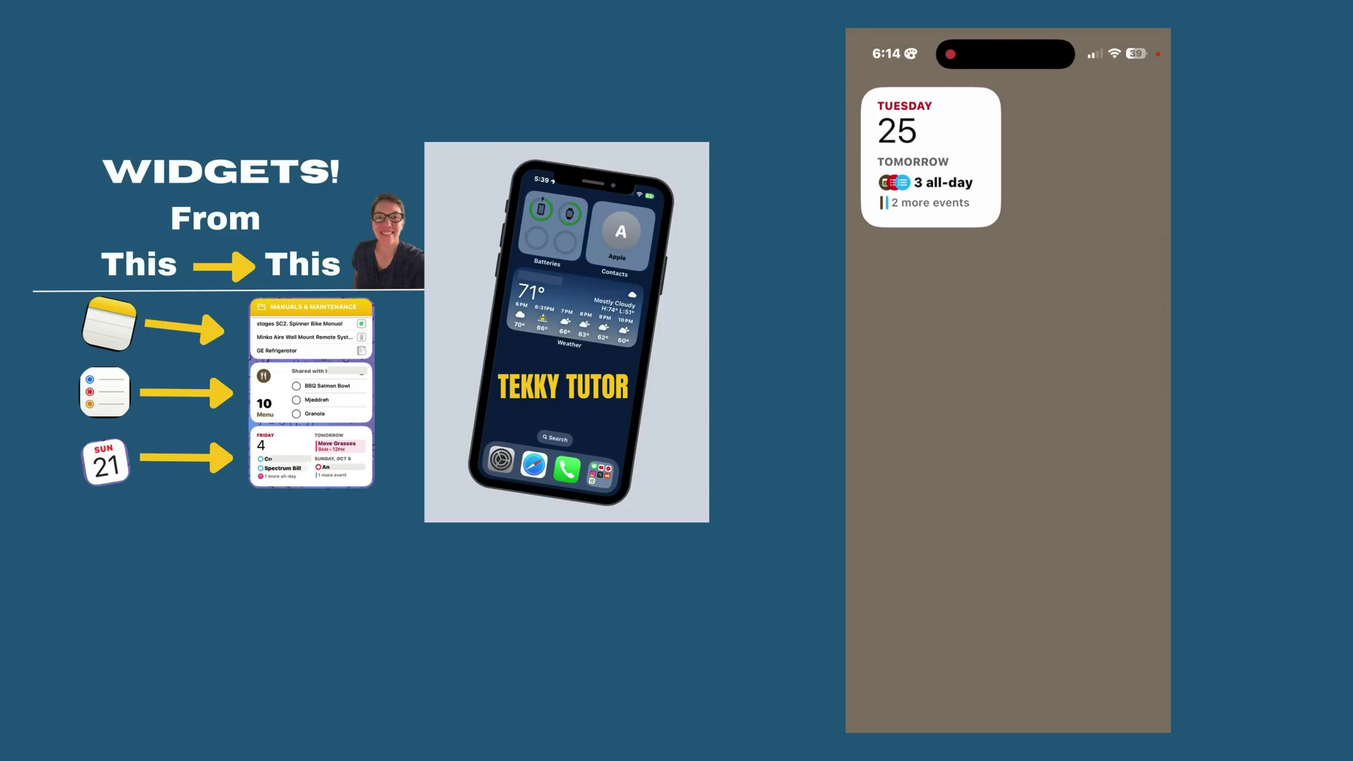
click(929, 155)
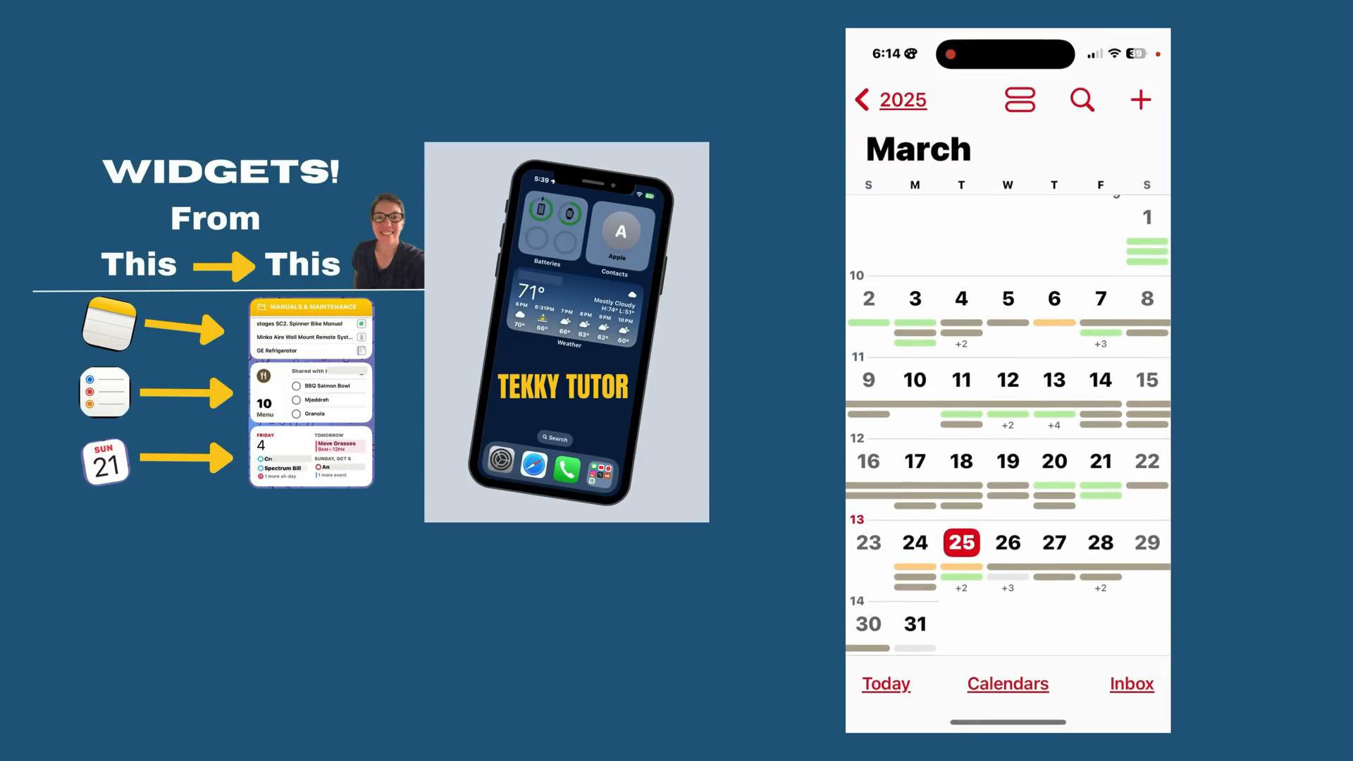